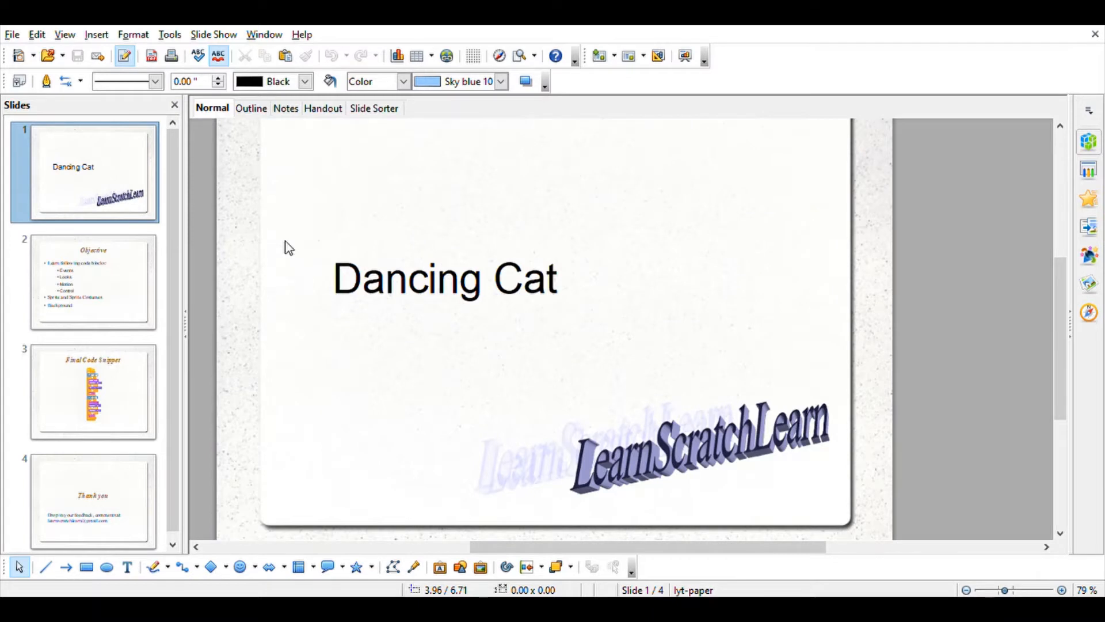
pyautogui.moveTo(928, 289)
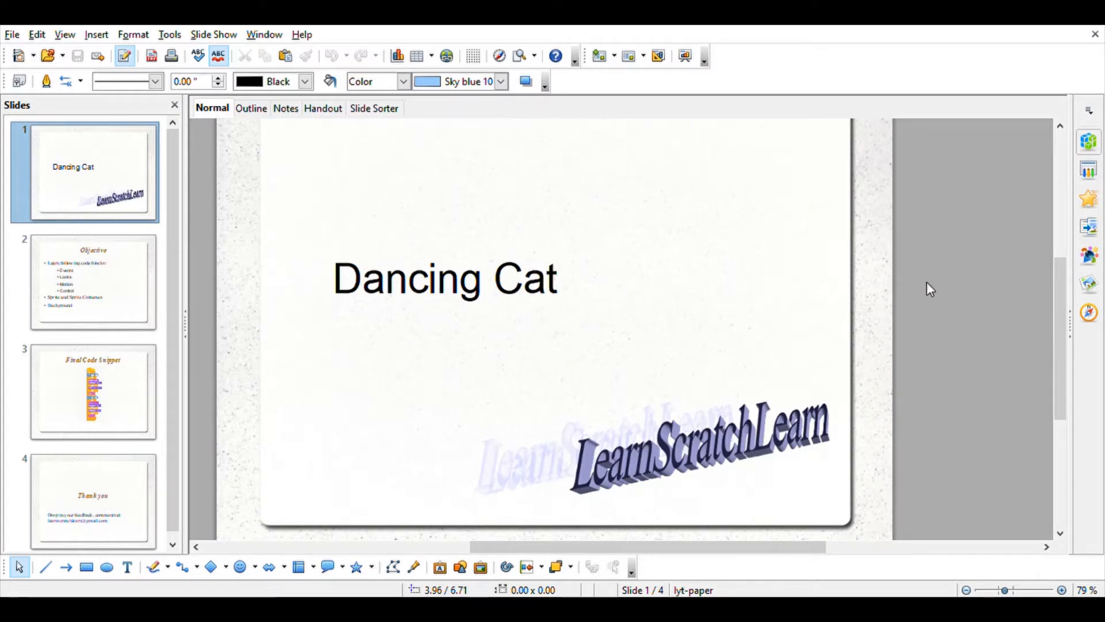
pyautogui.moveTo(439, 454)
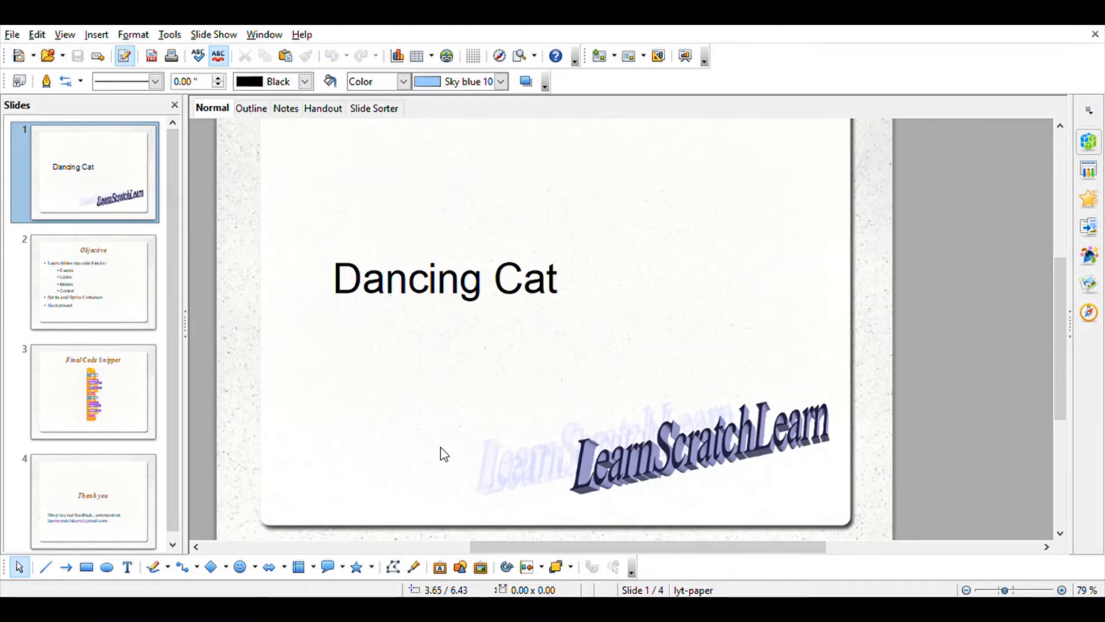
# - Review the Objective slide, then move on to the Final Code Snippet slide
pyautogui.click(92, 285)
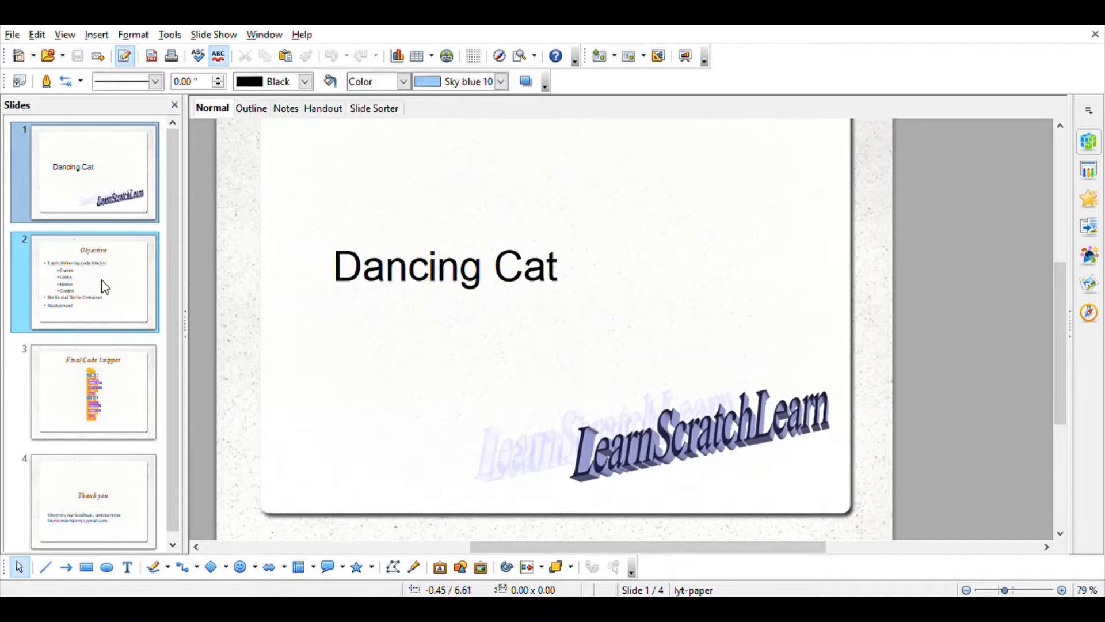
pyautogui.click(103, 283)
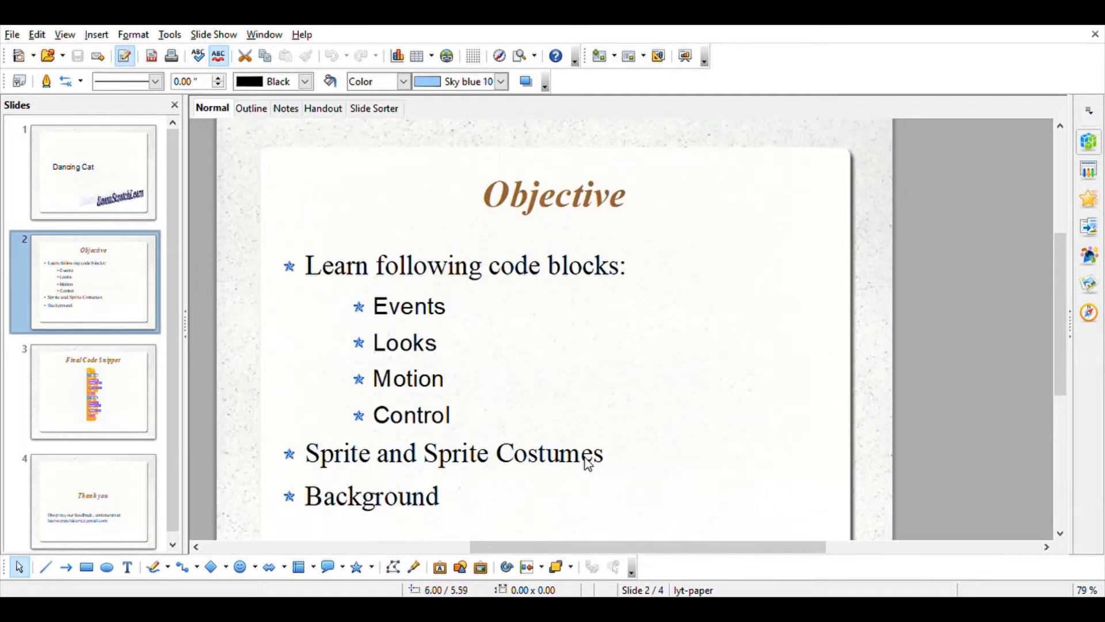
pyautogui.moveTo(433, 344)
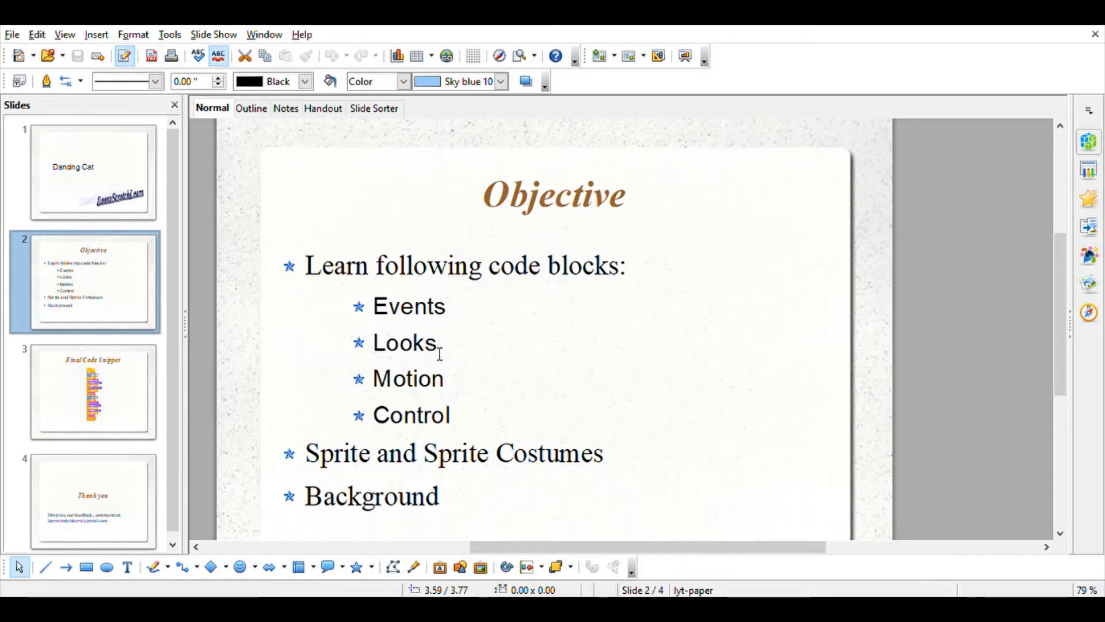
pyautogui.moveTo(438, 427)
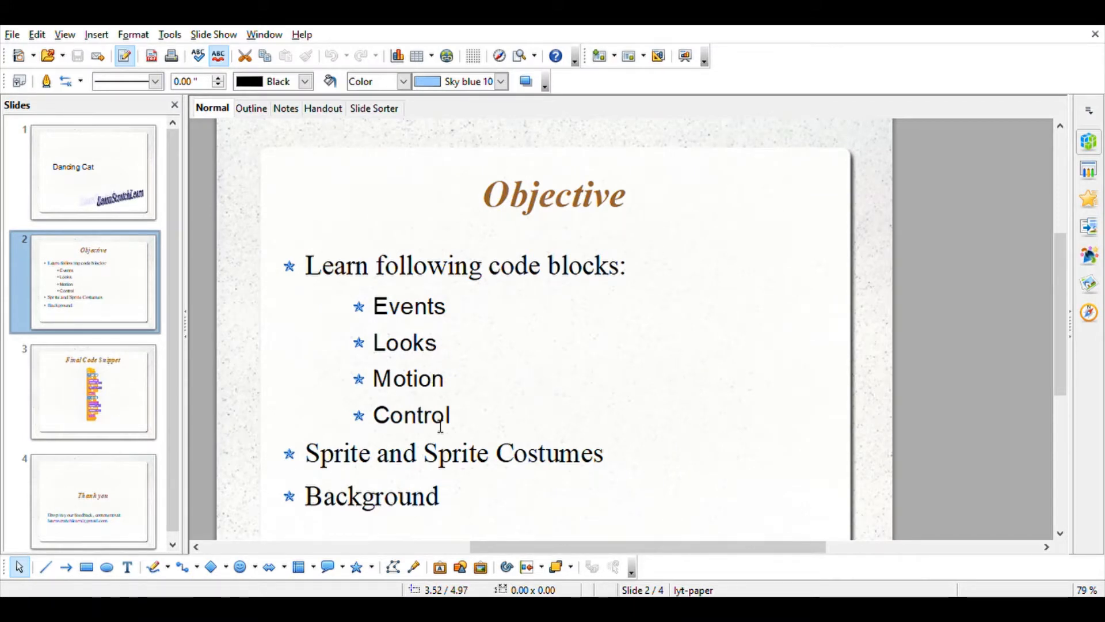
pyautogui.moveTo(406, 449)
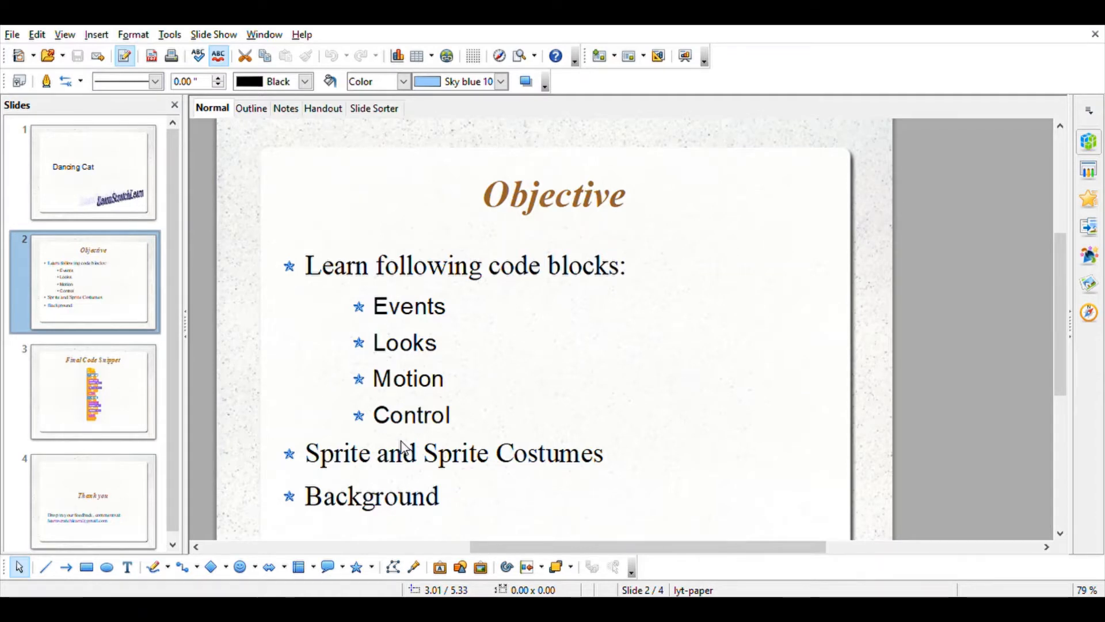
pyautogui.moveTo(403, 444)
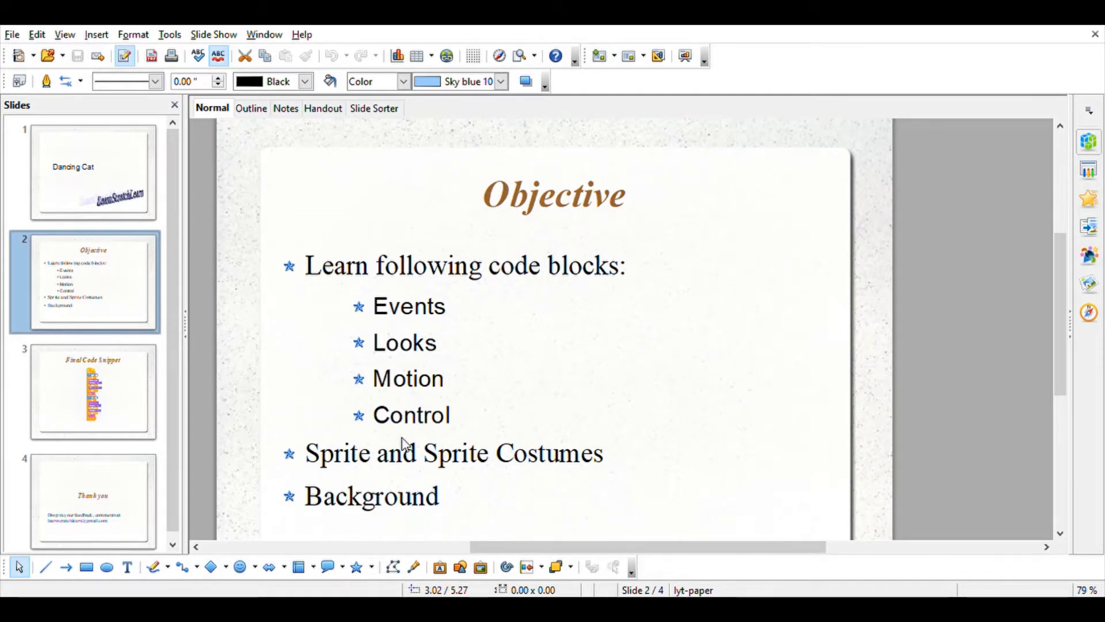
pyautogui.click(89, 394)
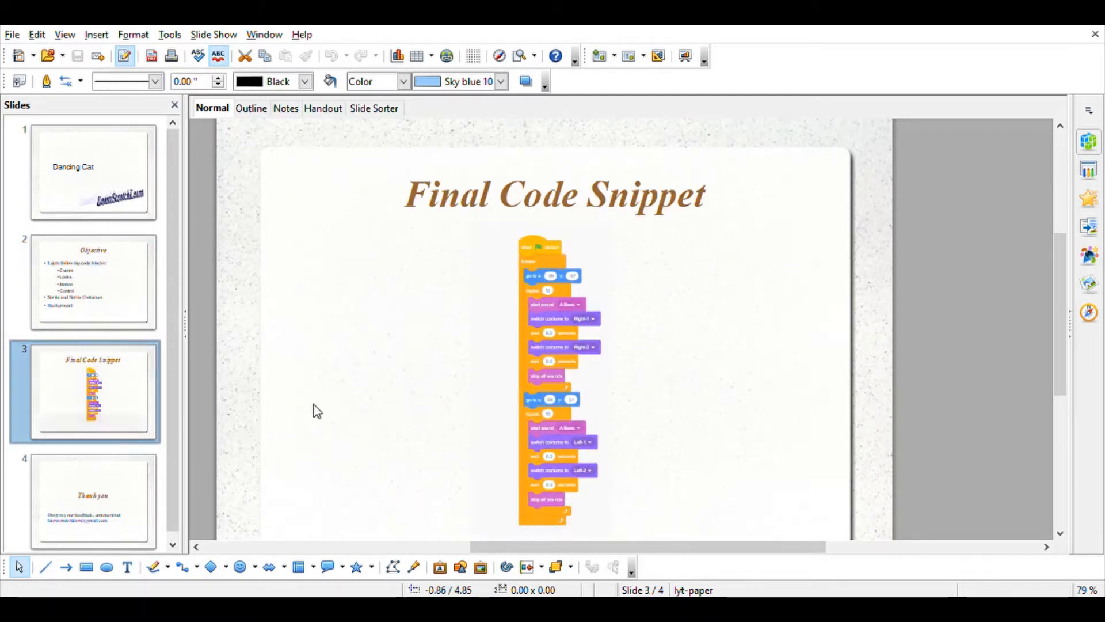
pyautogui.moveTo(426, 352)
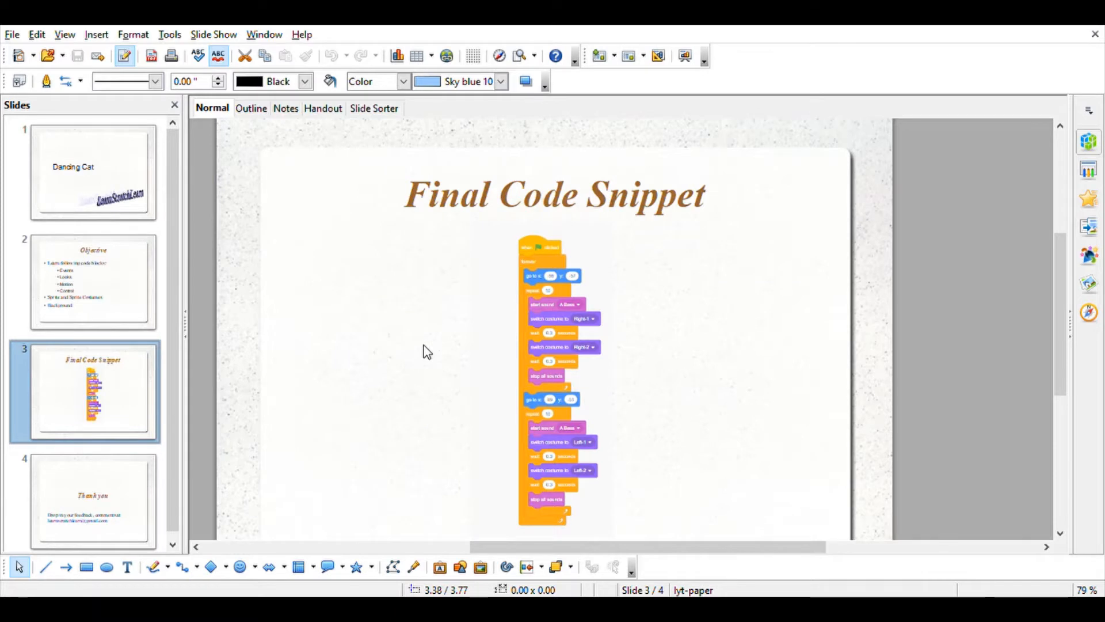
pyautogui.moveTo(715, 314)
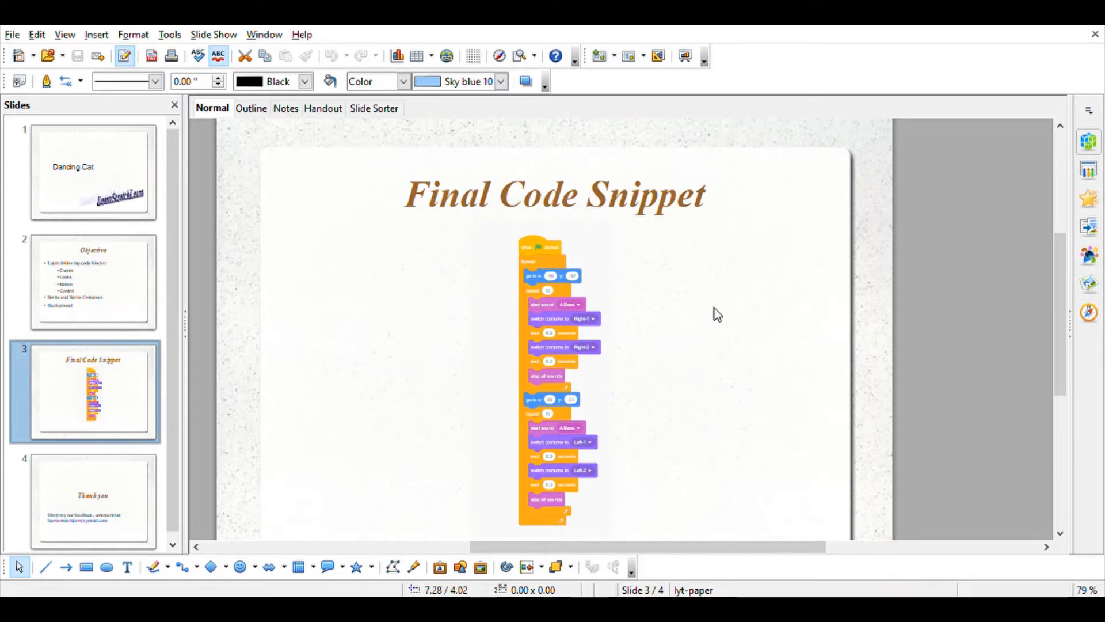
pyautogui.moveTo(1006, 162)
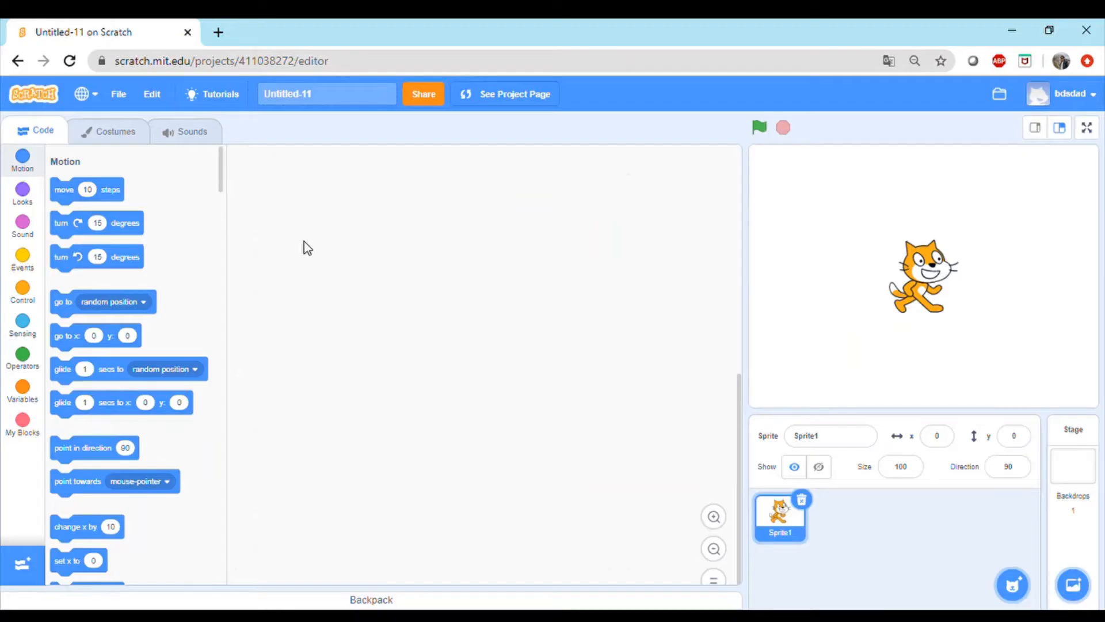
pyautogui.moveTo(258, 164)
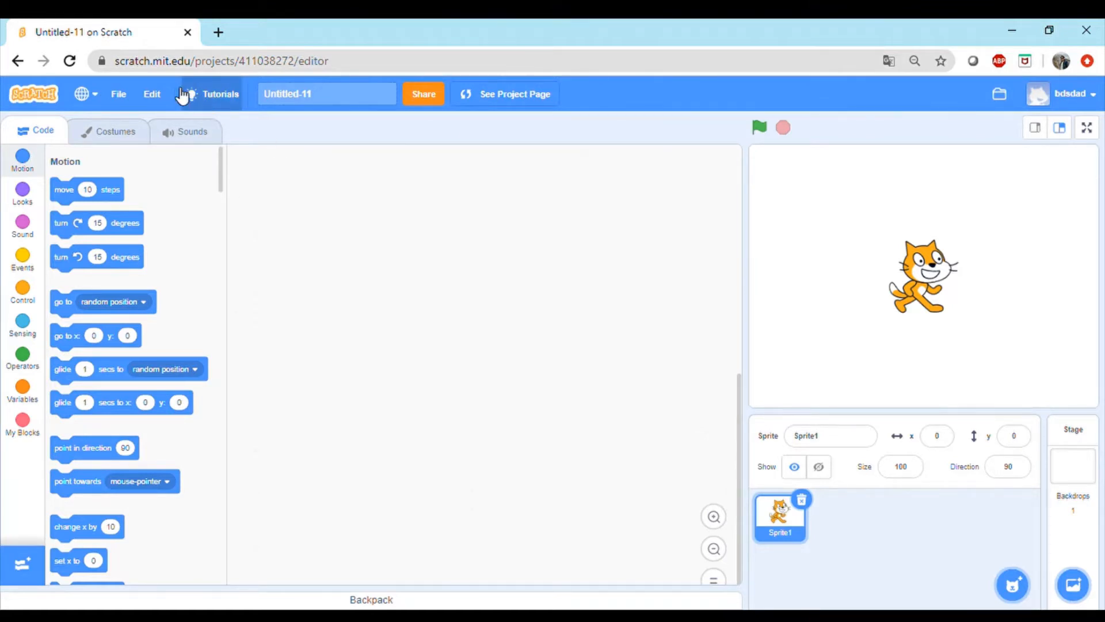
pyautogui.moveTo(184, 78)
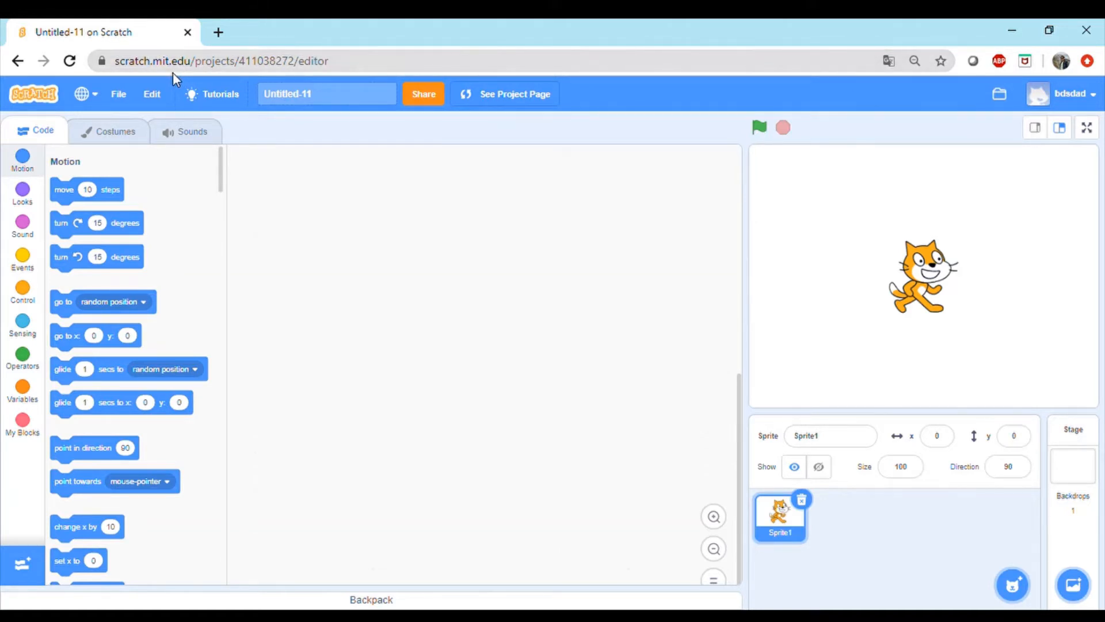
# - Switch to the Scratch editor tab with the Untitled-11 project and default cat sprite
pyautogui.click(118, 94)
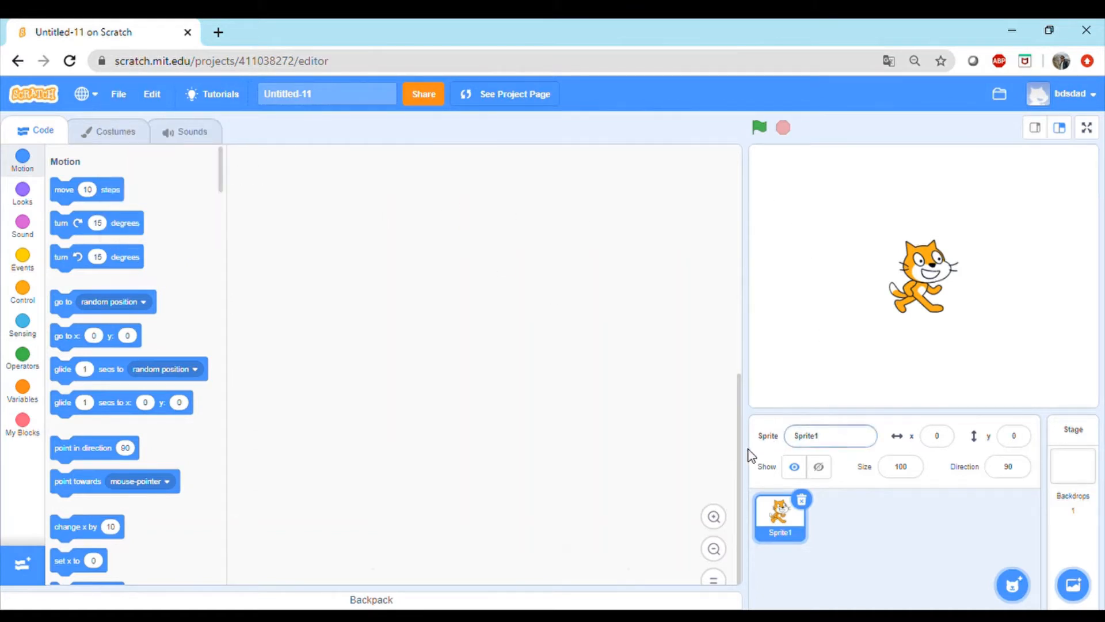
pyautogui.moveTo(602, 431)
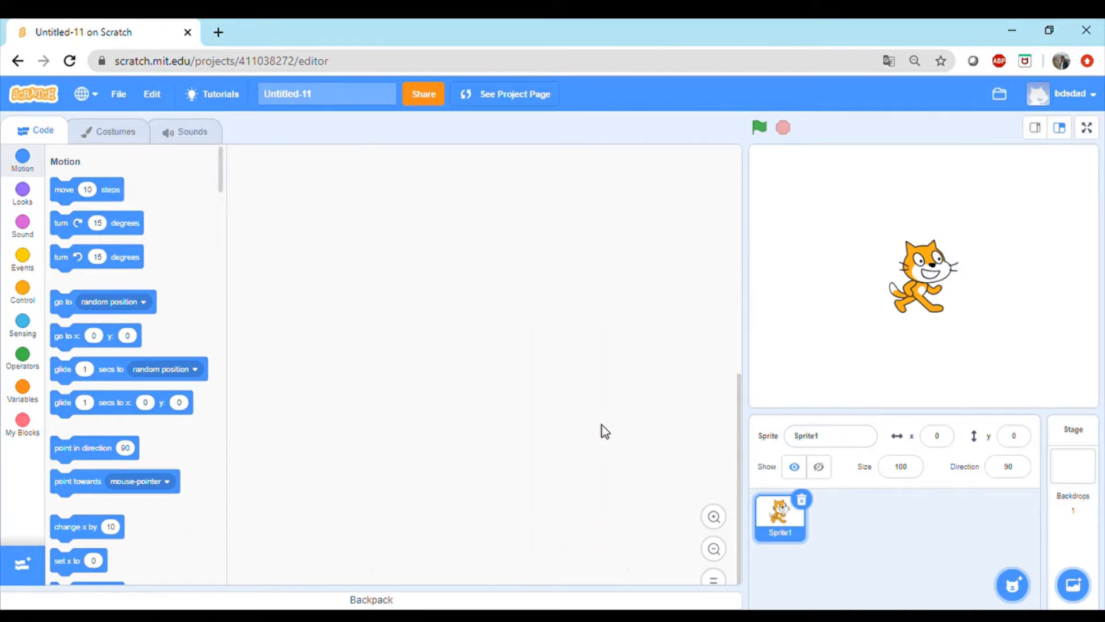
pyautogui.moveTo(786, 513)
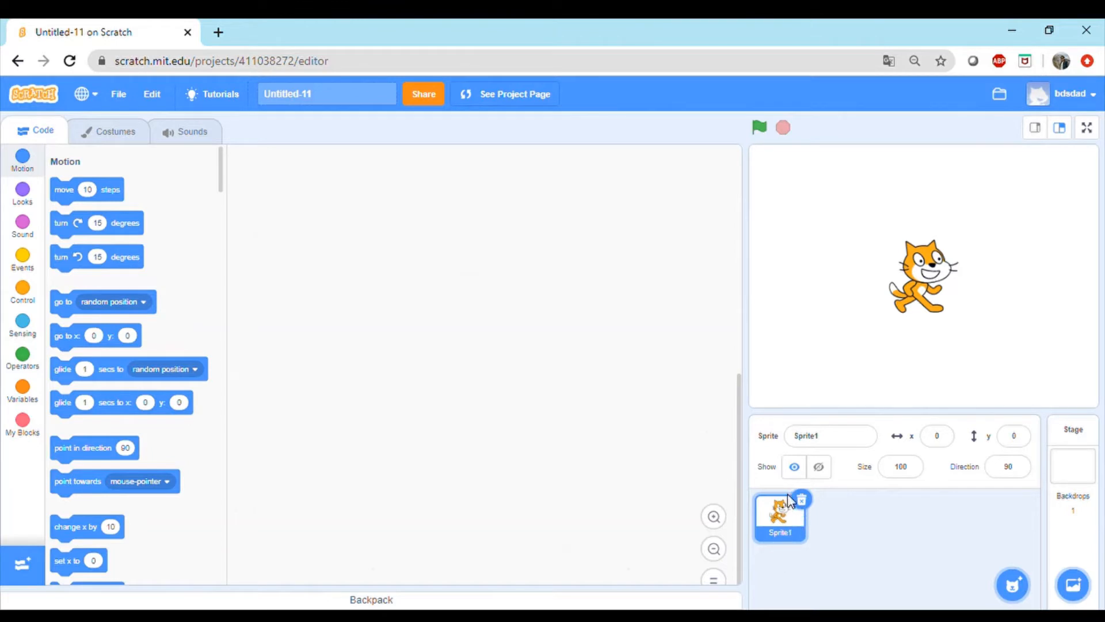
pyautogui.moveTo(983, 469)
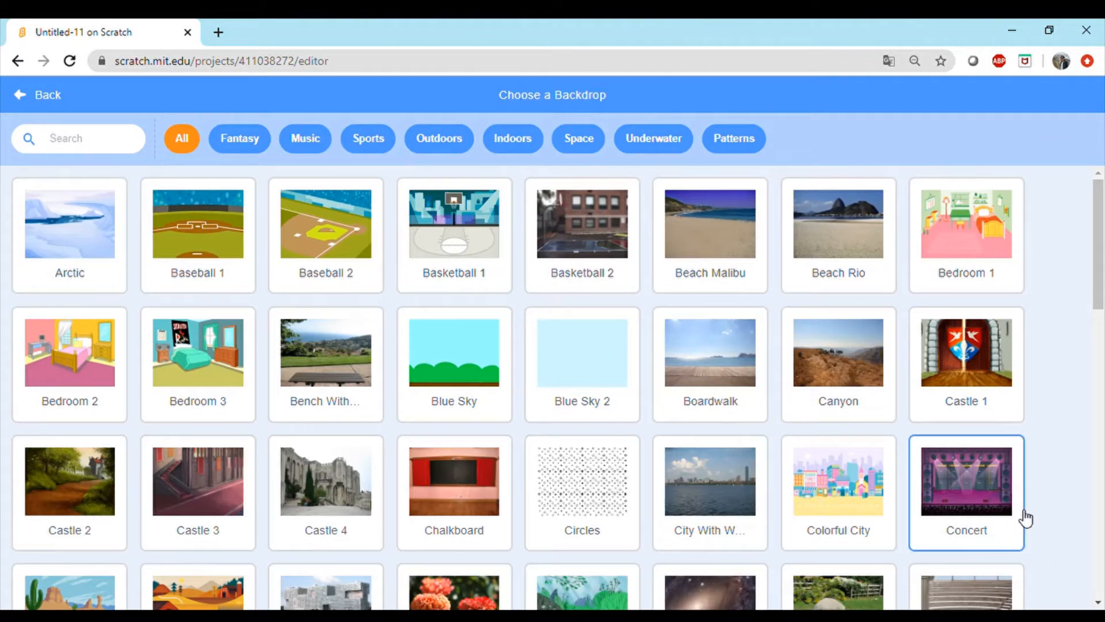
pyautogui.moveTo(963, 483)
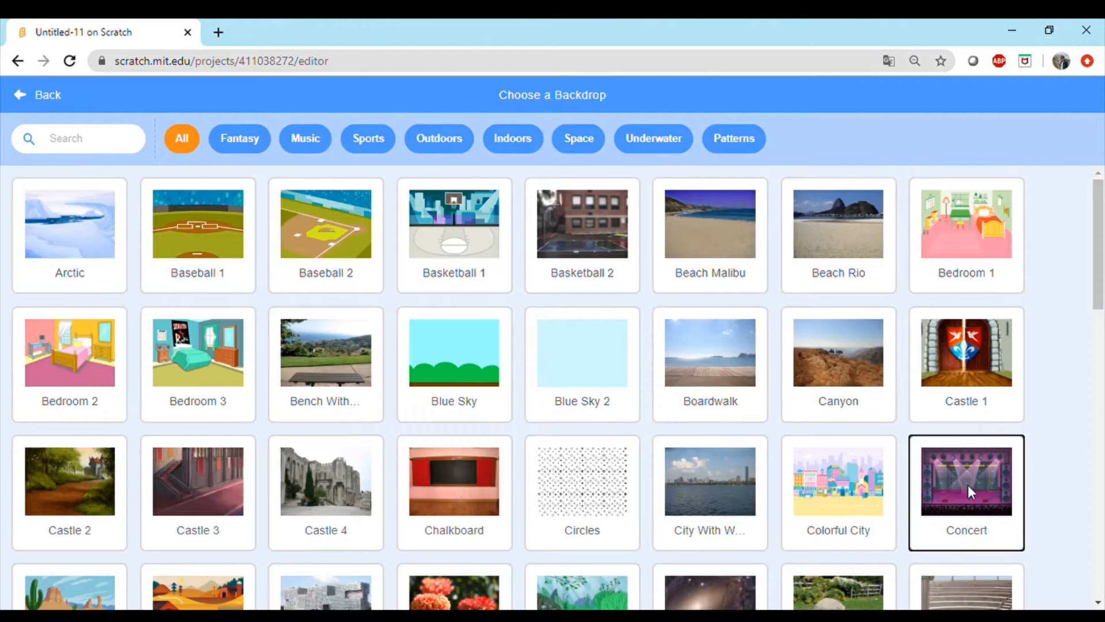
# - Apply the Concert backdrop and move the cat toward the lower left of the stage
pyautogui.click(967, 489)
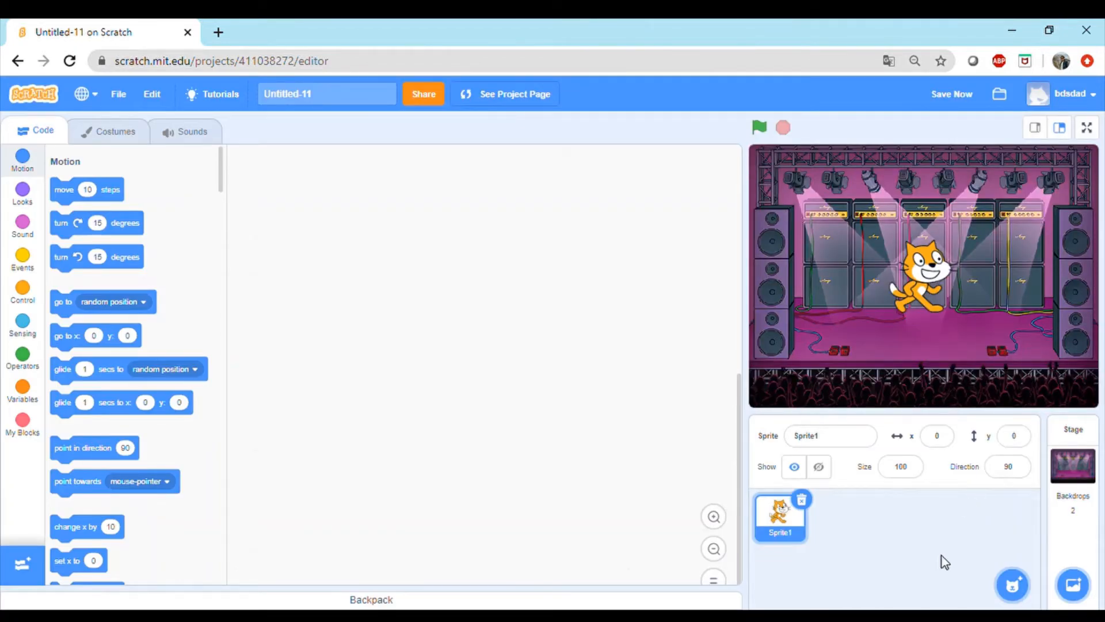
pyautogui.moveTo(1009, 374)
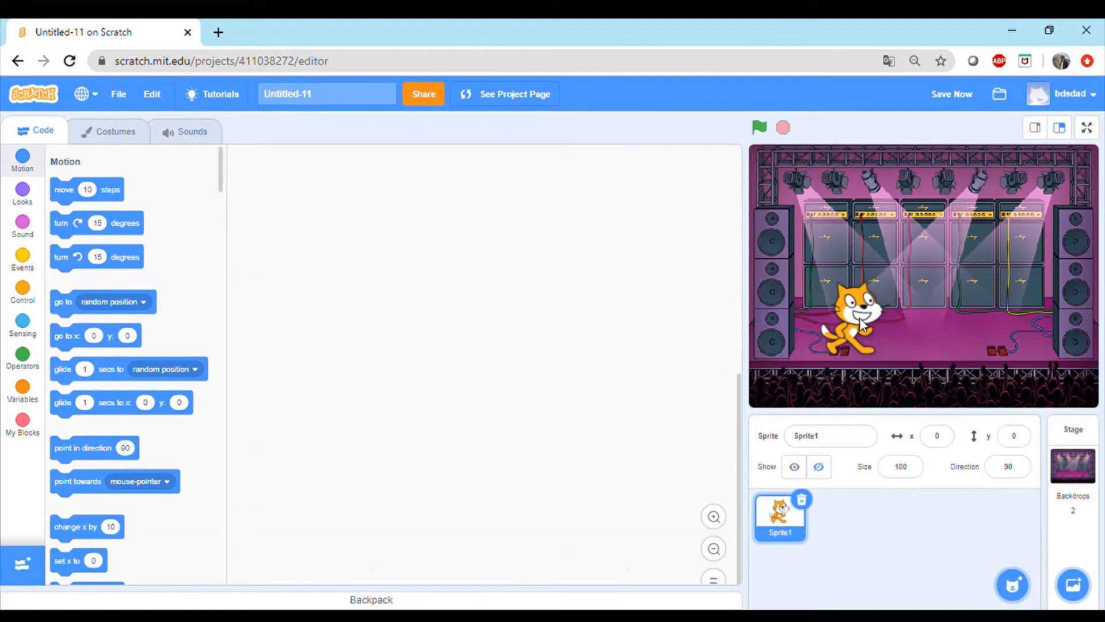
pyautogui.moveTo(860, 324); pyautogui.dragTo(846, 317)
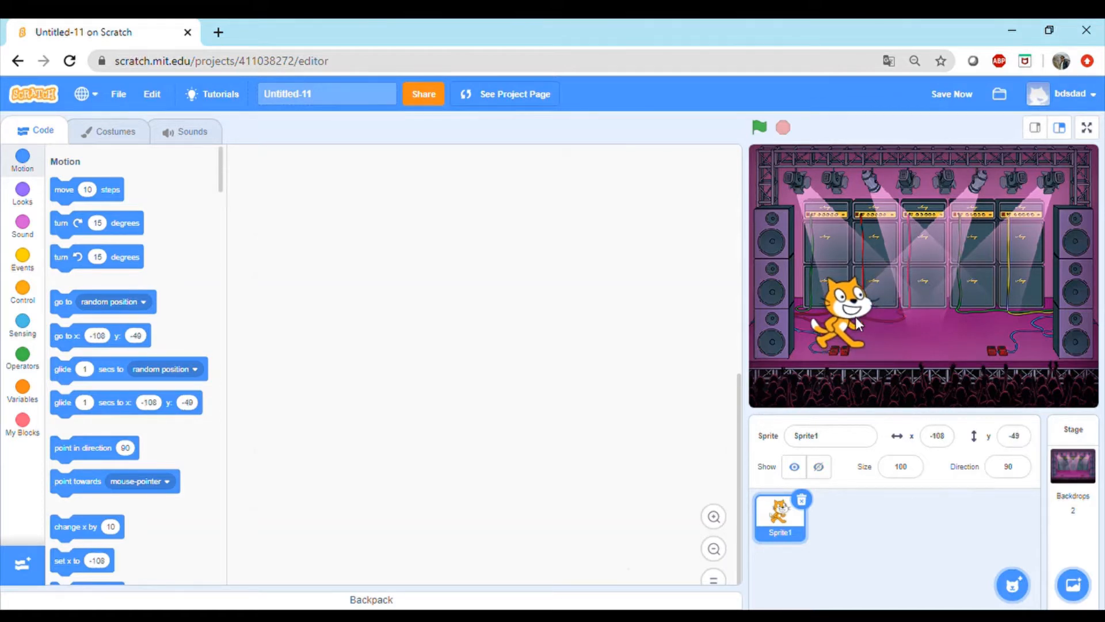
pyautogui.moveTo(861, 331)
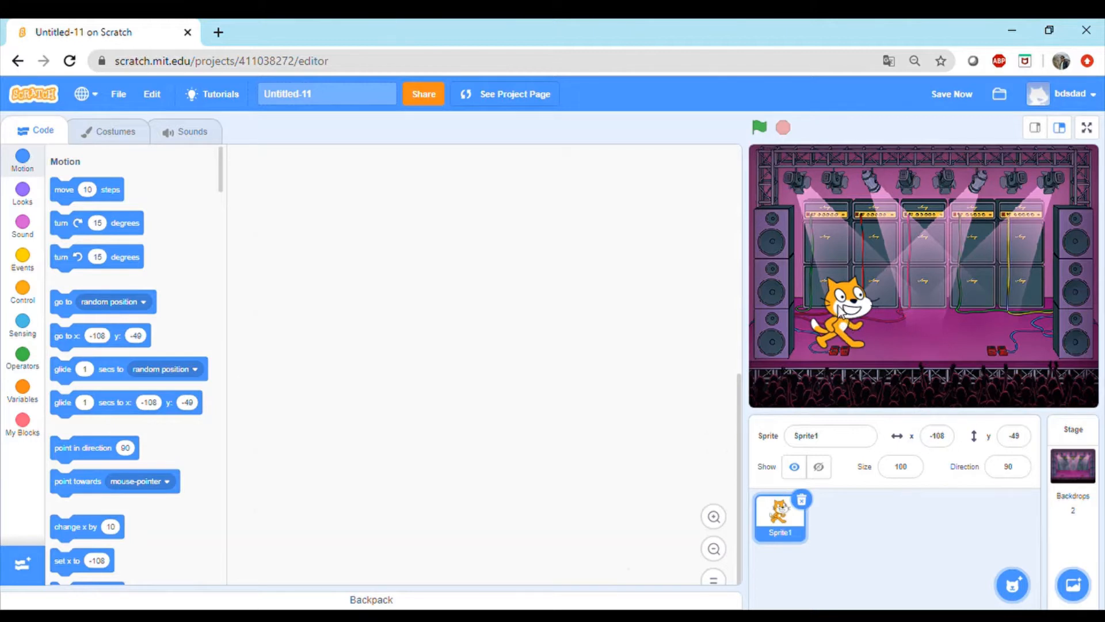
pyautogui.moveTo(1004, 326)
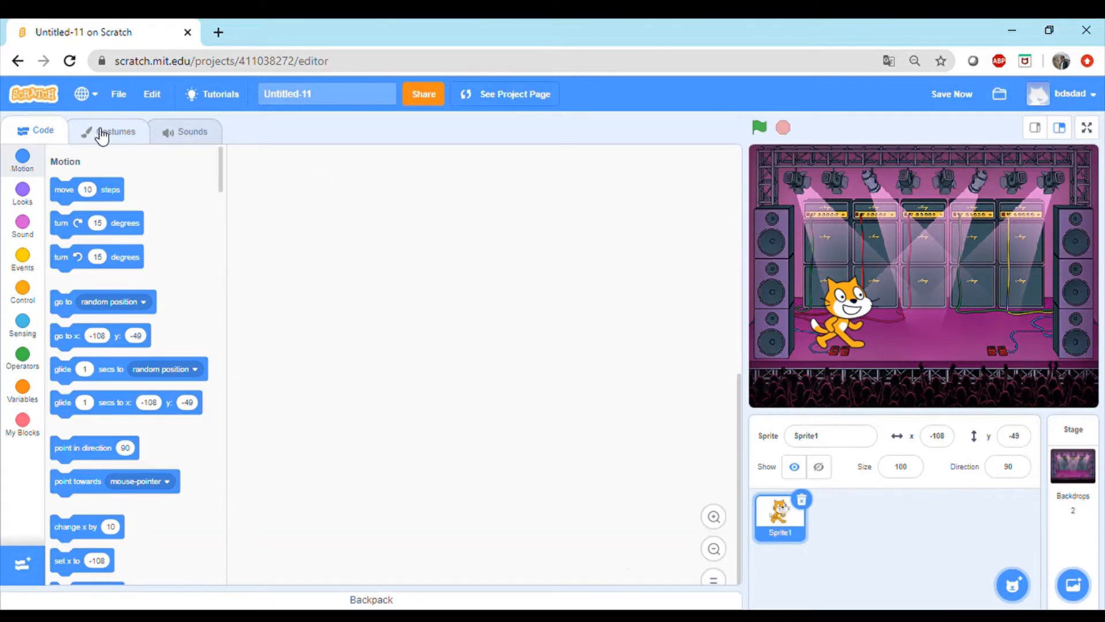
# - Rename the cat's costume1 to right1 and costume2 to right2 in the Costumes editor
pyautogui.click(110, 132)
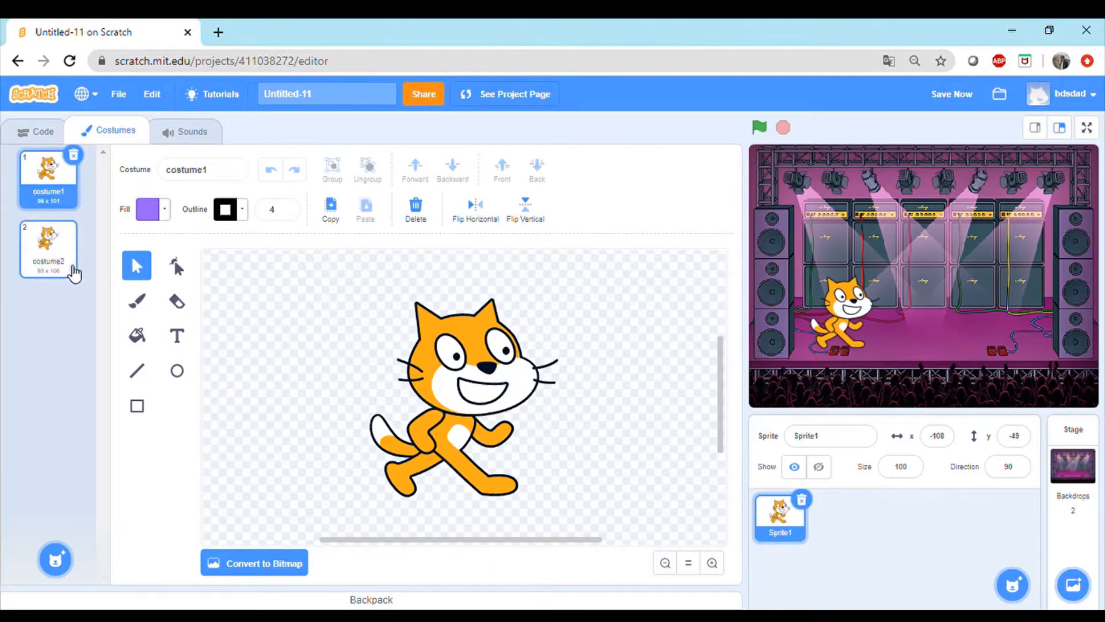
pyautogui.click(49, 179)
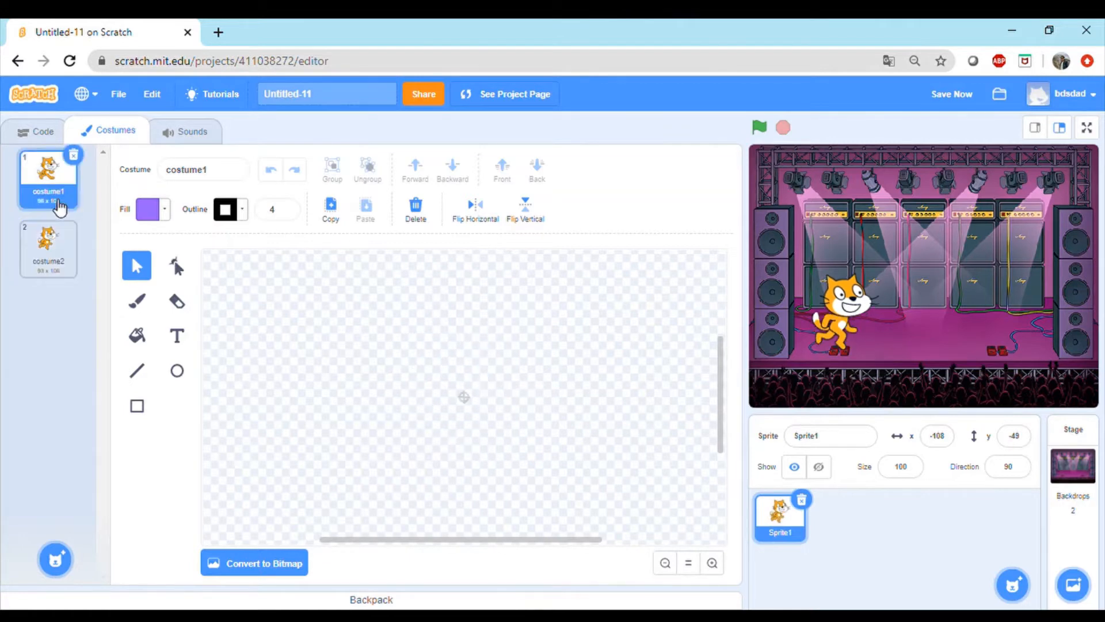
pyautogui.click(48, 249)
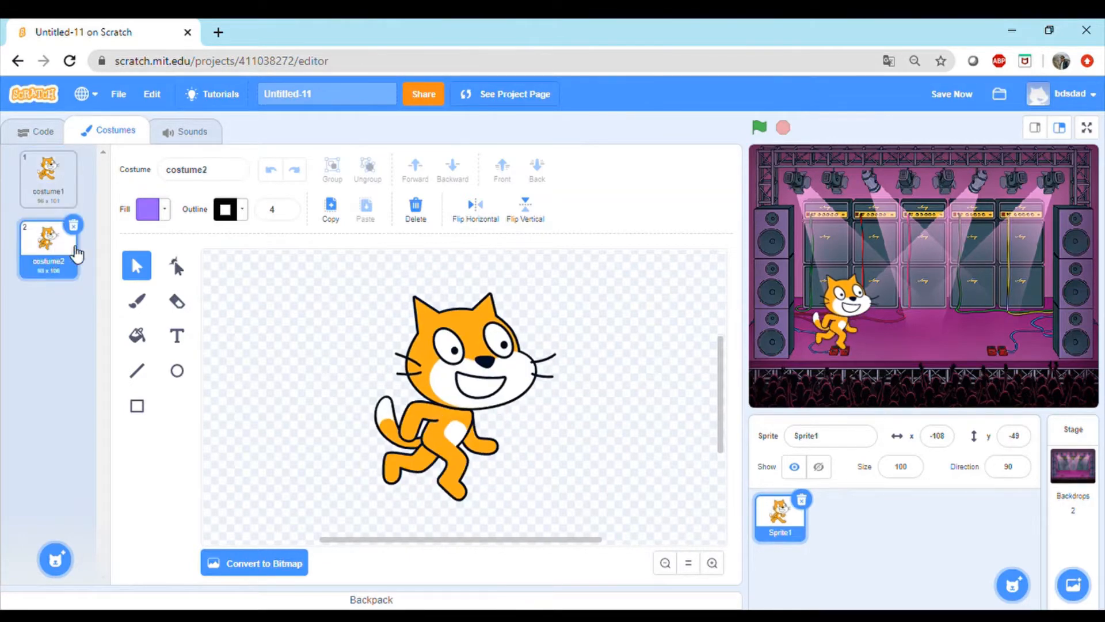
pyautogui.moveTo(900, 320)
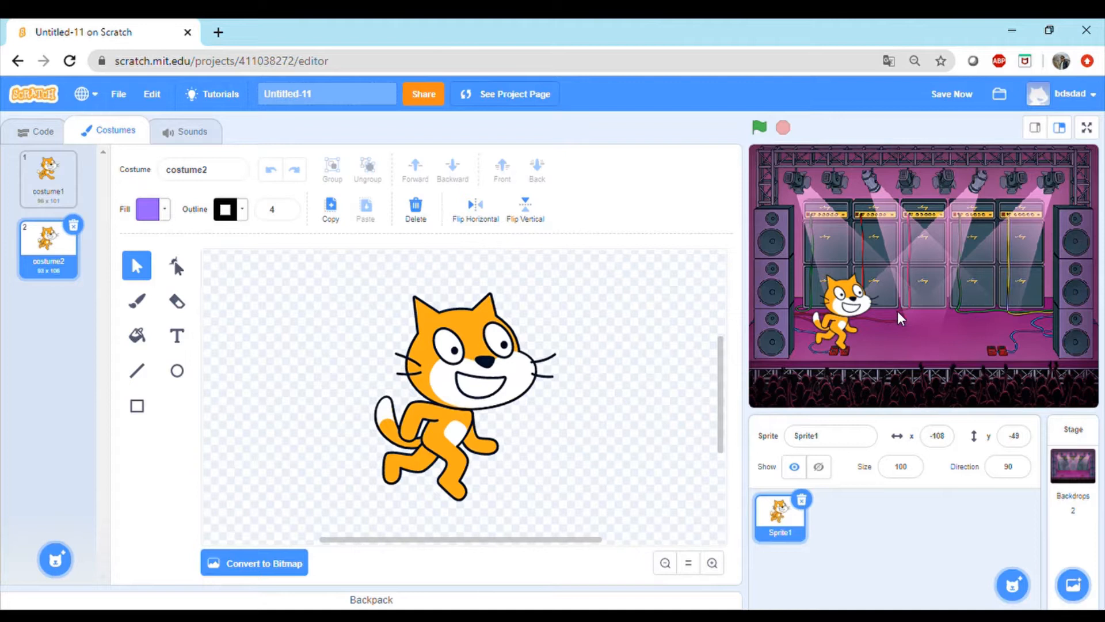
pyautogui.moveTo(1011, 343)
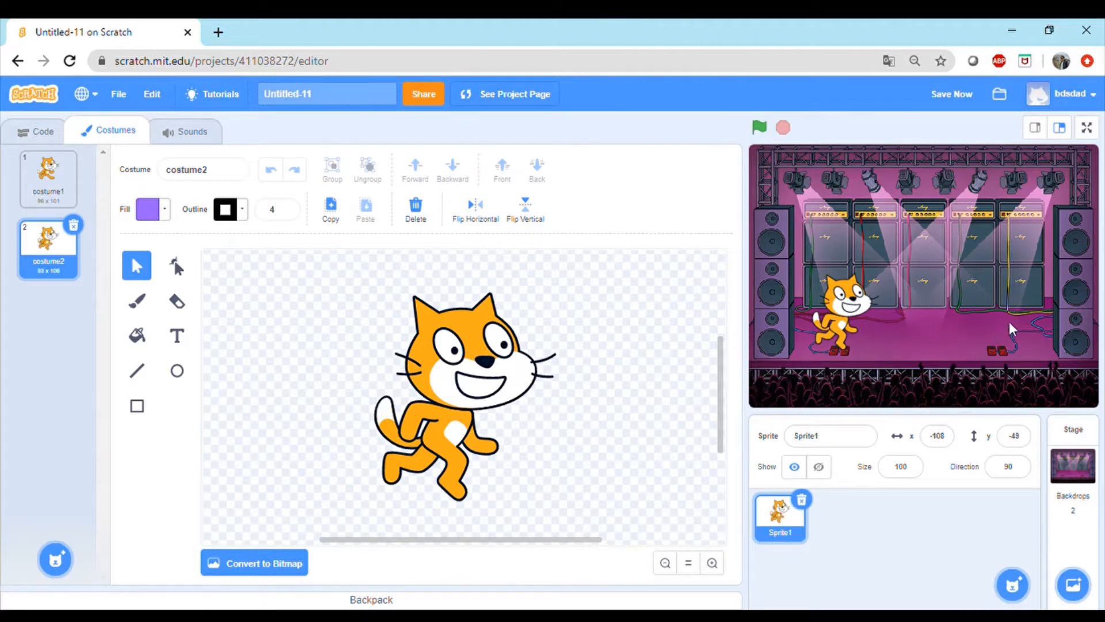
pyautogui.moveTo(938, 341)
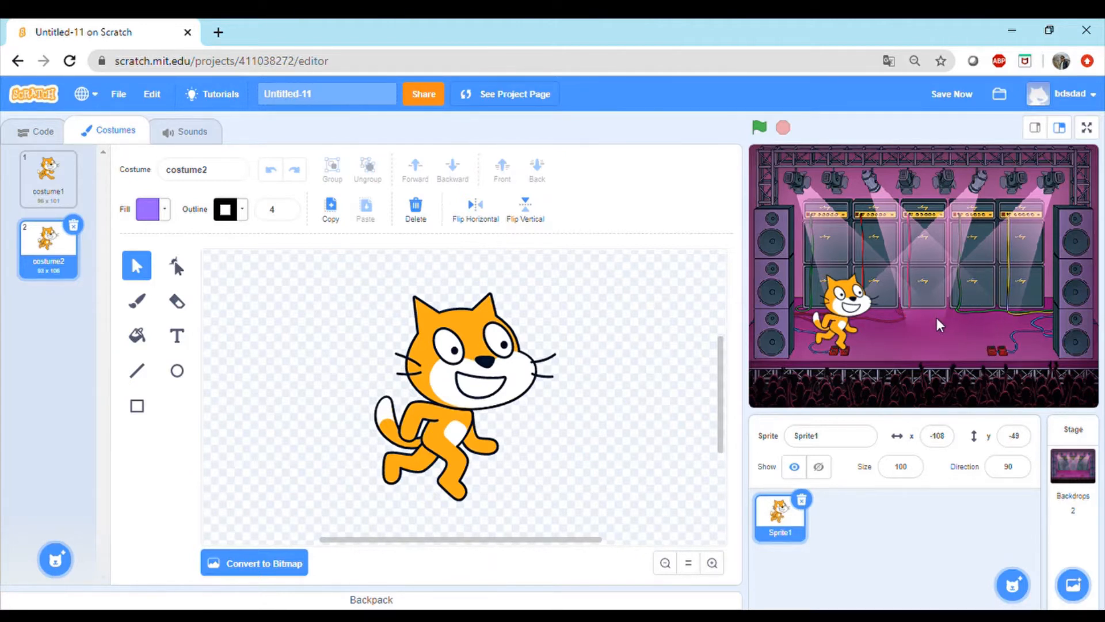
pyautogui.moveTo(417, 326)
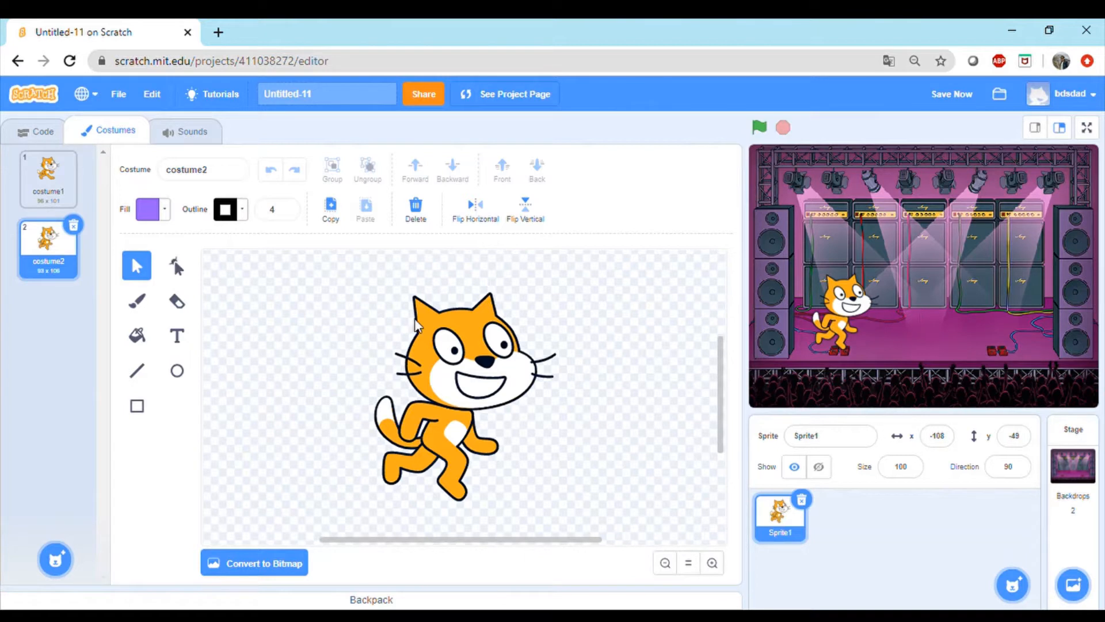
pyautogui.click(49, 175)
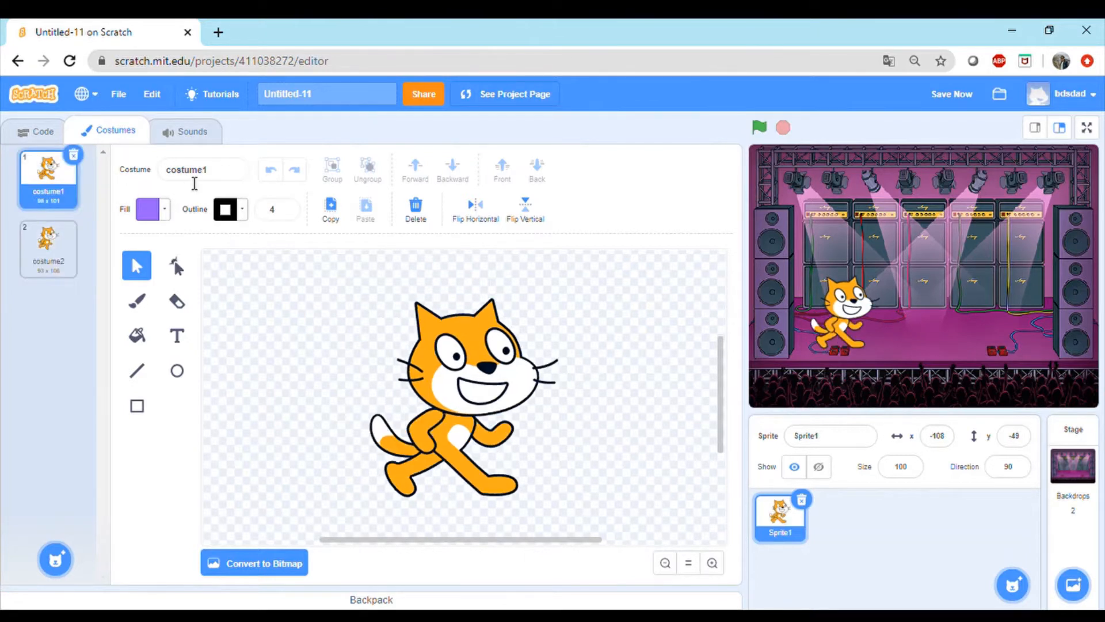
pyautogui.write('r')
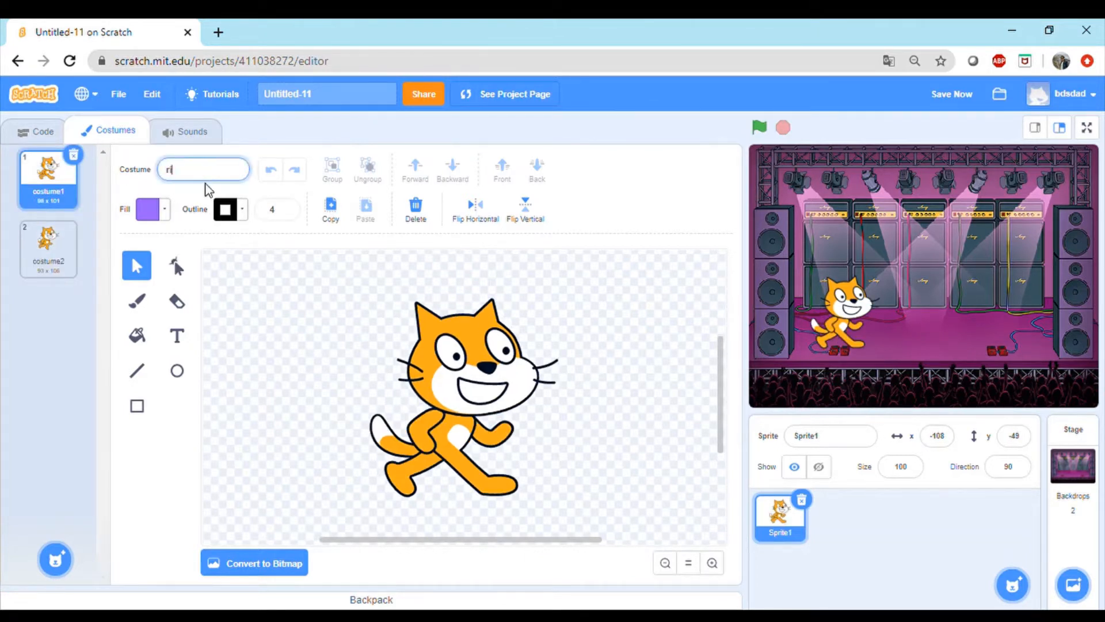
pyautogui.write('ight1')
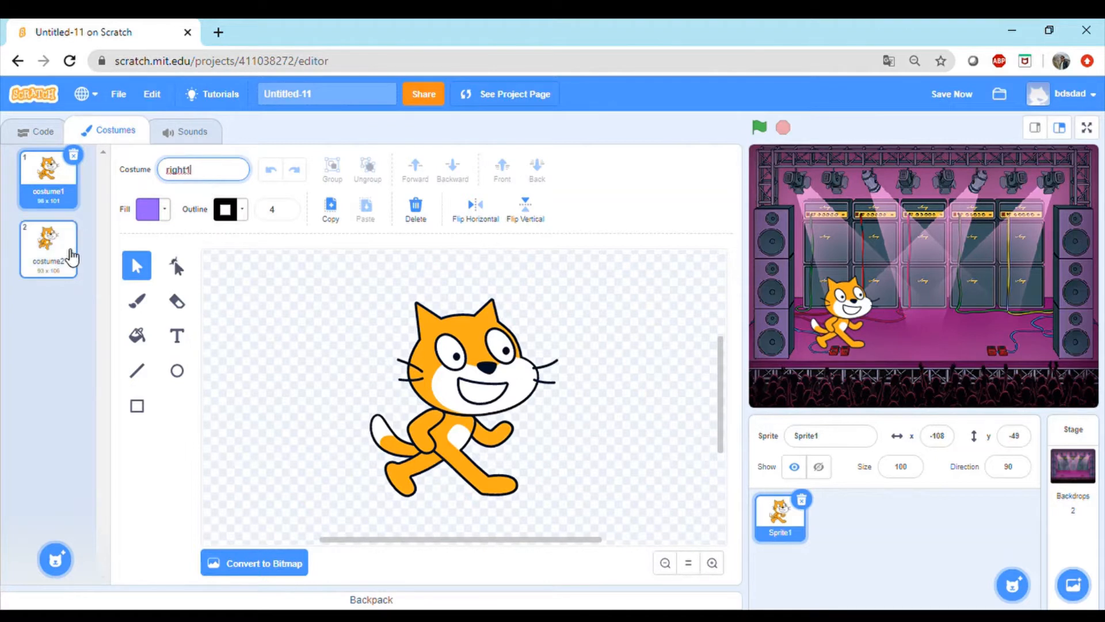
pyautogui.click(48, 248)
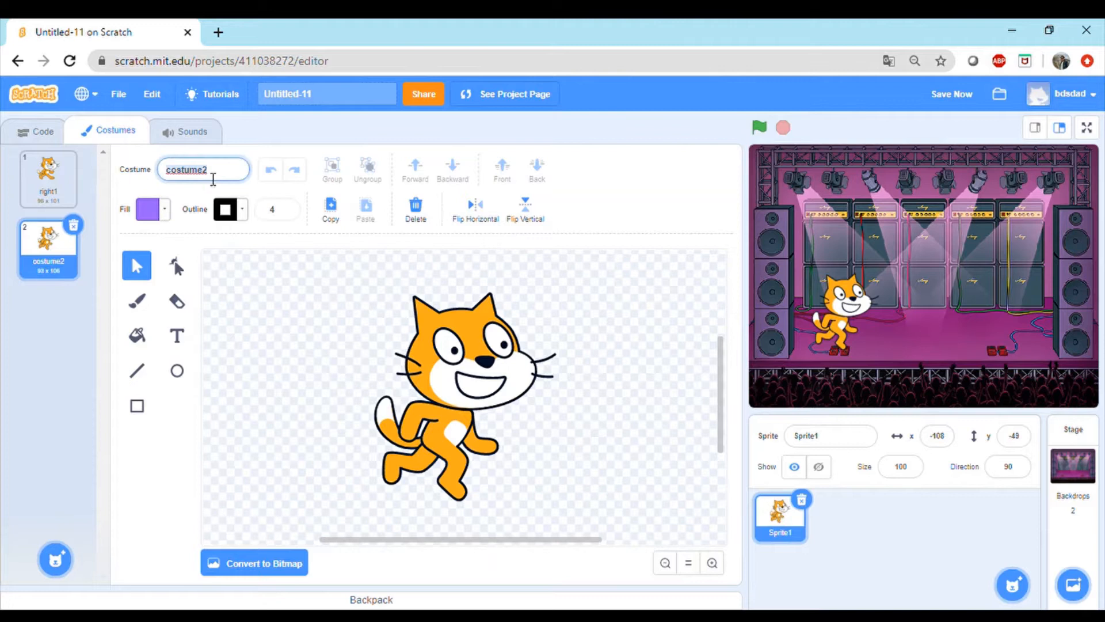
pyautogui.write('right2')
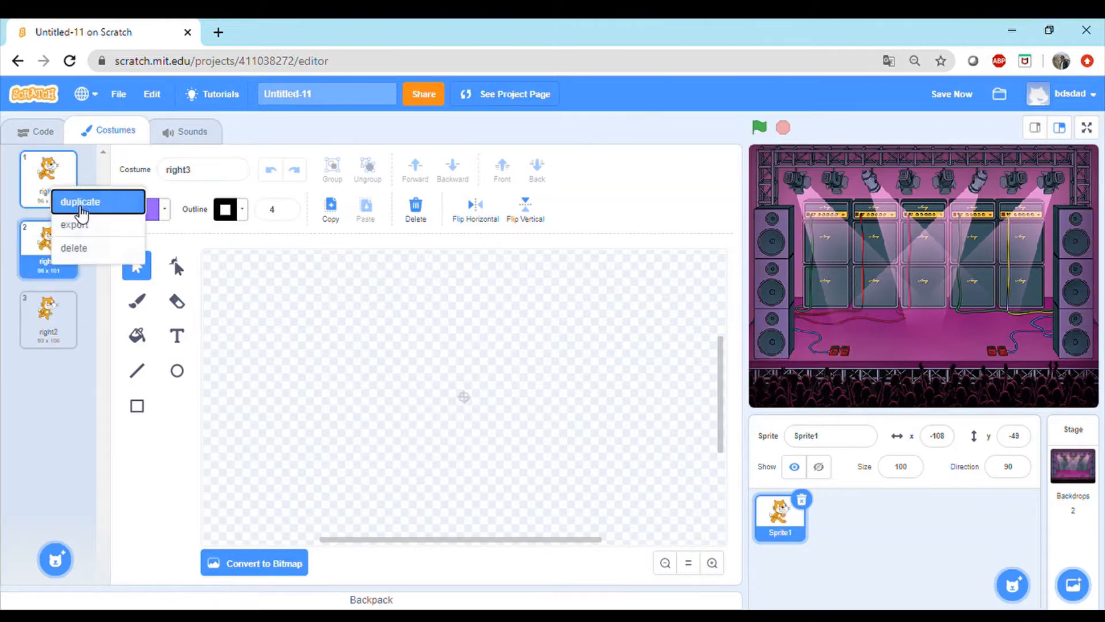
# - Duplicate the right costumes as left1 and left2 and mirror both drawings horizontally
pyautogui.click(80, 201)
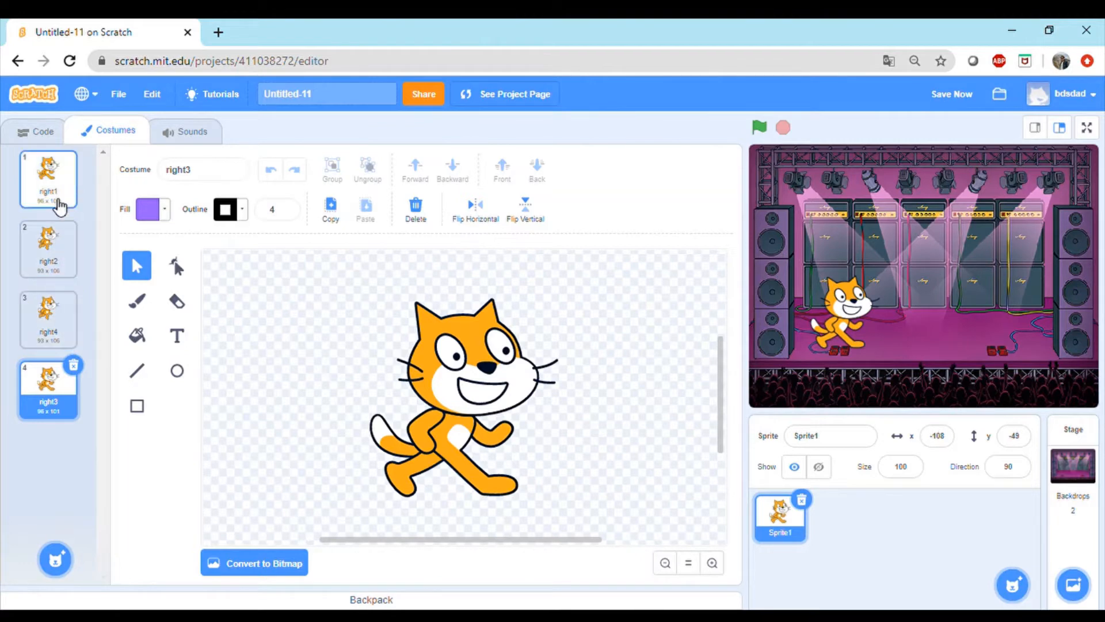
pyautogui.click(49, 246)
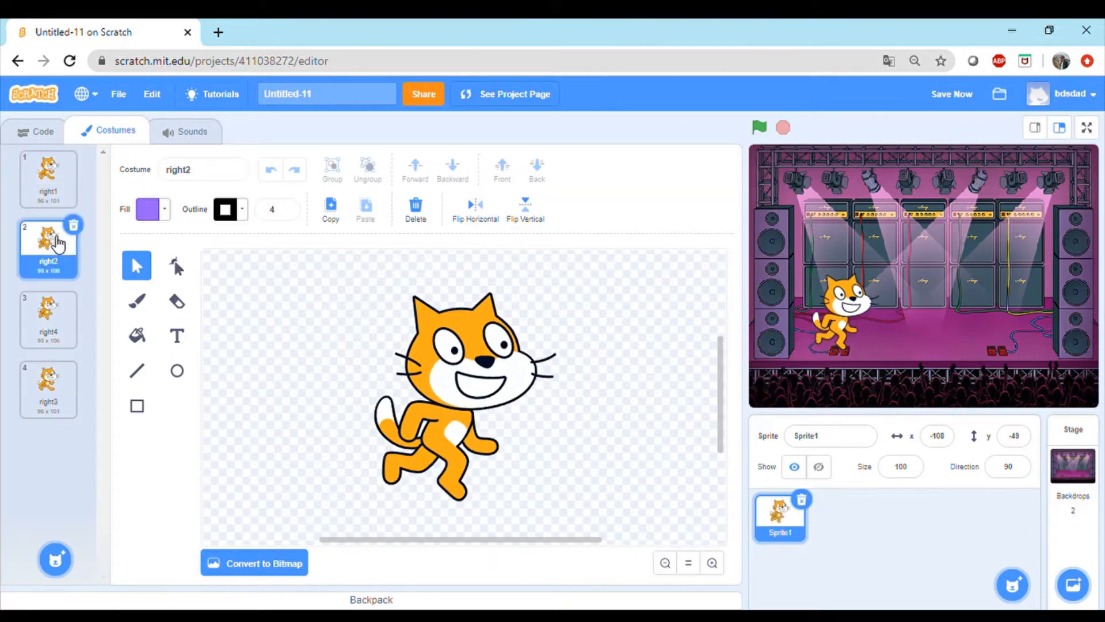
pyautogui.click(49, 318)
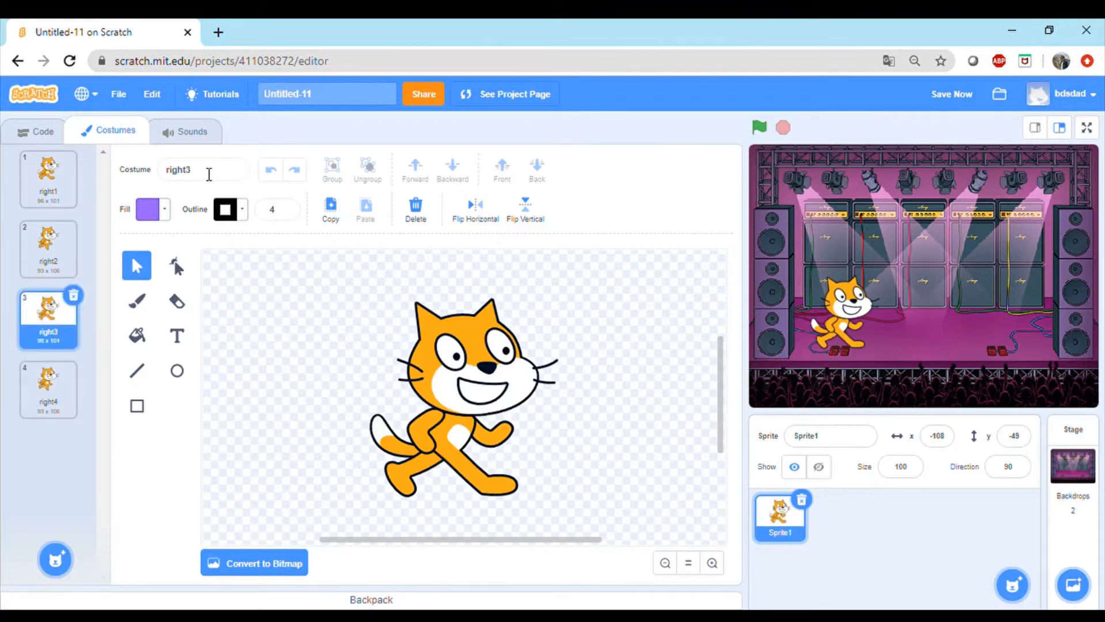
pyautogui.write('left')
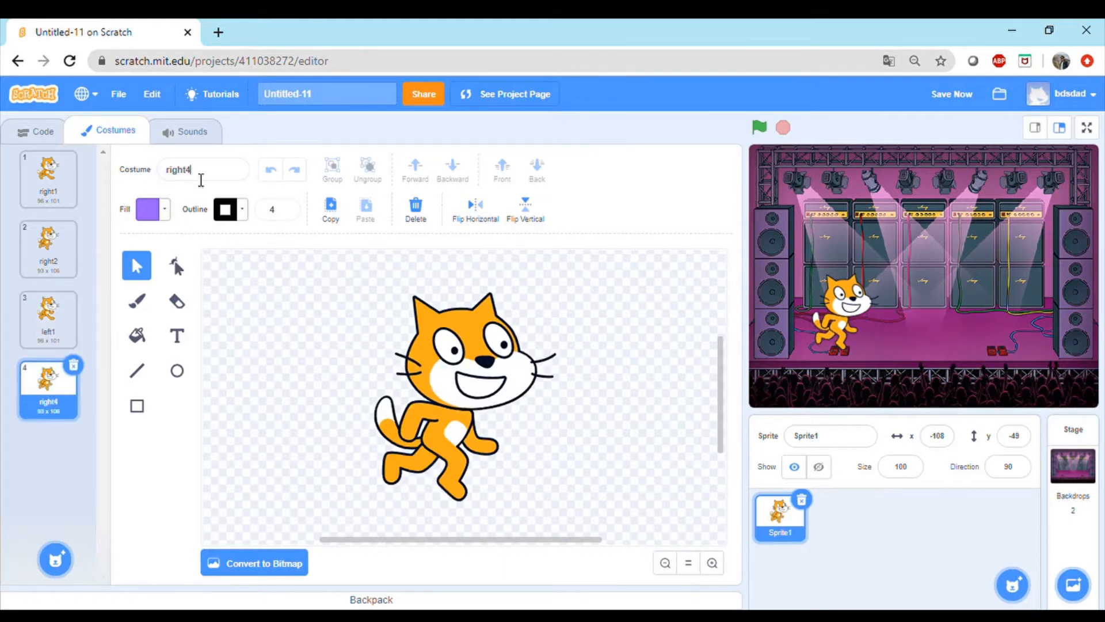
pyautogui.write('left2')
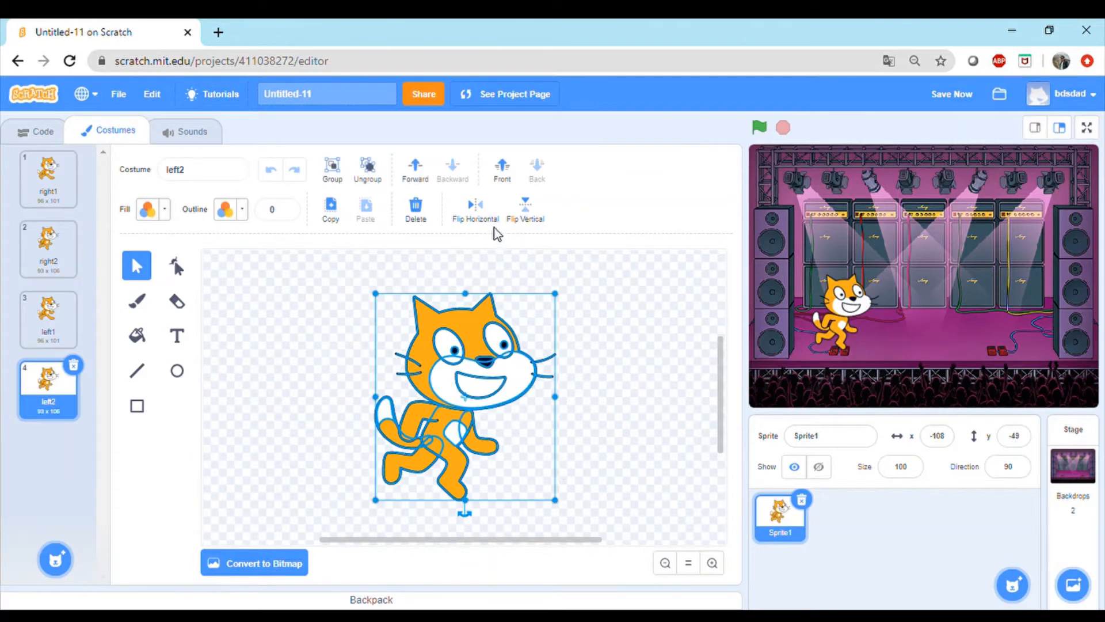
pyautogui.click(49, 318)
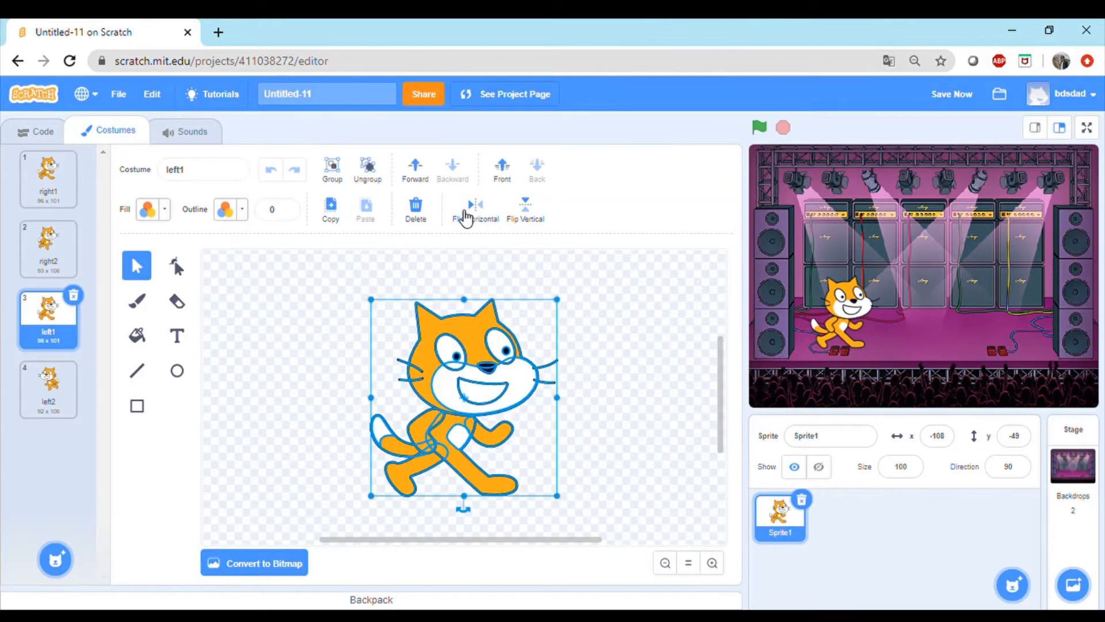
pyautogui.click(474, 208)
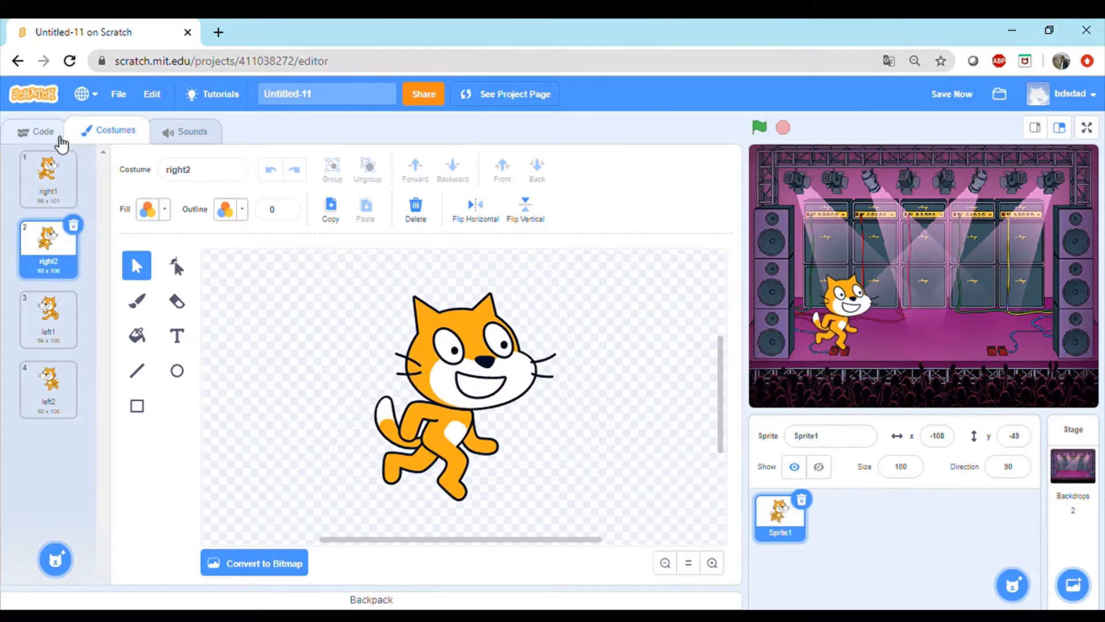
# - Begin the cat's script with a green-flag start block and a repeat 10 loop beneath it
pyautogui.click(41, 131)
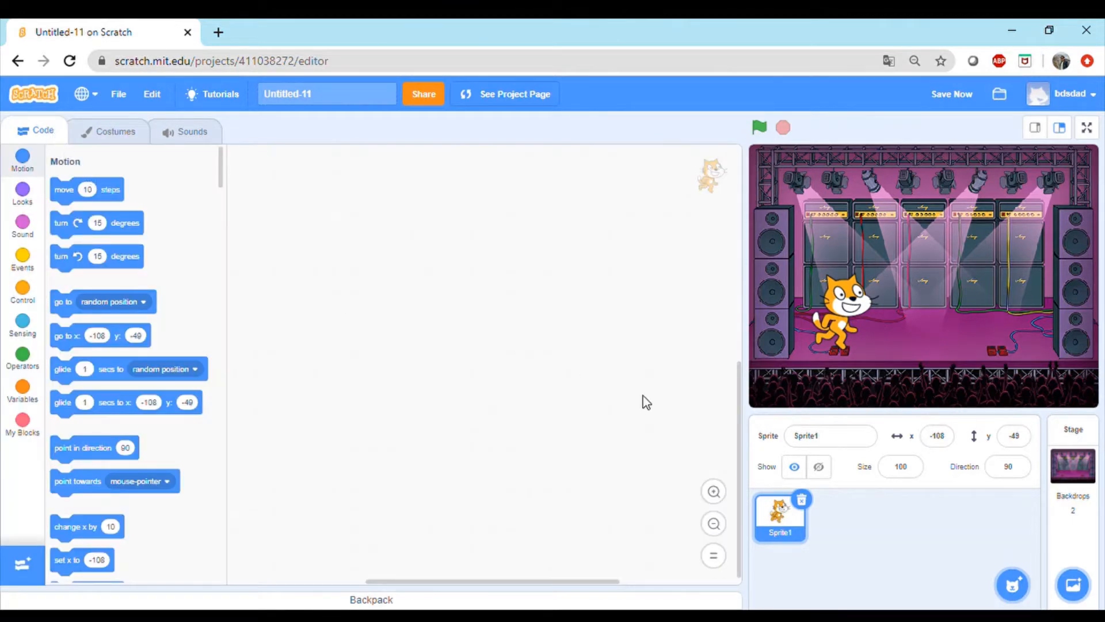
pyautogui.click(22, 260)
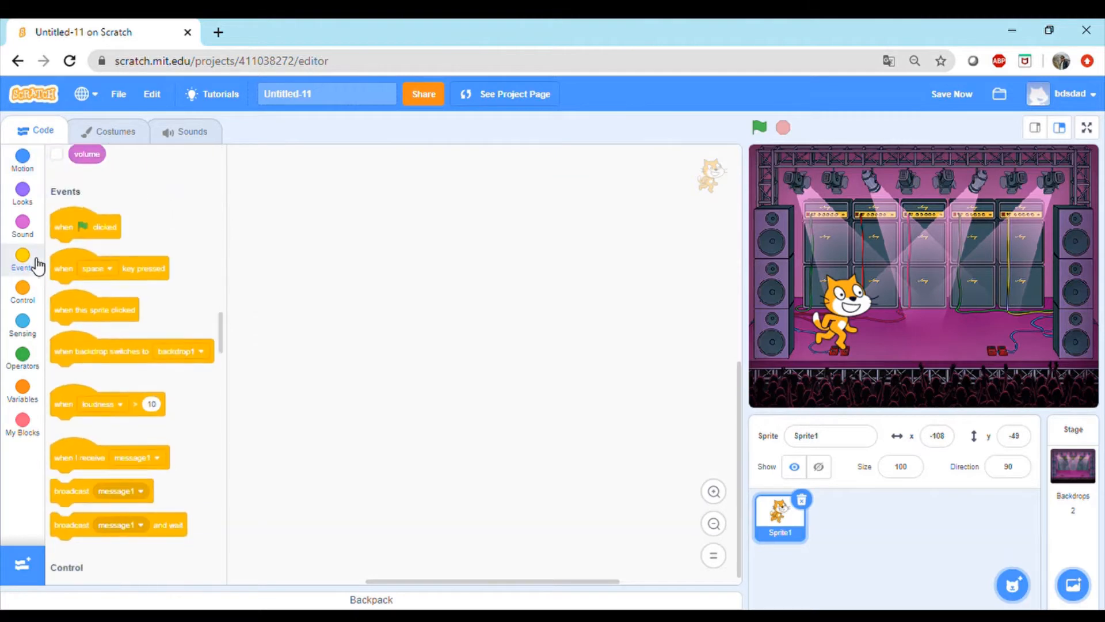
pyautogui.moveTo(84, 226); pyautogui.dragTo(411, 188)
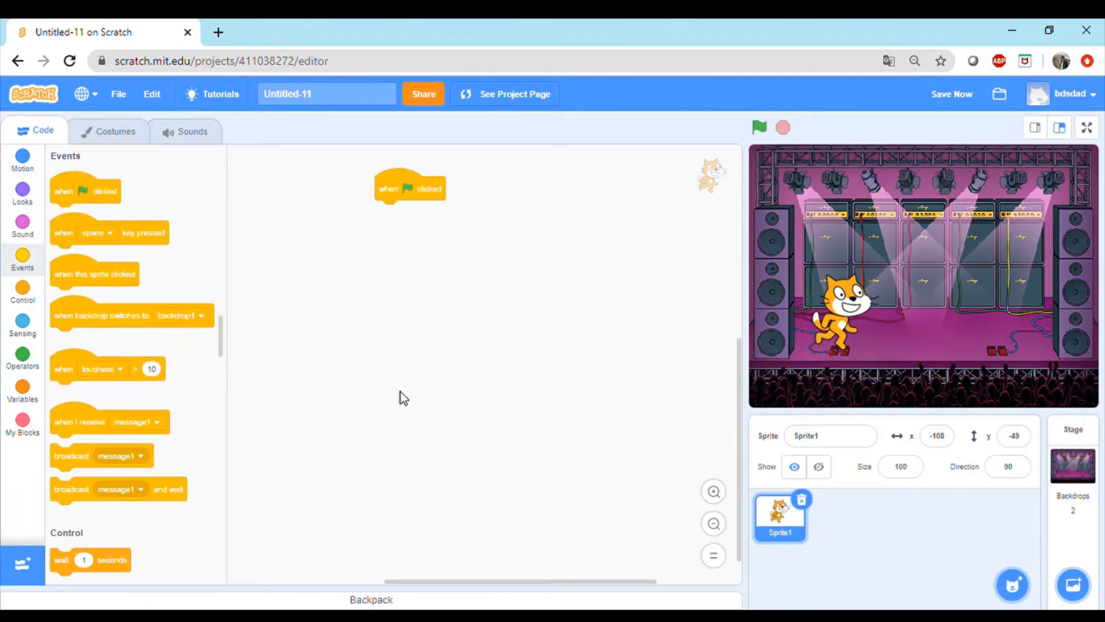
pyautogui.moveTo(64, 289)
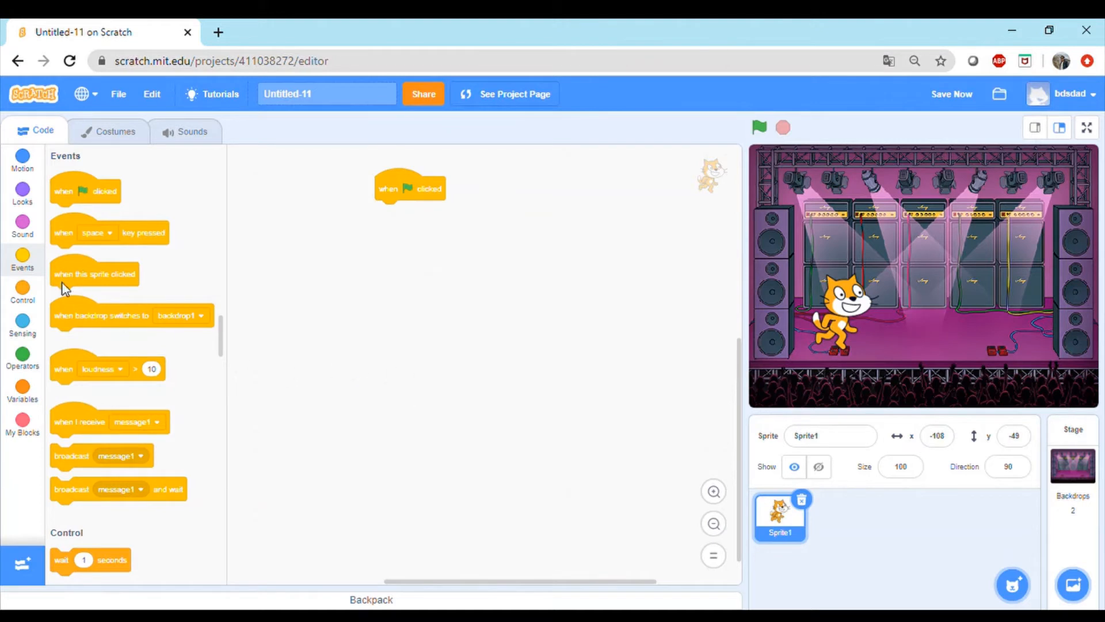
pyautogui.click(23, 291)
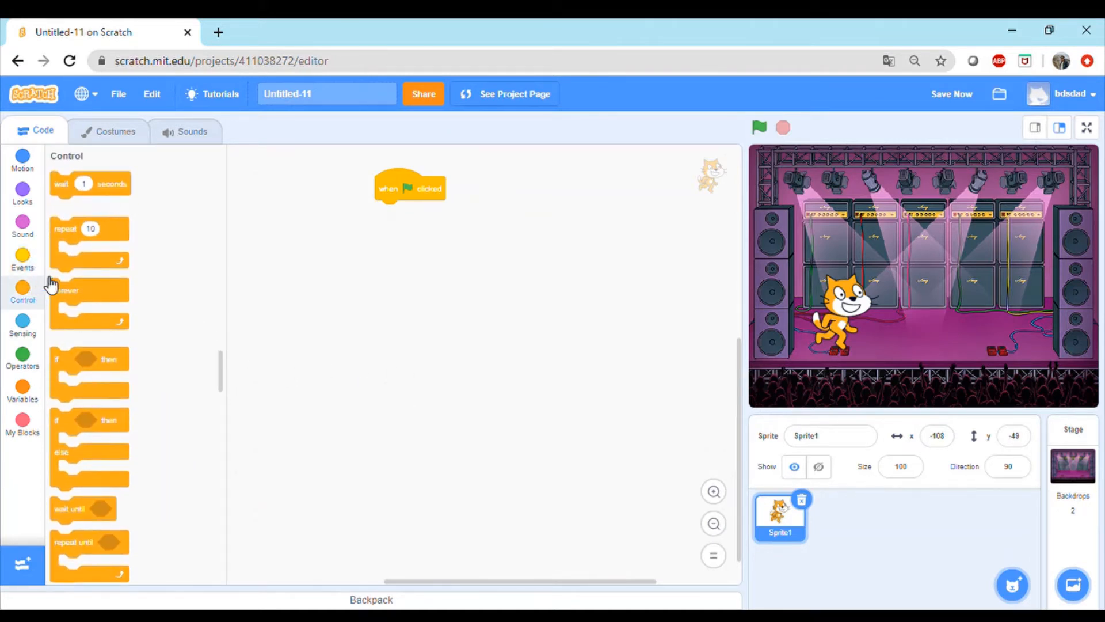
pyautogui.moveTo(89, 239); pyautogui.dragTo(405, 211)
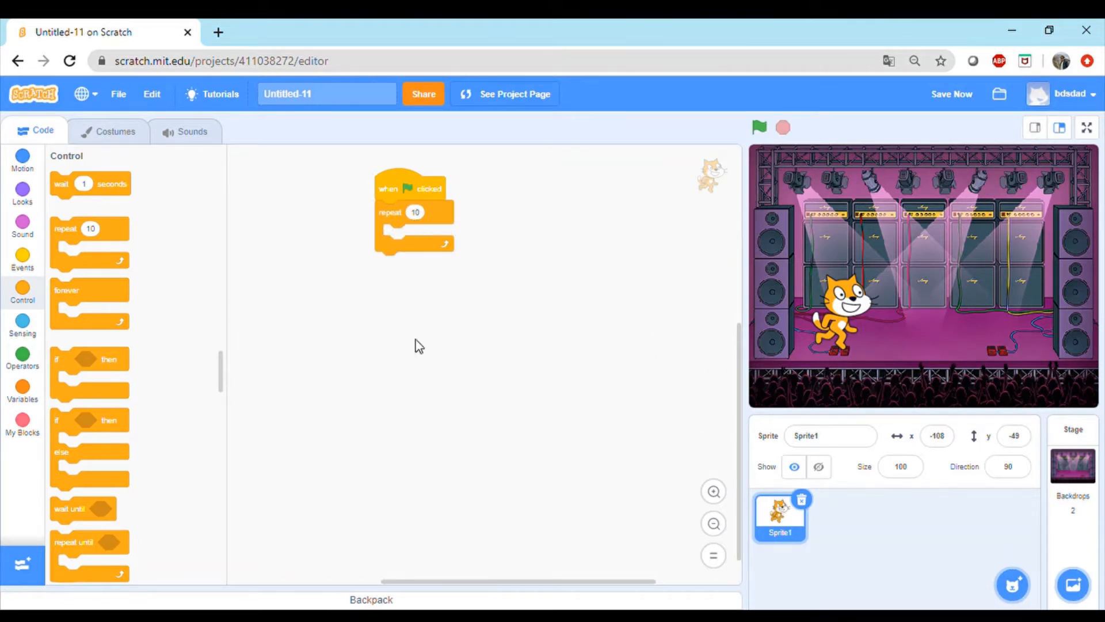
pyautogui.moveTo(417, 240)
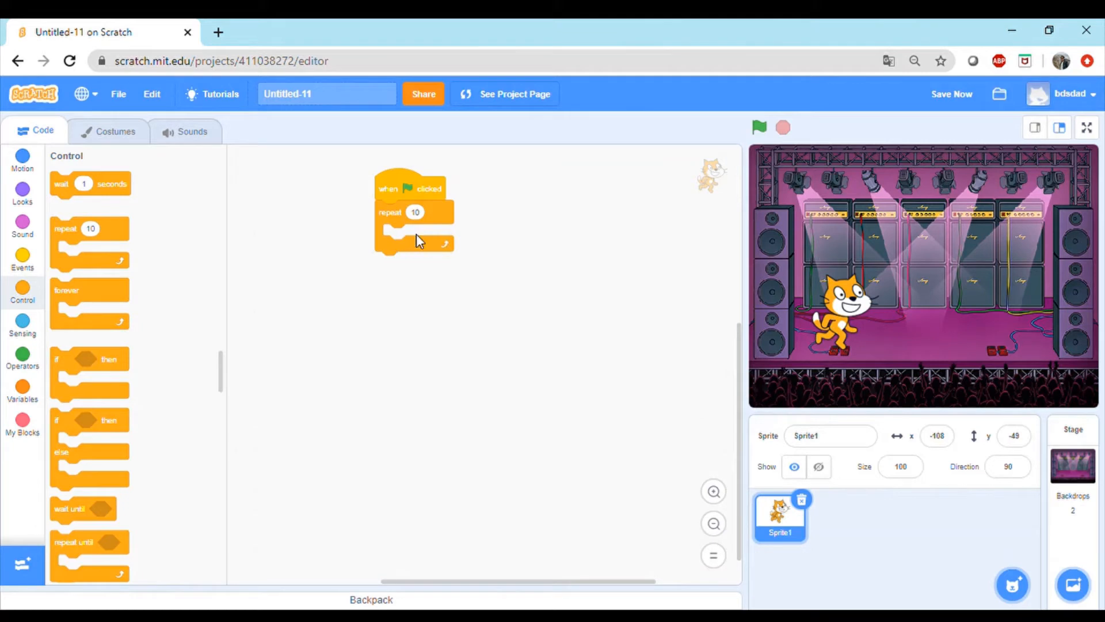
pyautogui.moveTo(433, 302)
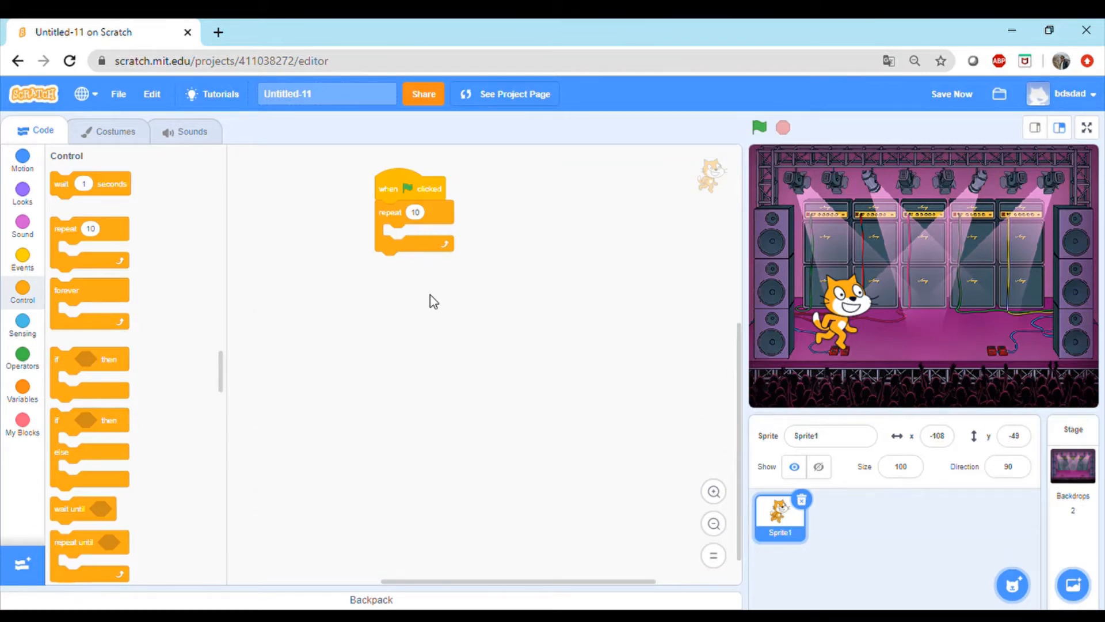
# - Place two switch-costume blocks, each followed by a wait 1 second, inside the repeat loop
pyautogui.click(23, 195)
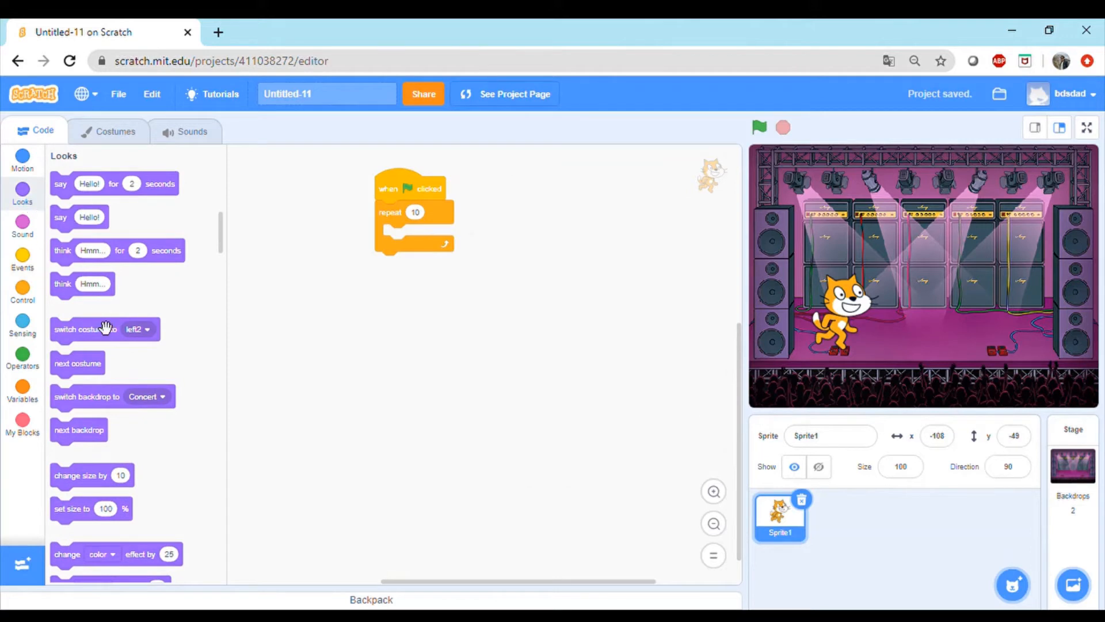
pyautogui.moveTo(104, 328); pyautogui.dragTo(414, 235)
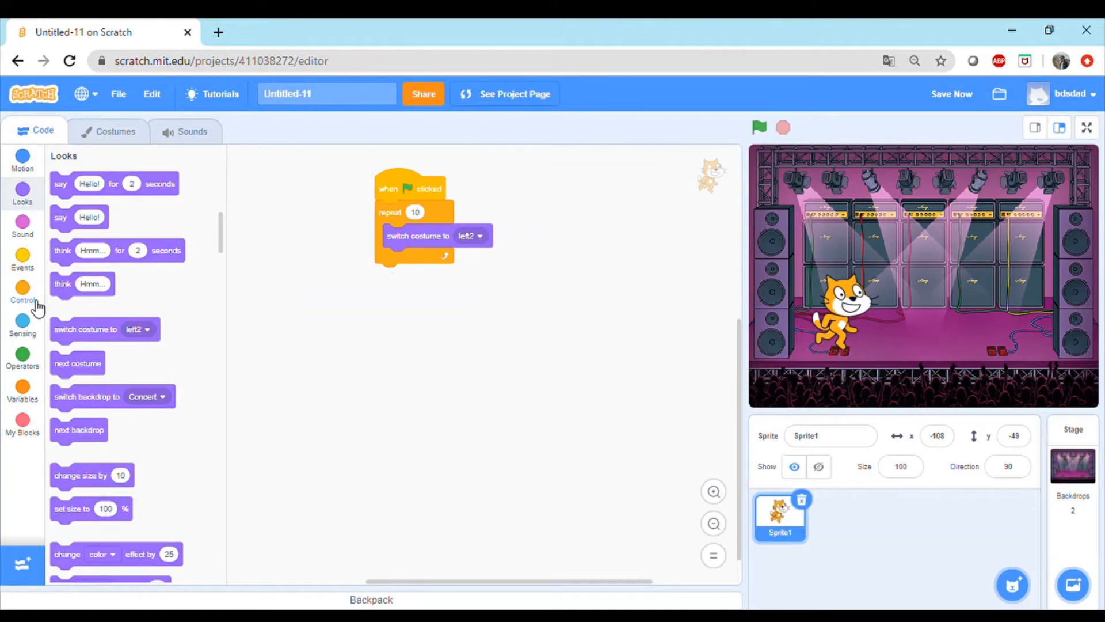
pyautogui.moveTo(28, 303)
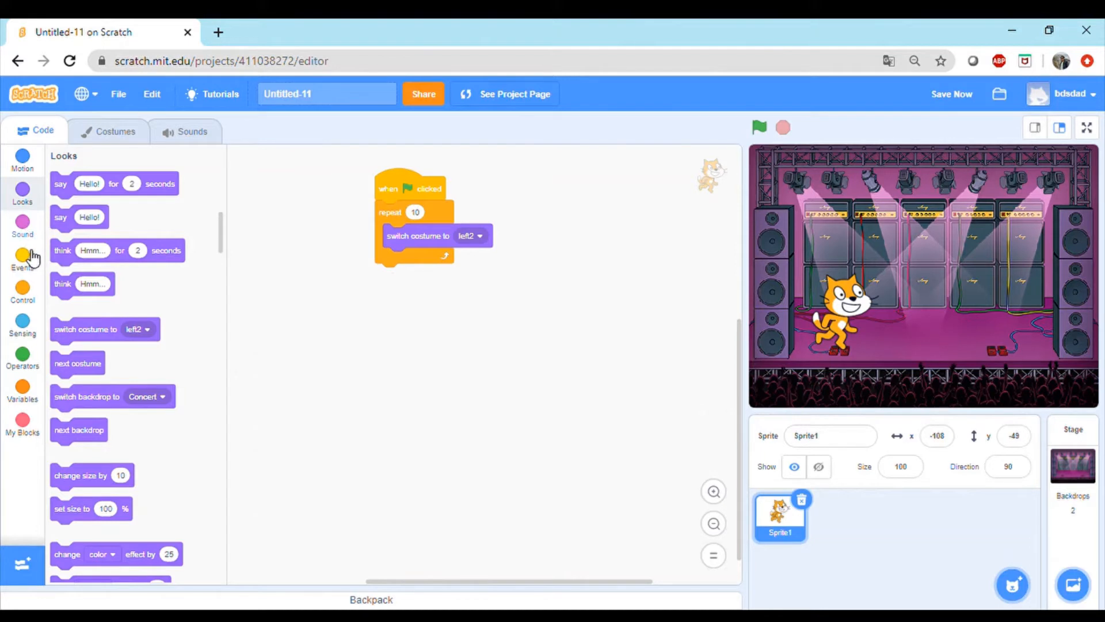
pyautogui.click(23, 288)
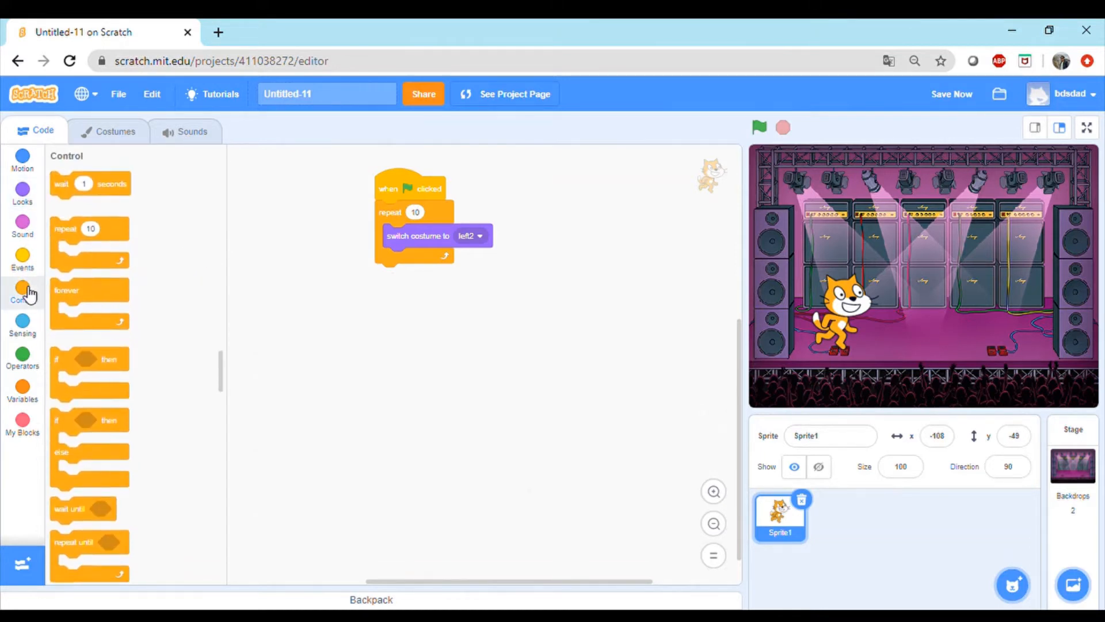
pyautogui.moveTo(90, 183); pyautogui.dragTo(419, 263)
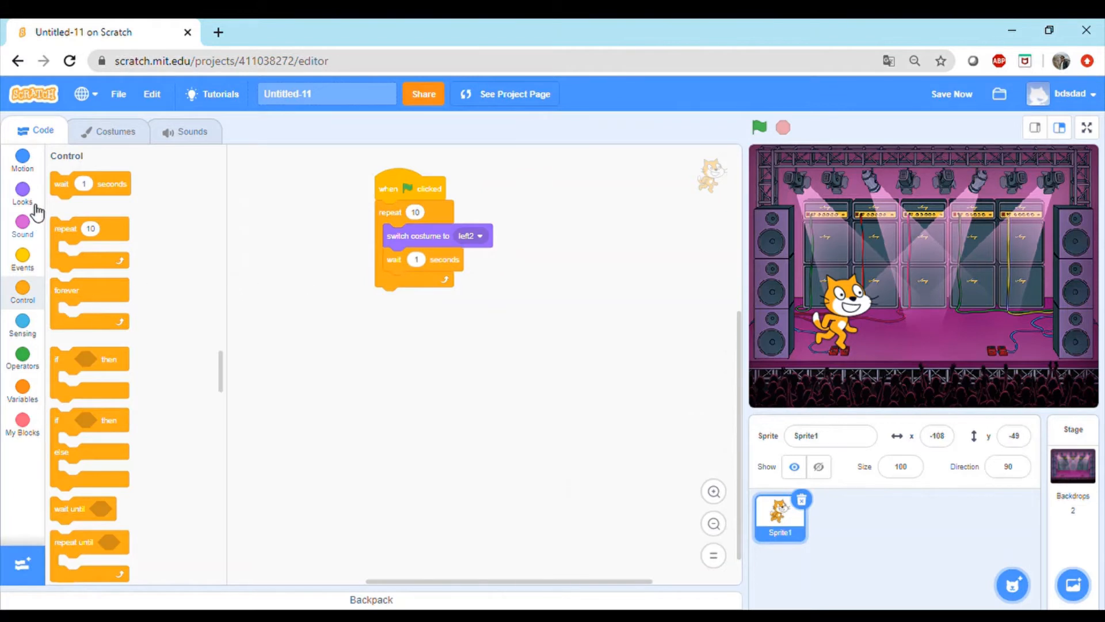
pyautogui.click(22, 202)
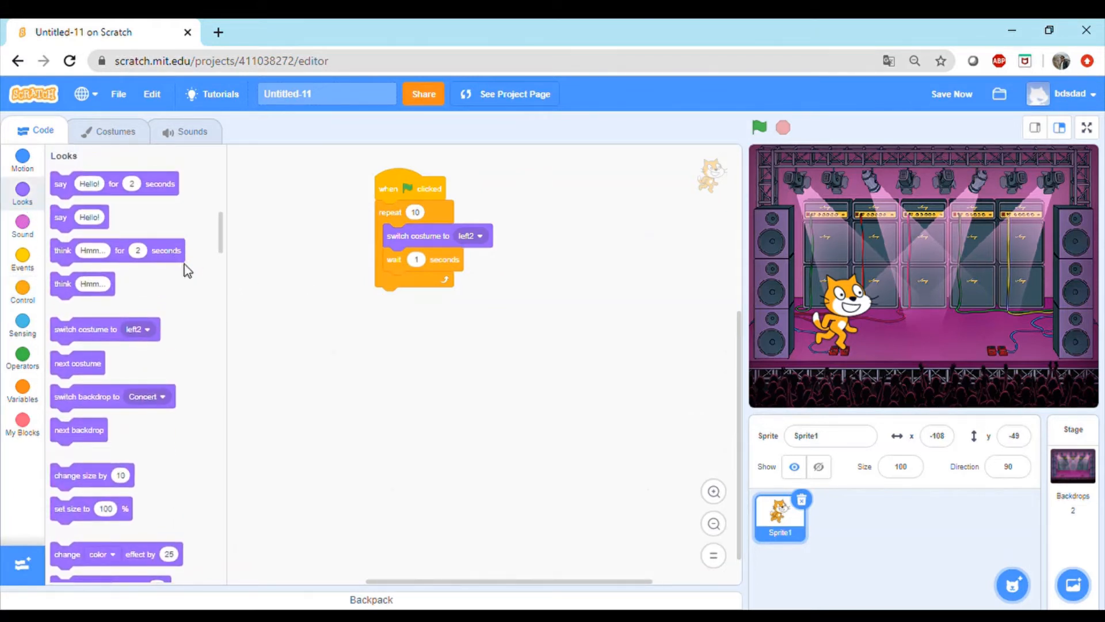
pyautogui.moveTo(85, 329); pyautogui.dragTo(442, 287)
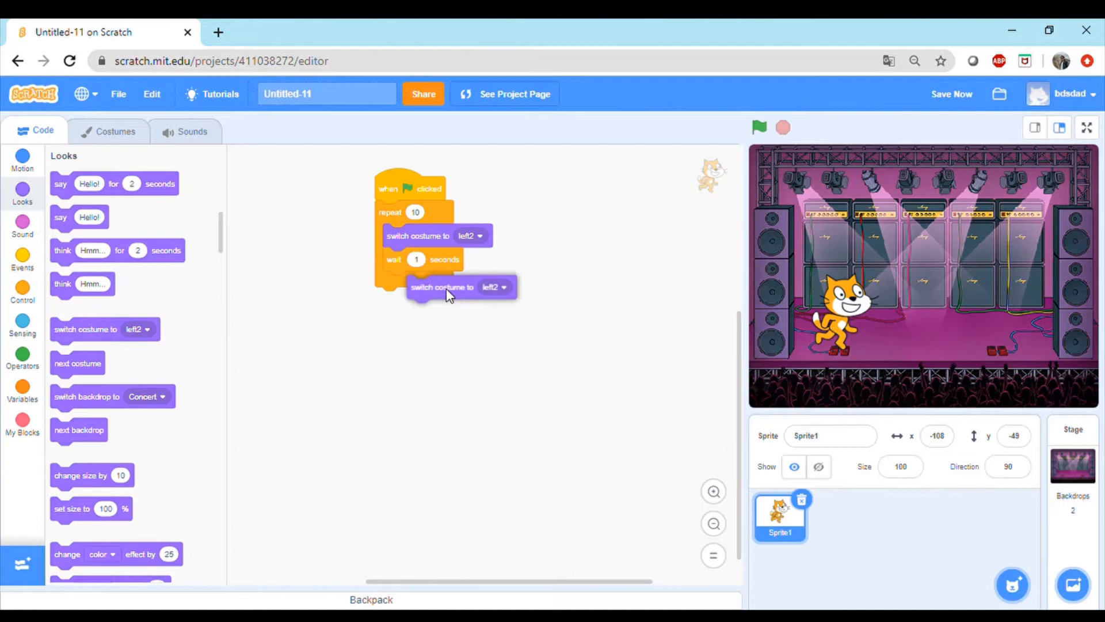
pyautogui.moveTo(444, 287); pyautogui.dragTo(423, 282)
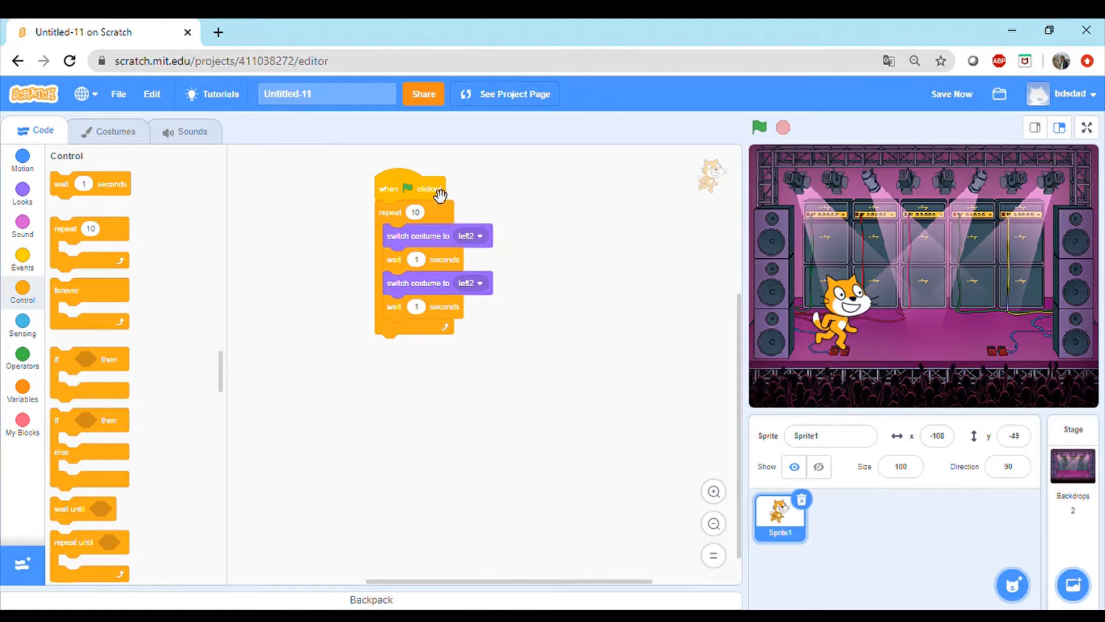
pyautogui.moveTo(593, 419)
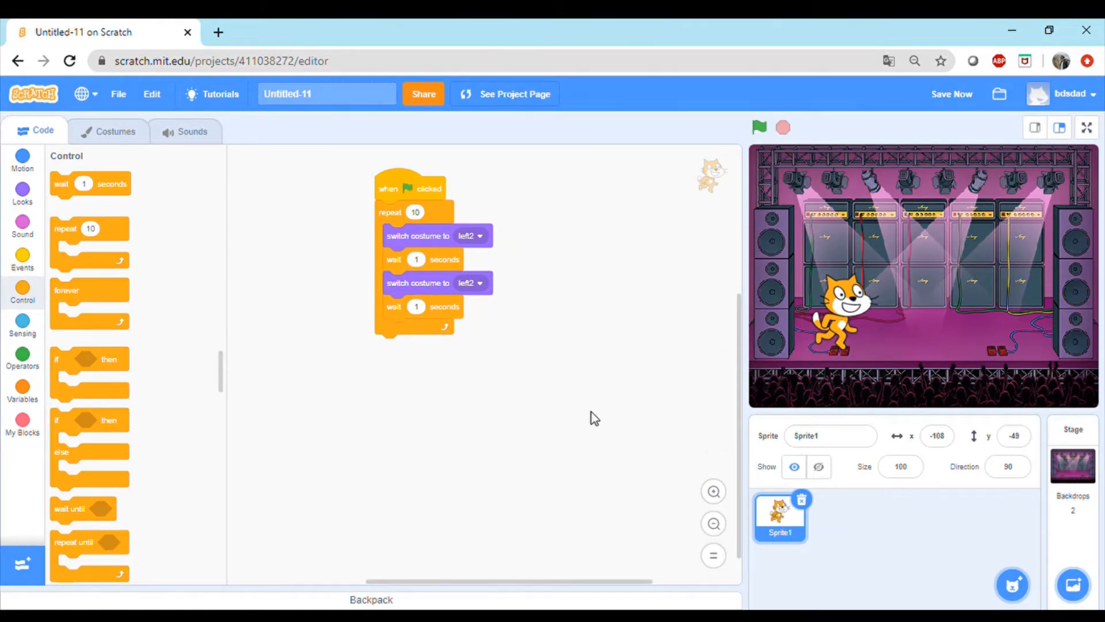
# - Test the script, set the second switch to right2 and the waits to 0.3 seconds
pyautogui.click(759, 126)
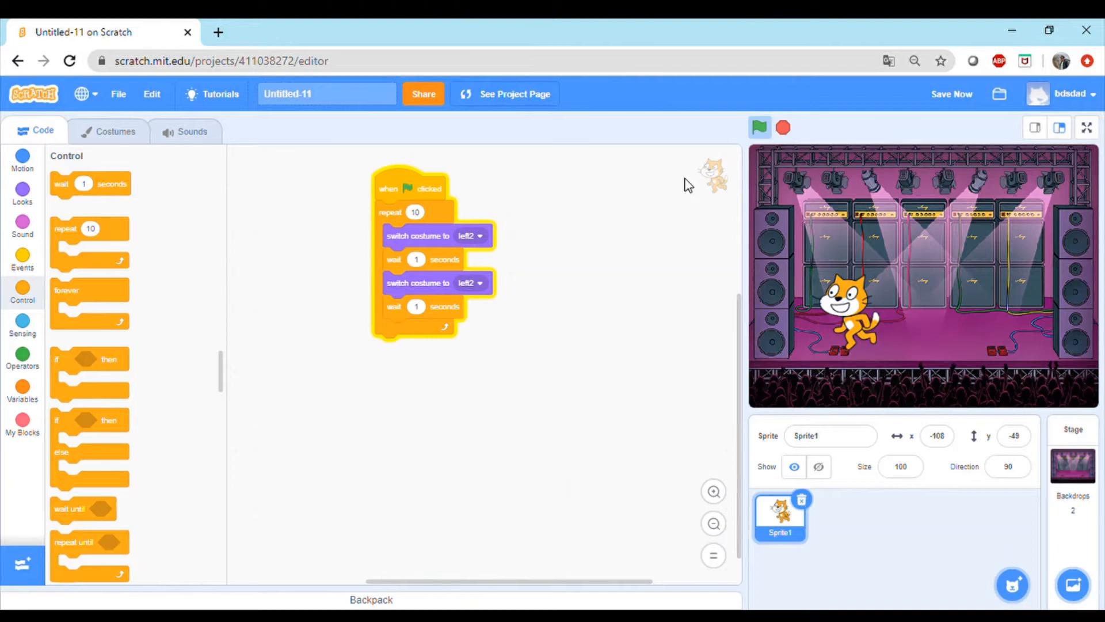
pyautogui.moveTo(805, 144)
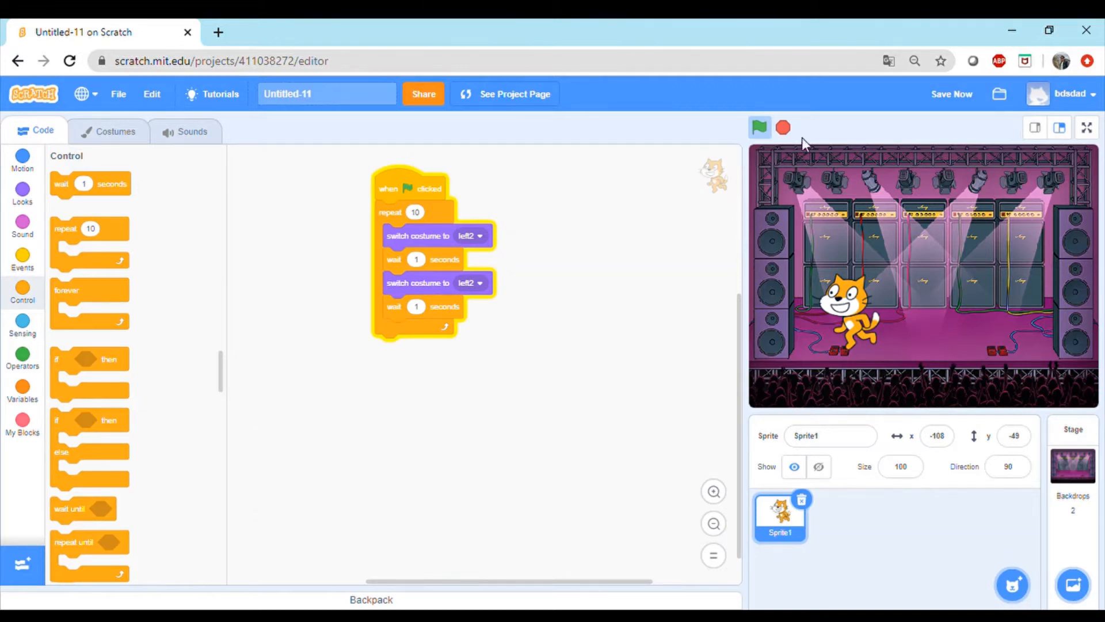
pyautogui.moveTo(480, 285)
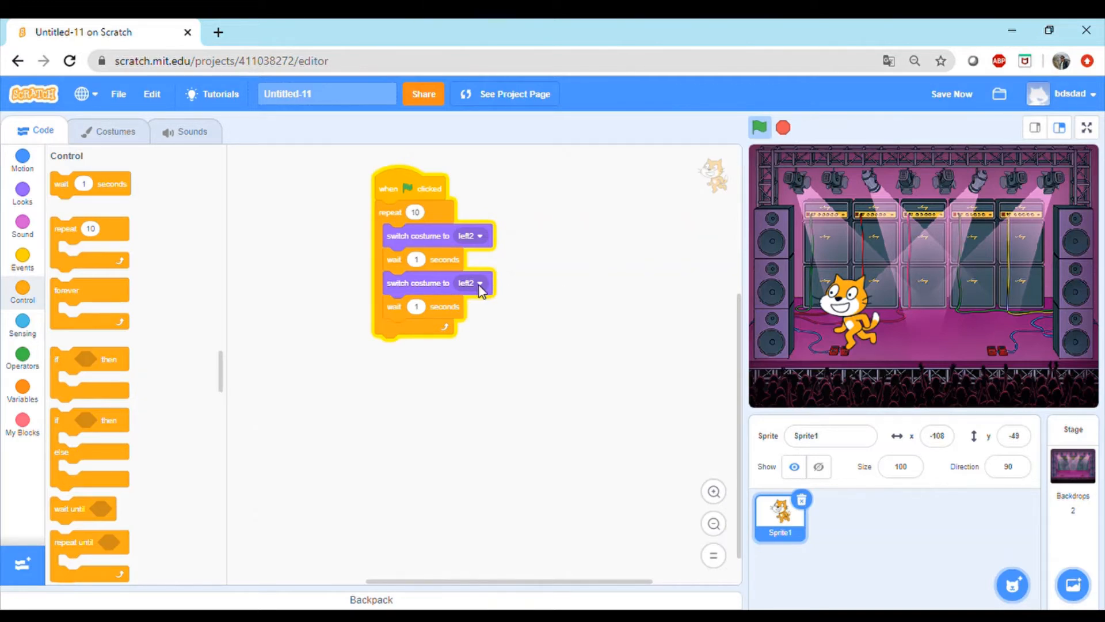
pyautogui.click(479, 283)
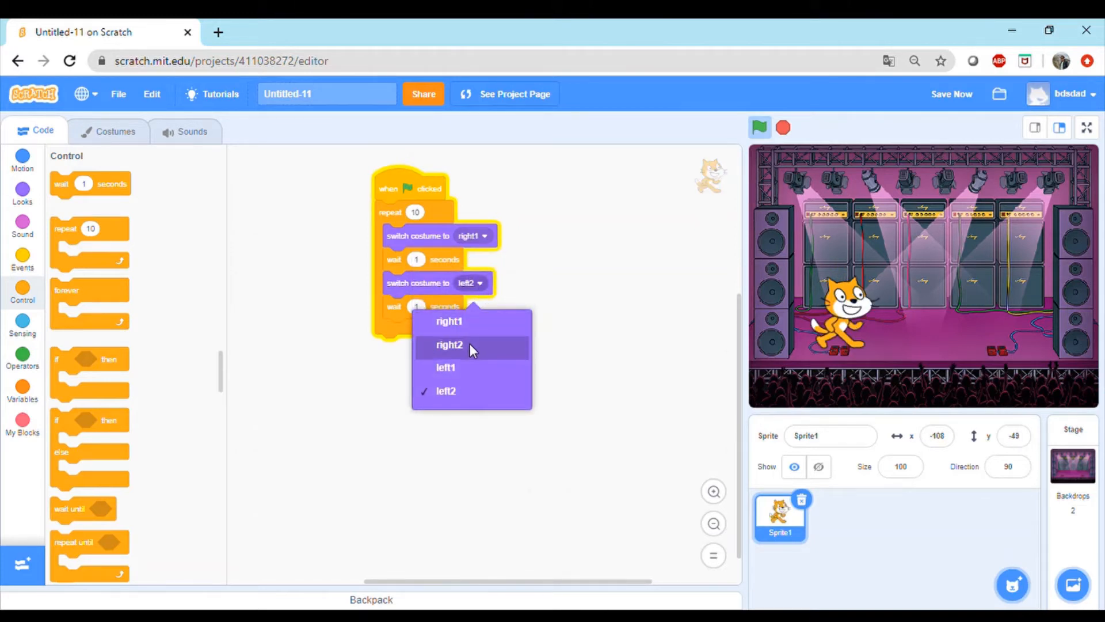
pyautogui.click(447, 344)
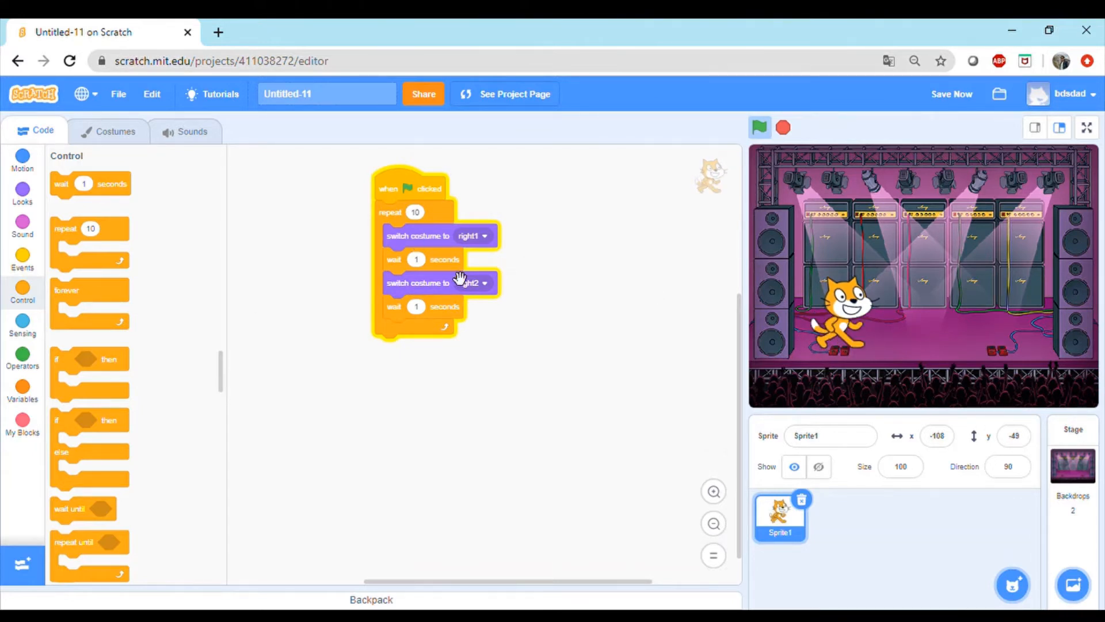
pyautogui.moveTo(507, 222)
pyautogui.write('0.3')
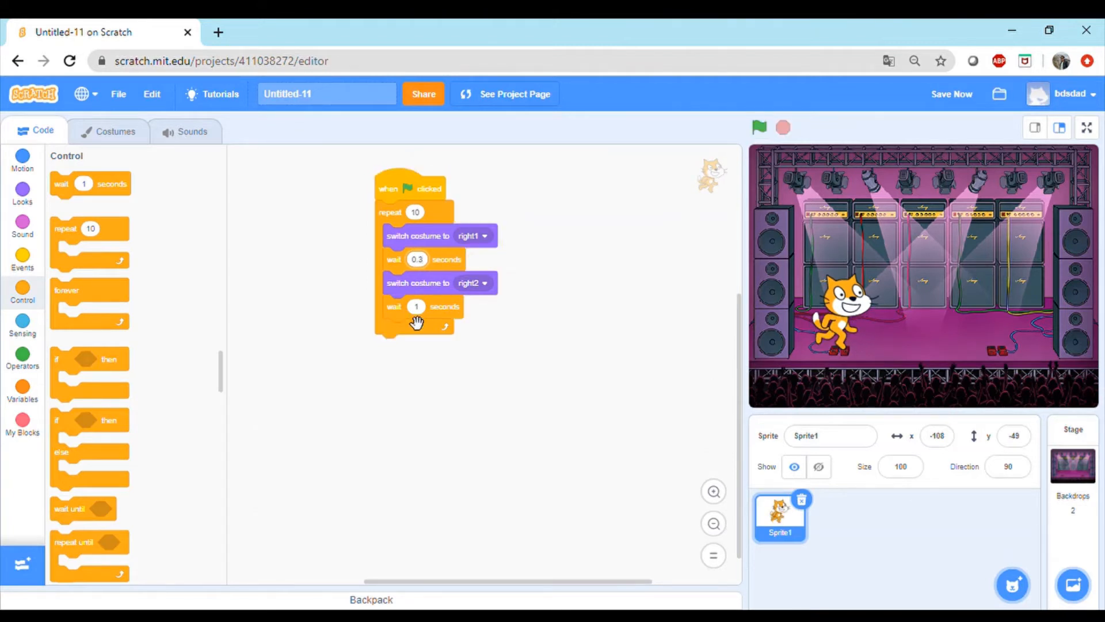
pyautogui.click(415, 306)
pyautogui.write('0.3')
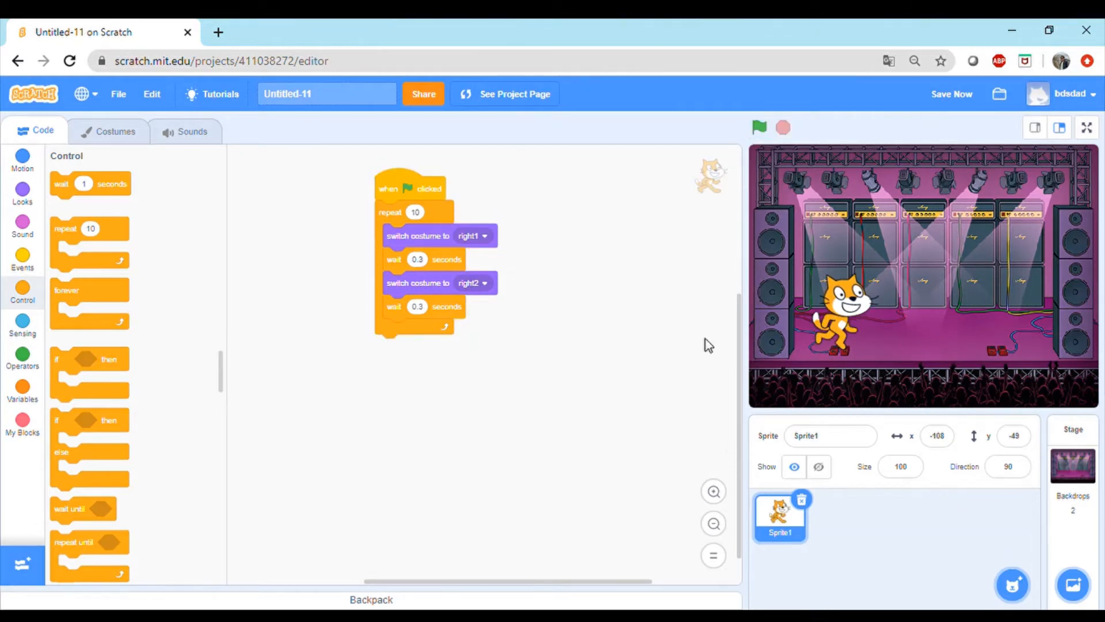
pyautogui.moveTo(640, 350)
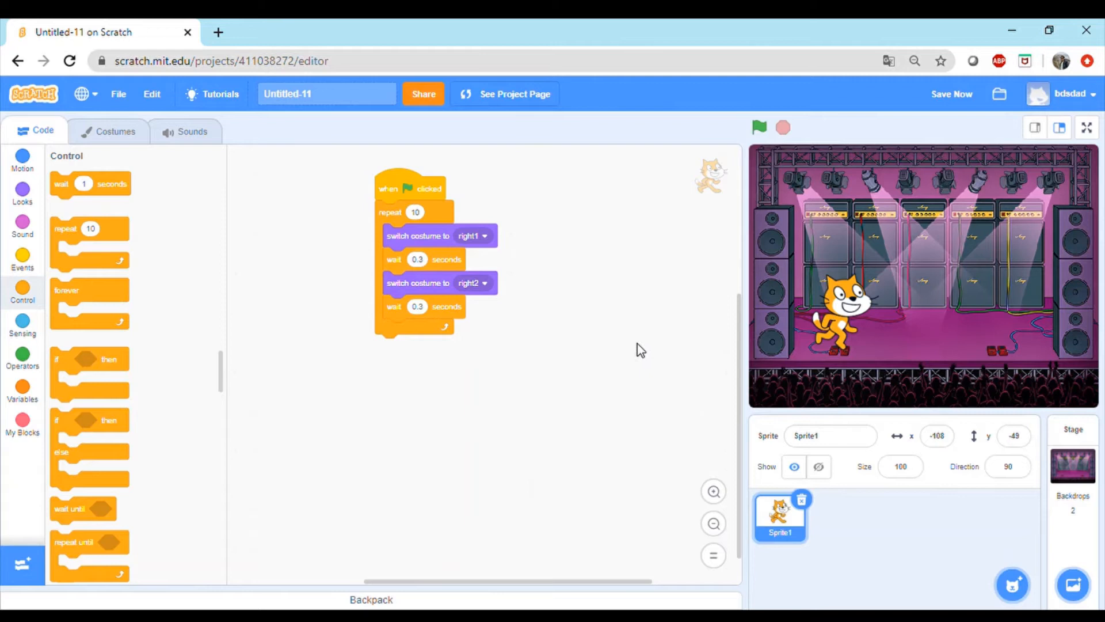
pyautogui.moveTo(999, 331)
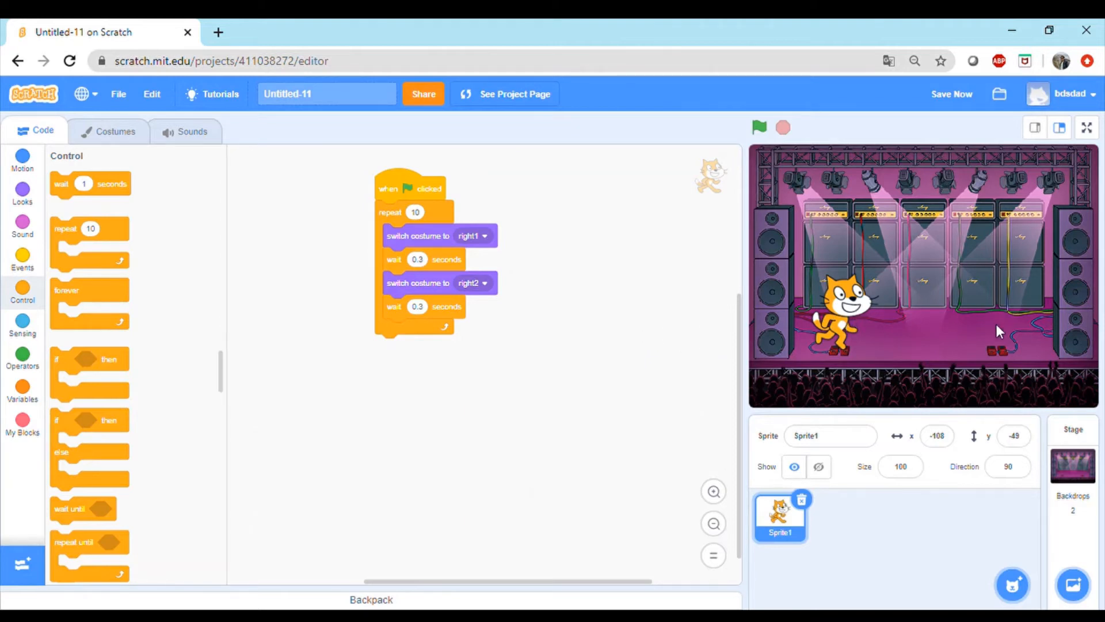
pyautogui.moveTo(1005, 343)
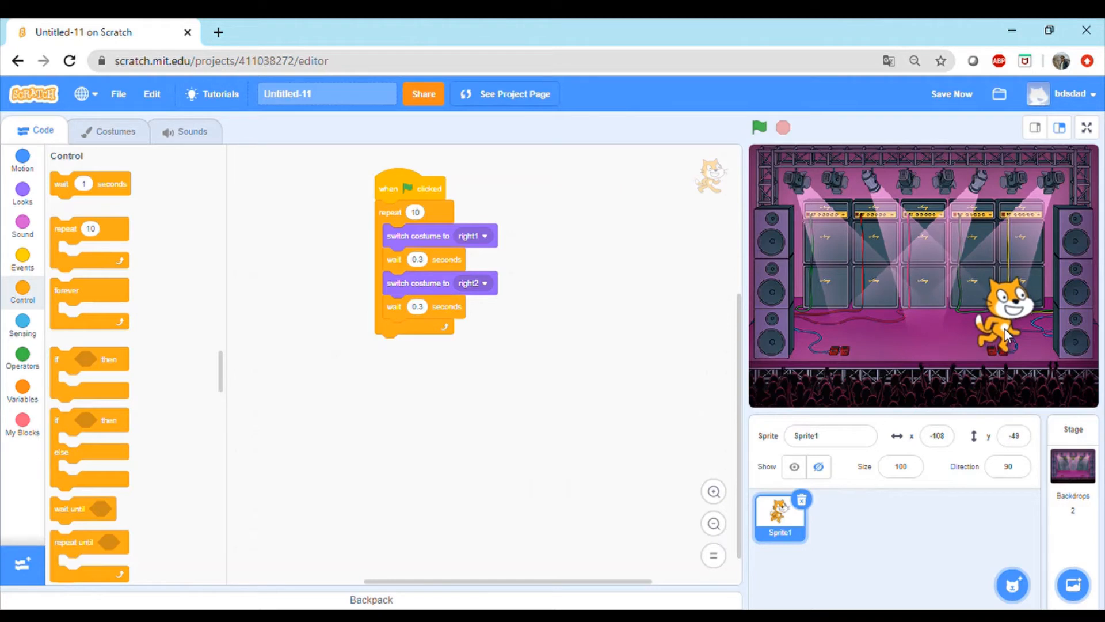
# - Move the cat to the stage's right side at x 116, y -53 and show the Motion blocks
pyautogui.moveTo(1007, 327); pyautogui.dragTo(997, 334)
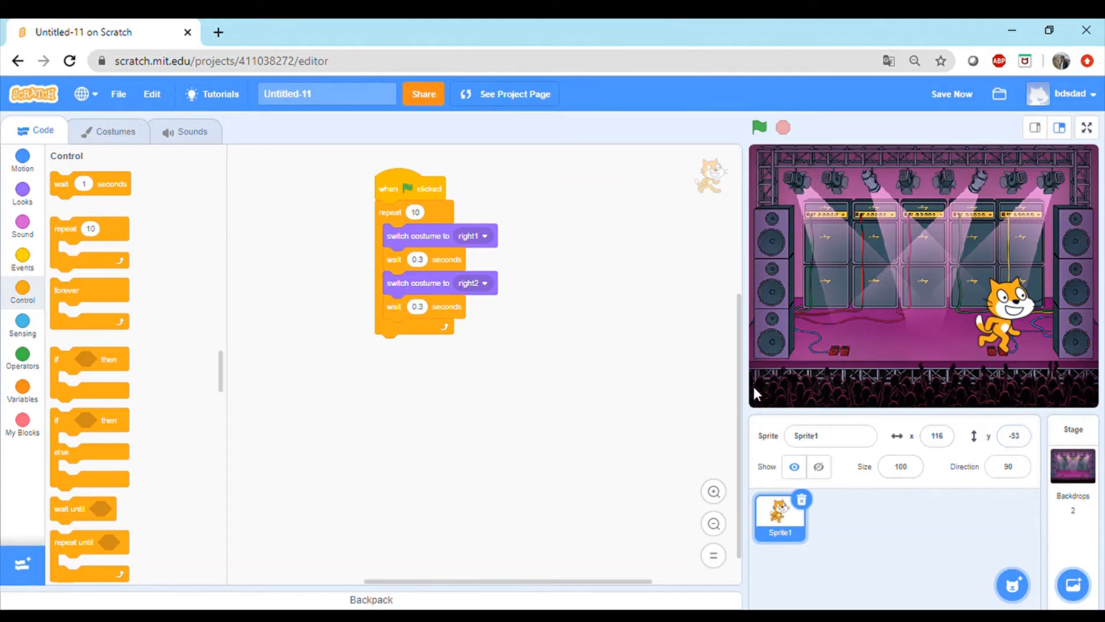
pyautogui.moveTo(842, 416)
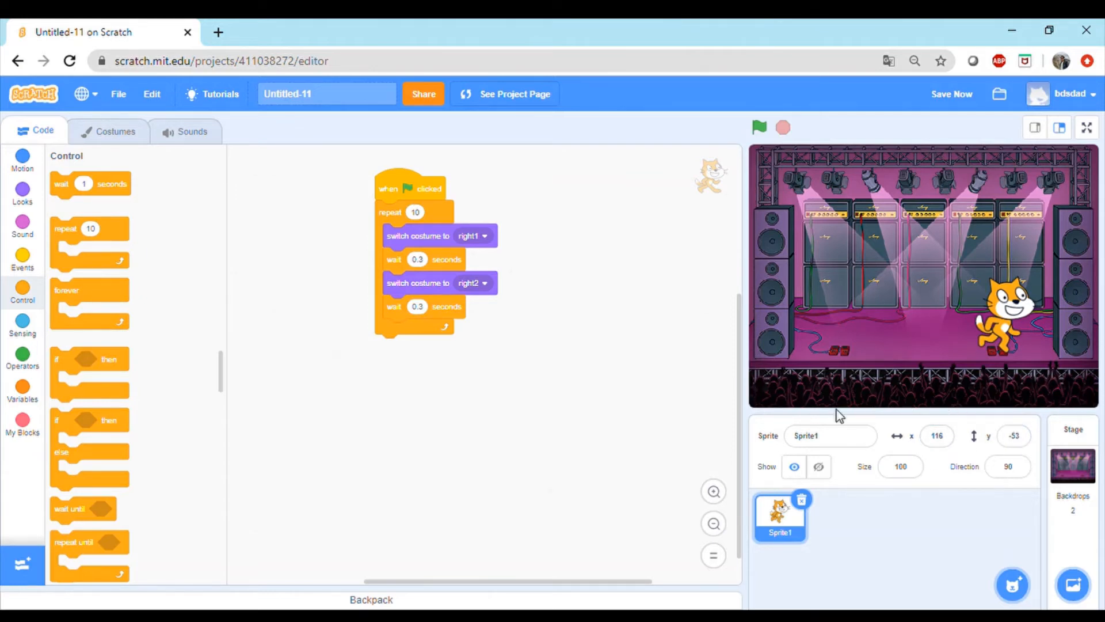
pyautogui.moveTo(889, 458)
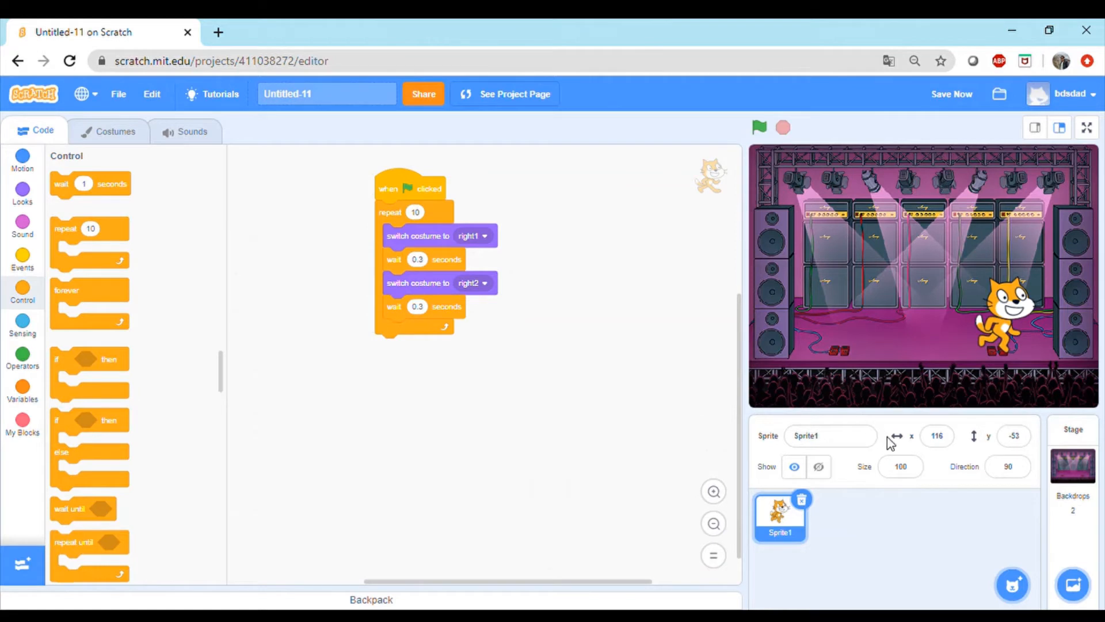
pyautogui.click(936, 436)
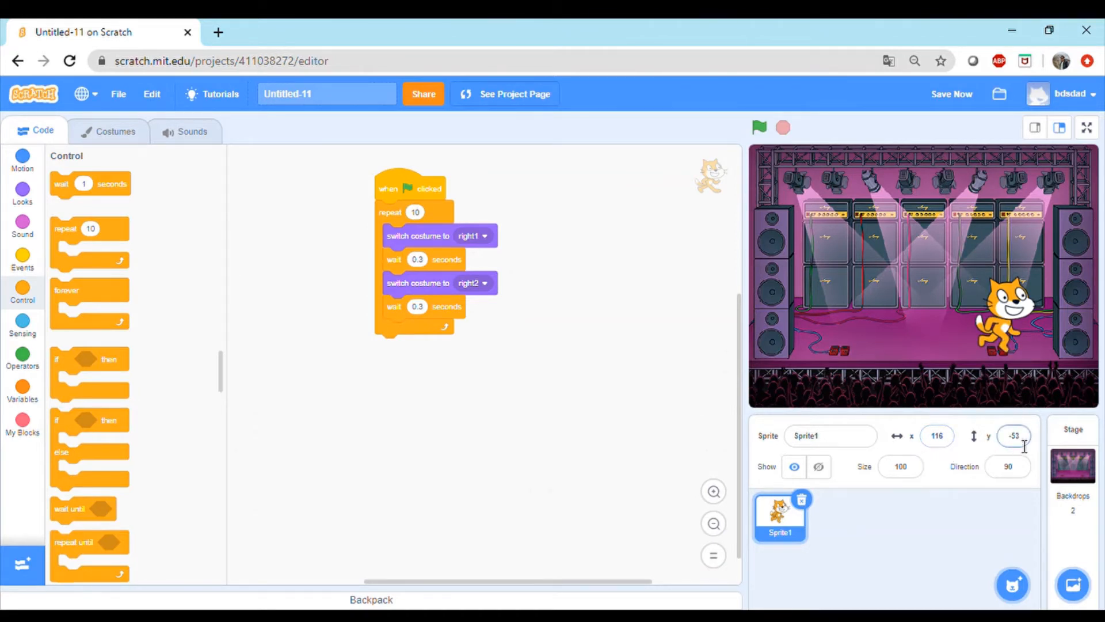
pyautogui.click(21, 160)
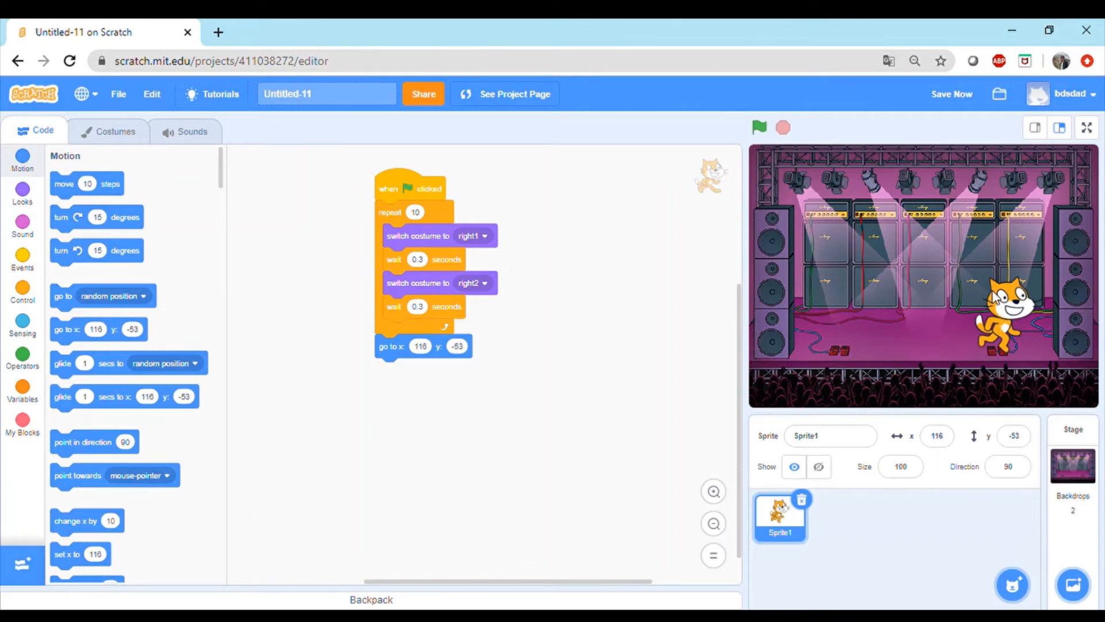
pyautogui.moveTo(309, 342)
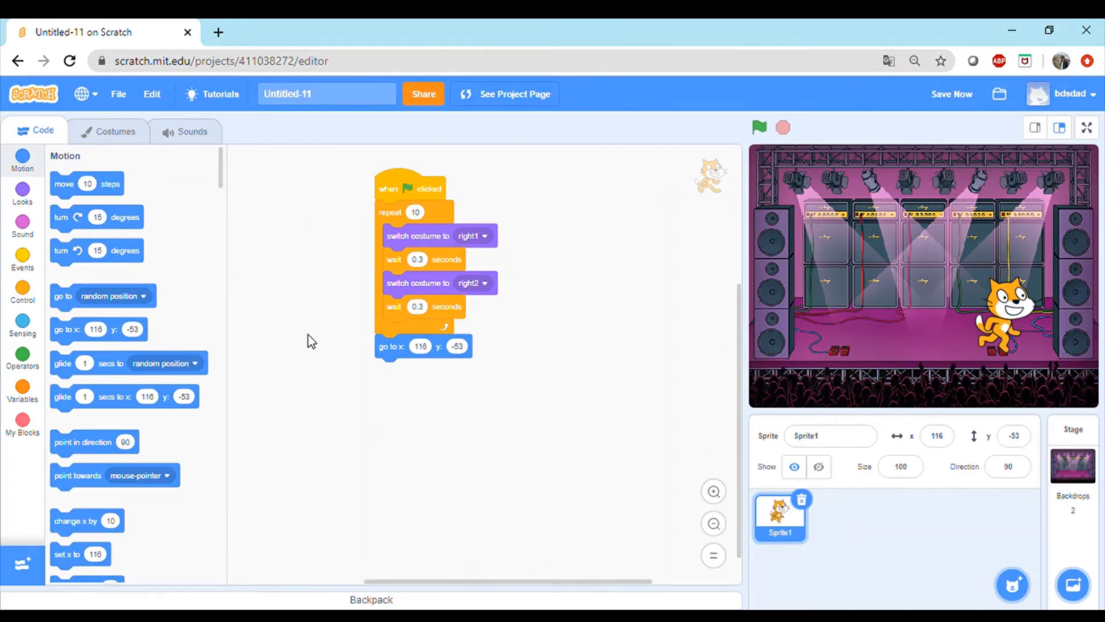
pyautogui.moveTo(22, 289)
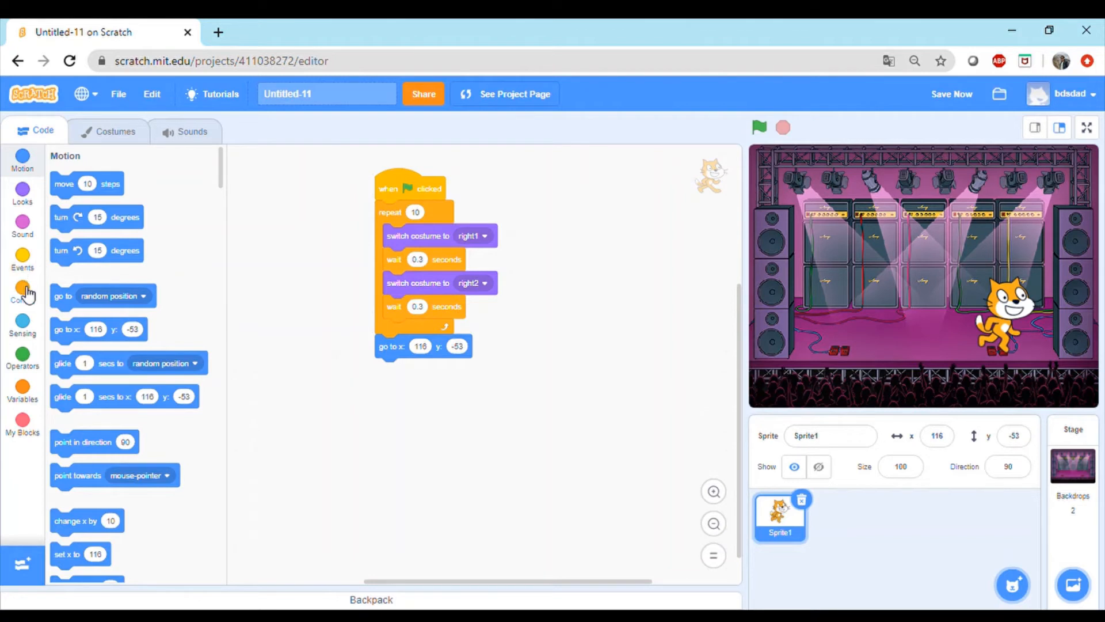
pyautogui.moveTo(27, 248)
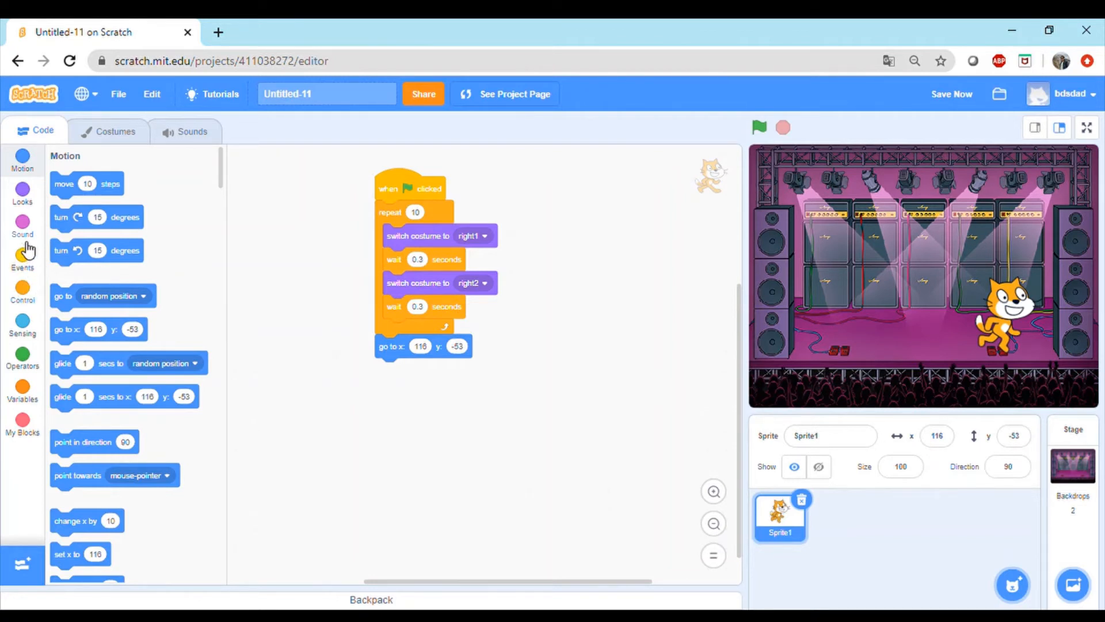
pyautogui.moveTo(28, 209)
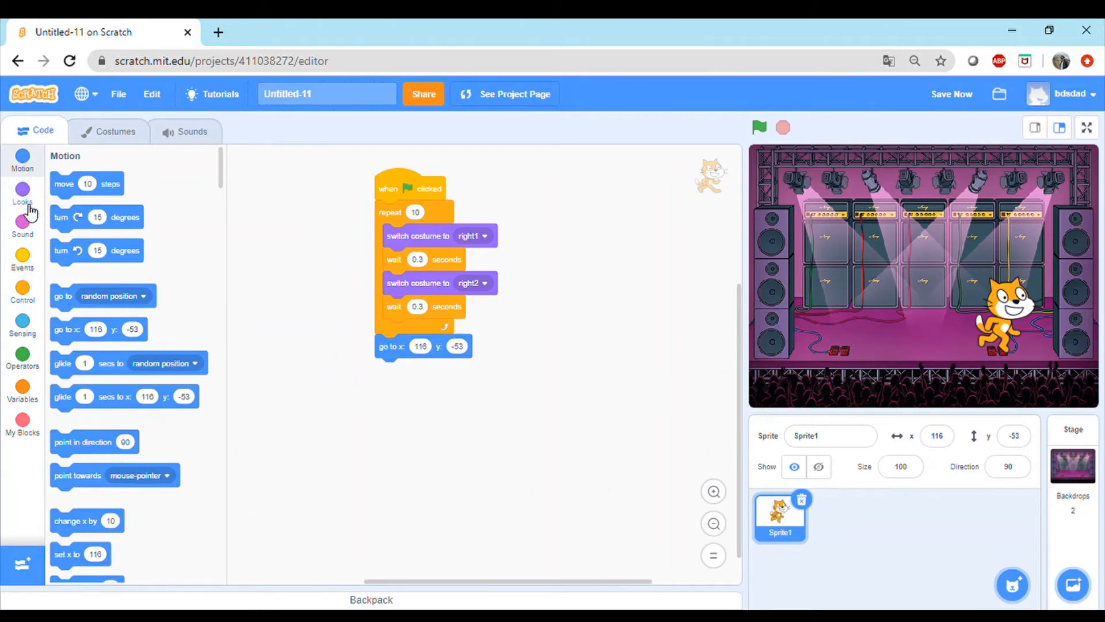
# - Attach a switch costume to left1 under the go-to x 116 y -53 block
pyautogui.click(22, 192)
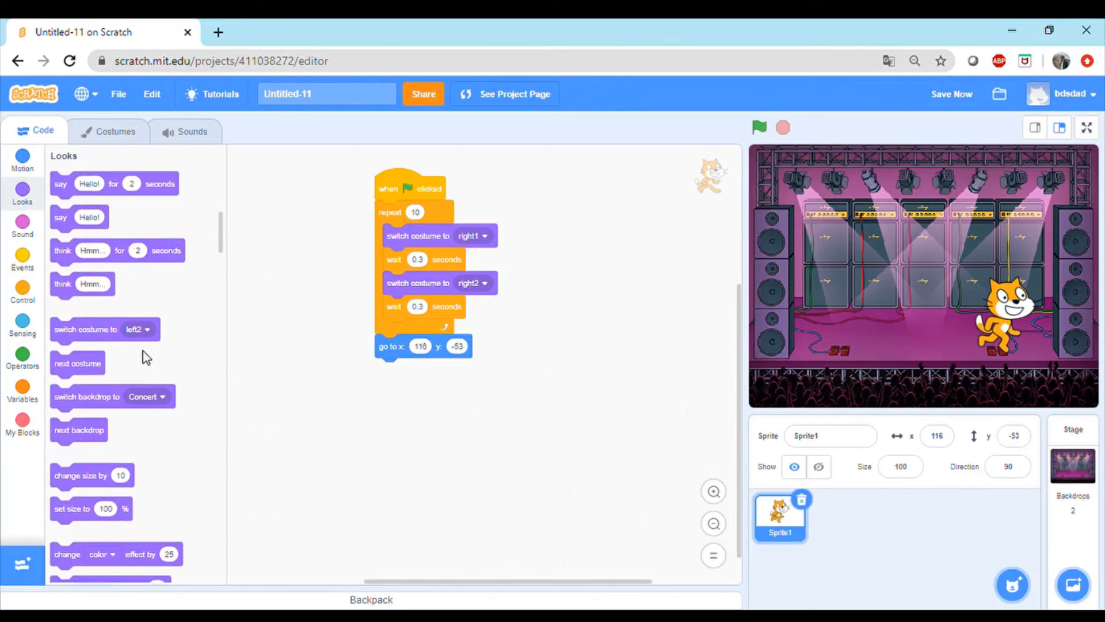
pyautogui.moveTo(103, 329); pyautogui.dragTo(428, 374)
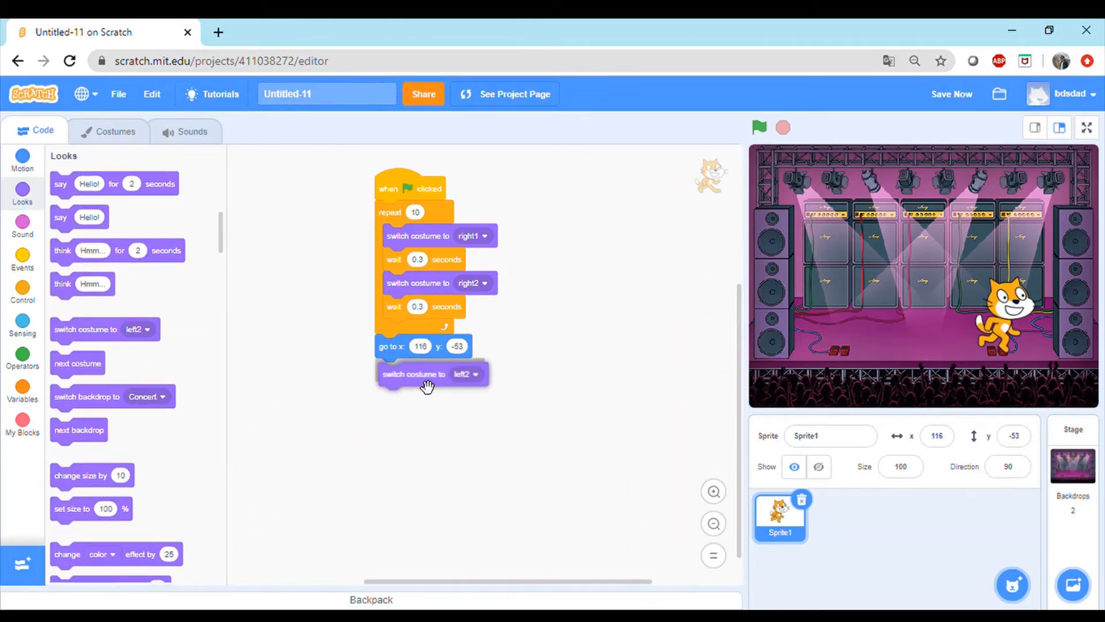
pyautogui.click(470, 374)
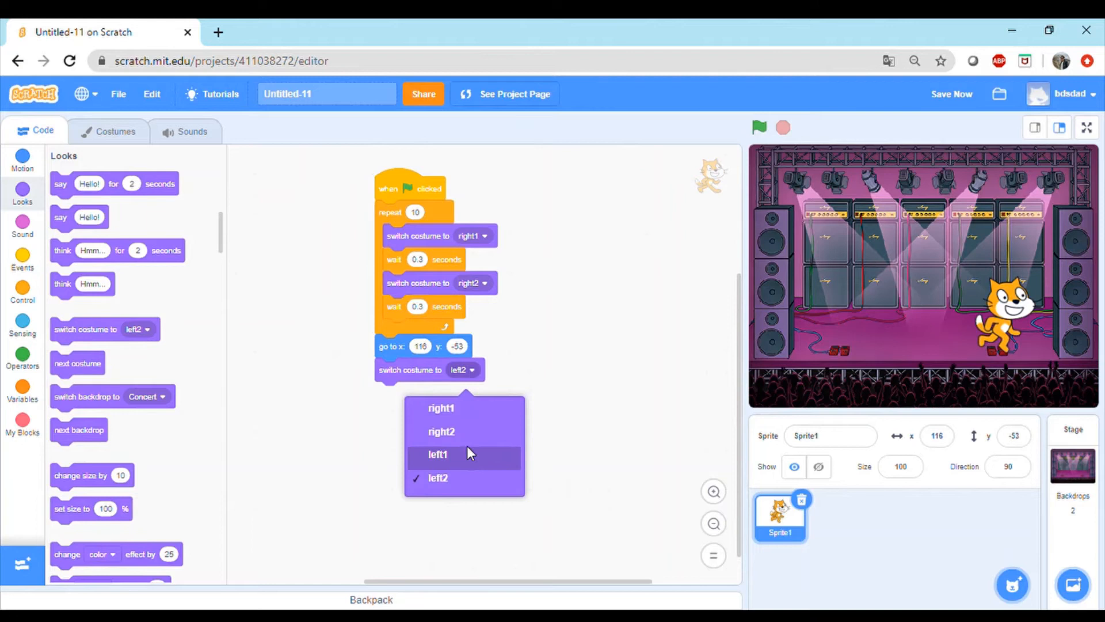
pyautogui.click(436, 454)
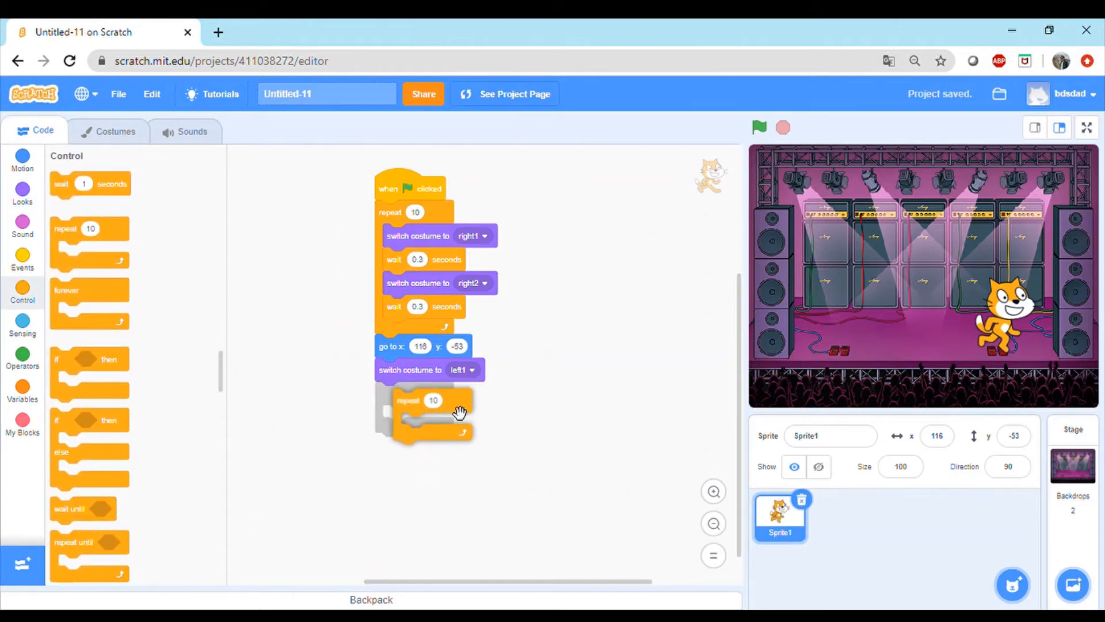
# - Add a second repeat 10 loop alternating costumes left1 and left2 with waits
pyautogui.moveTo(423, 399); pyautogui.dragTo(415, 393)
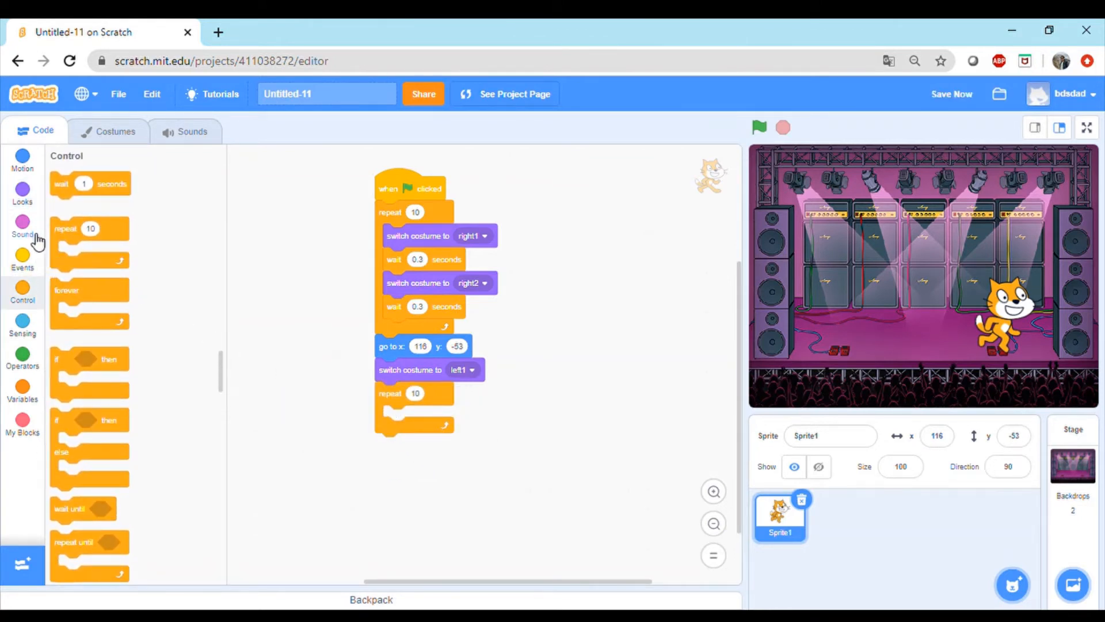
pyautogui.moveTo(32, 199)
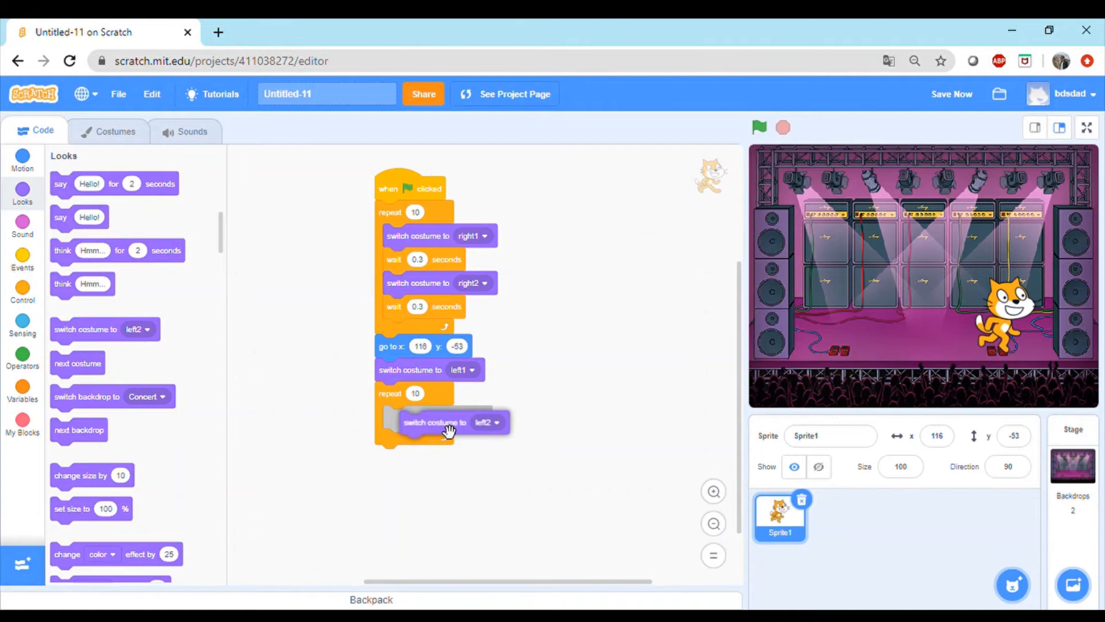
pyautogui.click(498, 422)
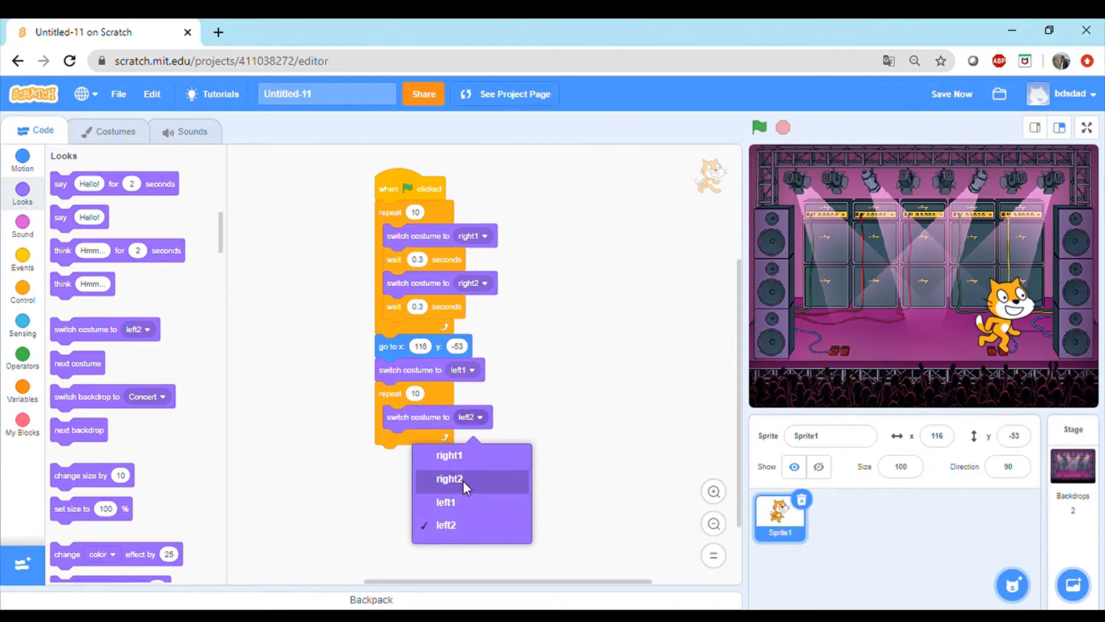
pyautogui.click(449, 502)
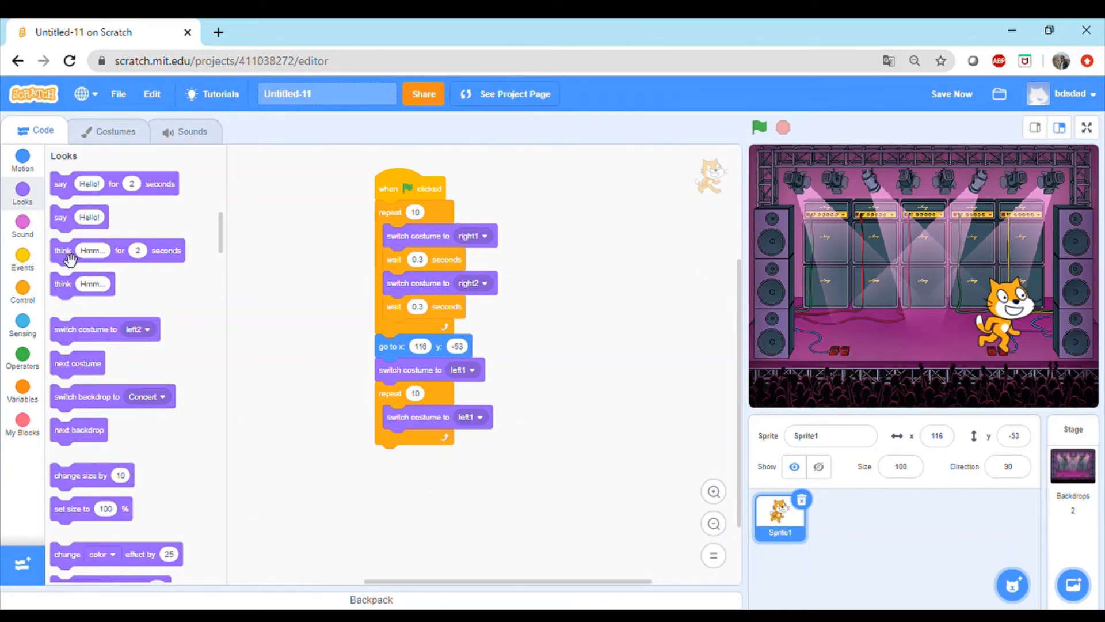
pyautogui.click(23, 289)
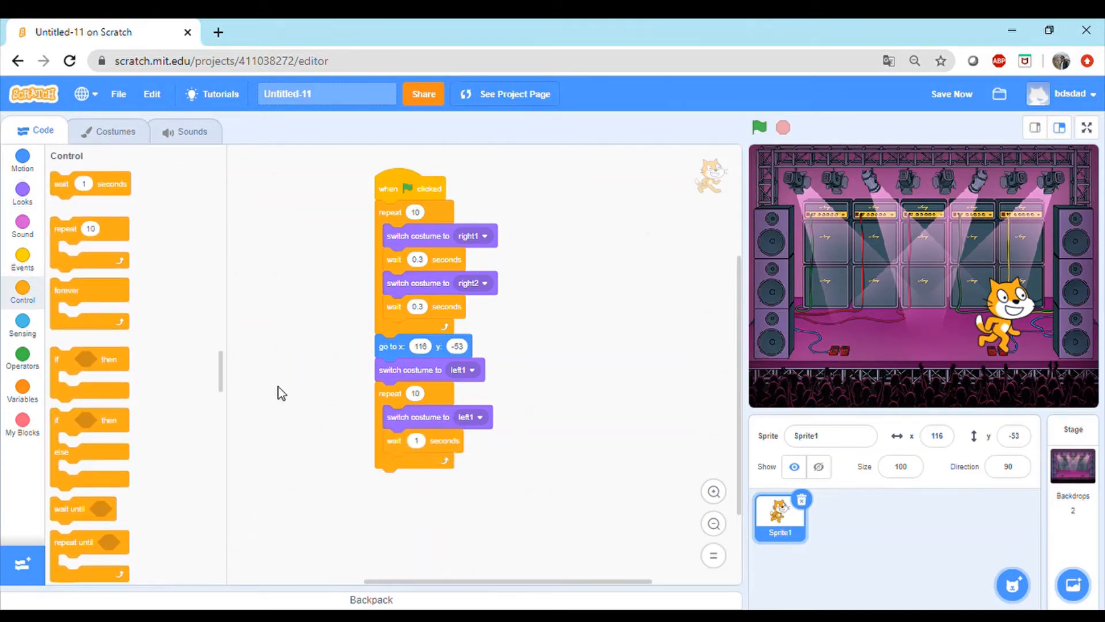
pyautogui.click(22, 190)
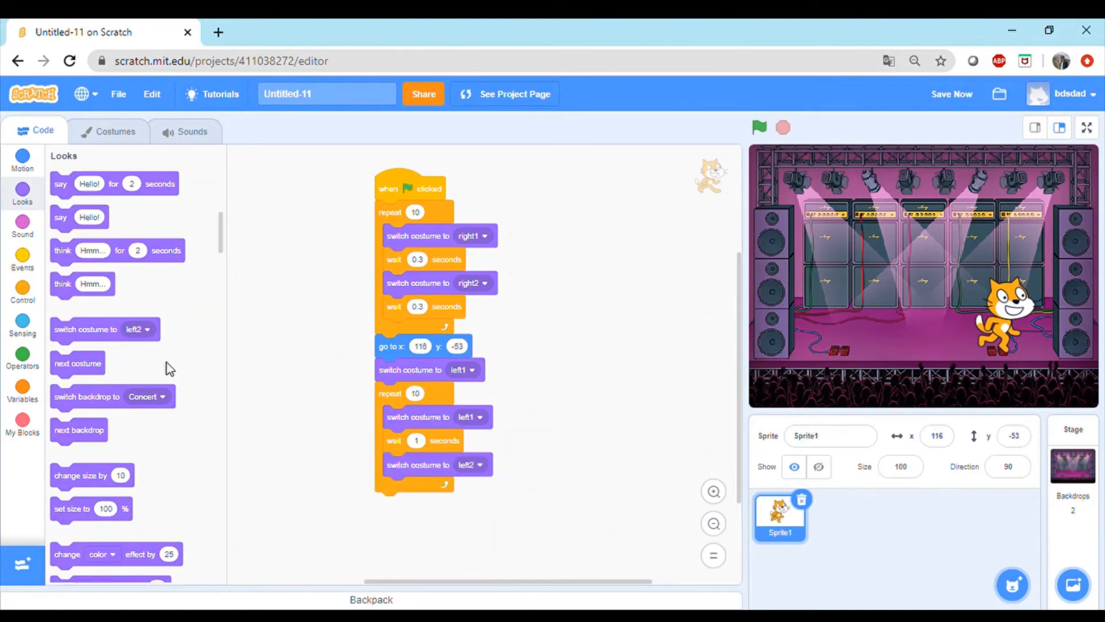
pyautogui.click(23, 290)
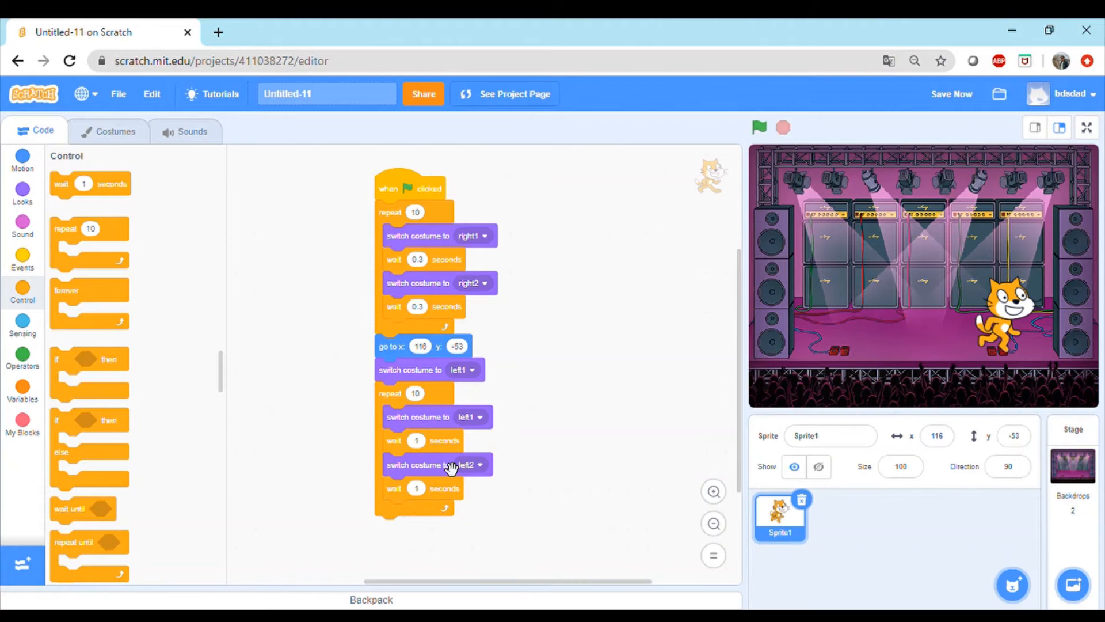
pyautogui.moveTo(489, 481)
pyautogui.write('0.3')
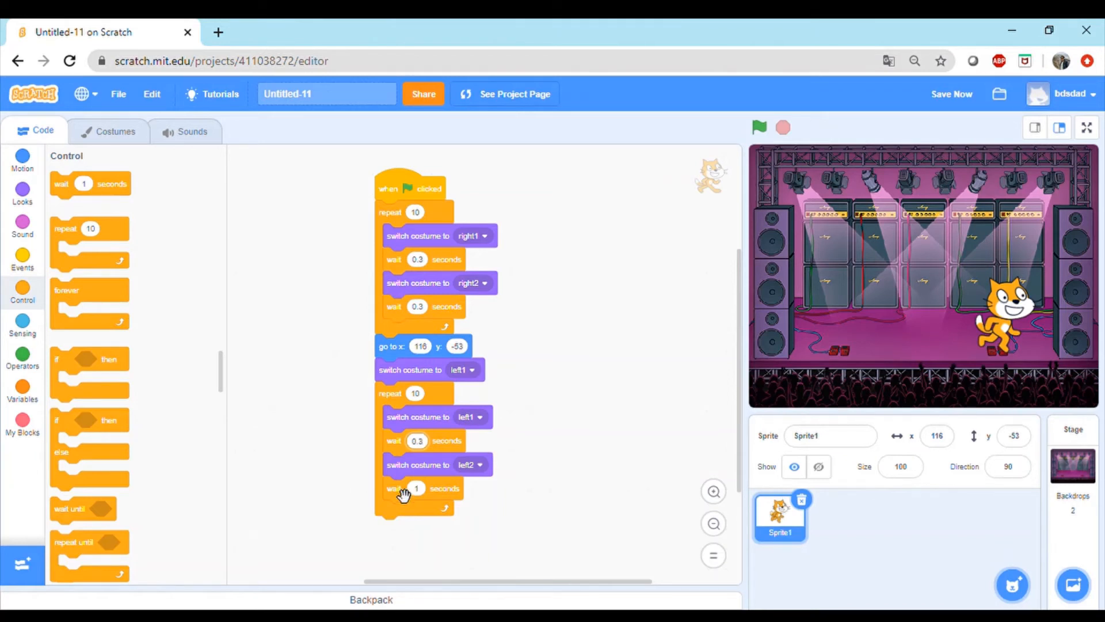
pyautogui.moveTo(551, 461)
pyautogui.write('0.3')
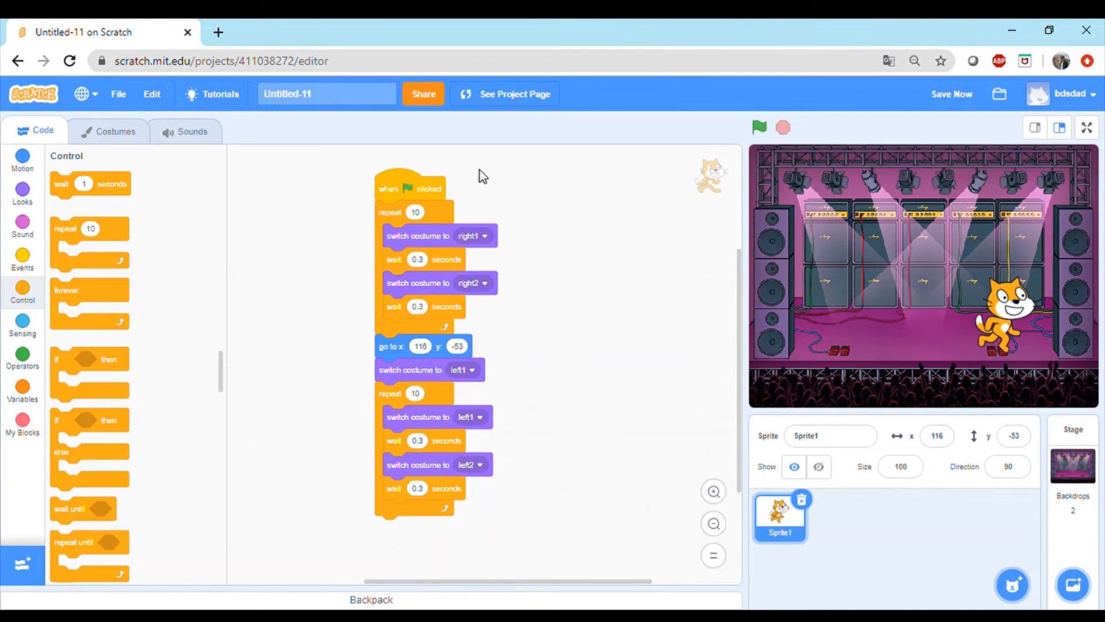
pyautogui.moveTo(420, 195)
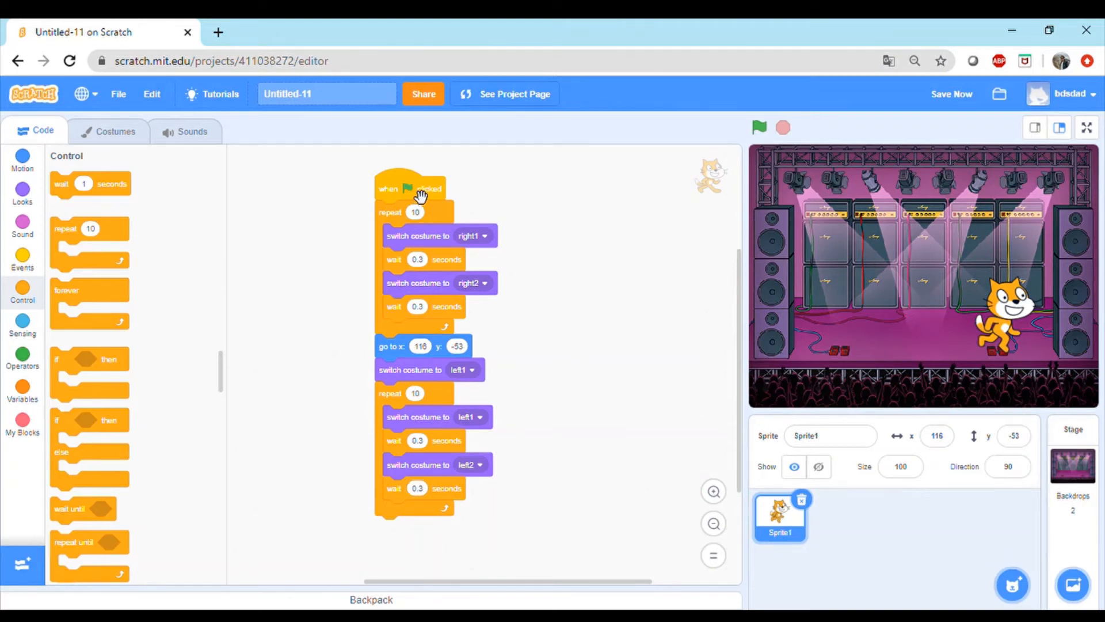
# - Start the cat script with a go to x -123, y -46 block and test it
pyautogui.click(760, 128)
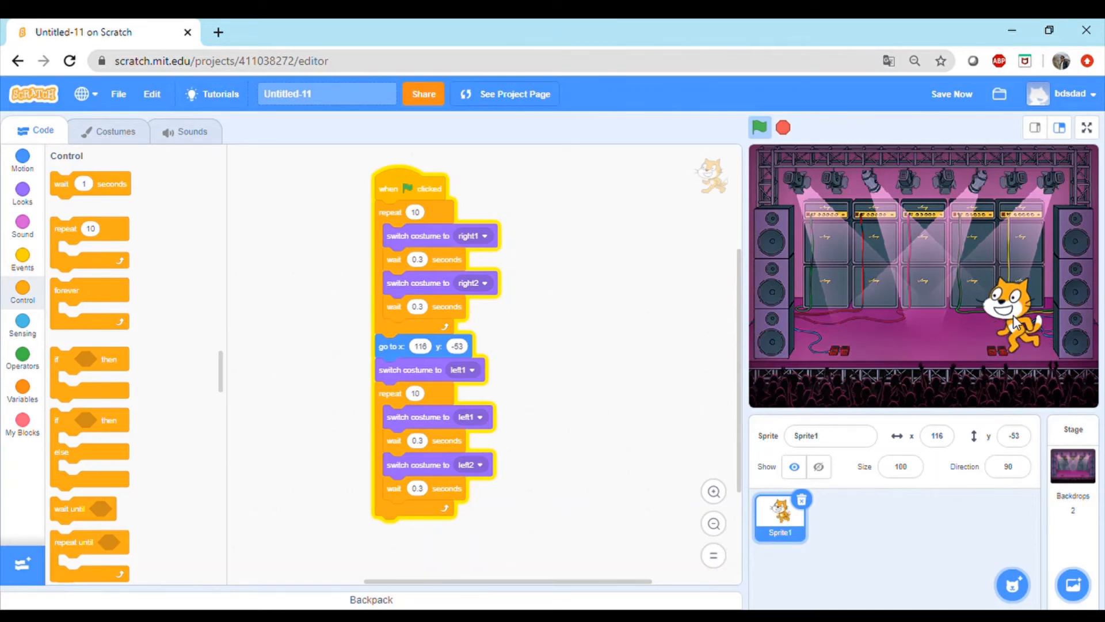
pyautogui.moveTo(22, 192)
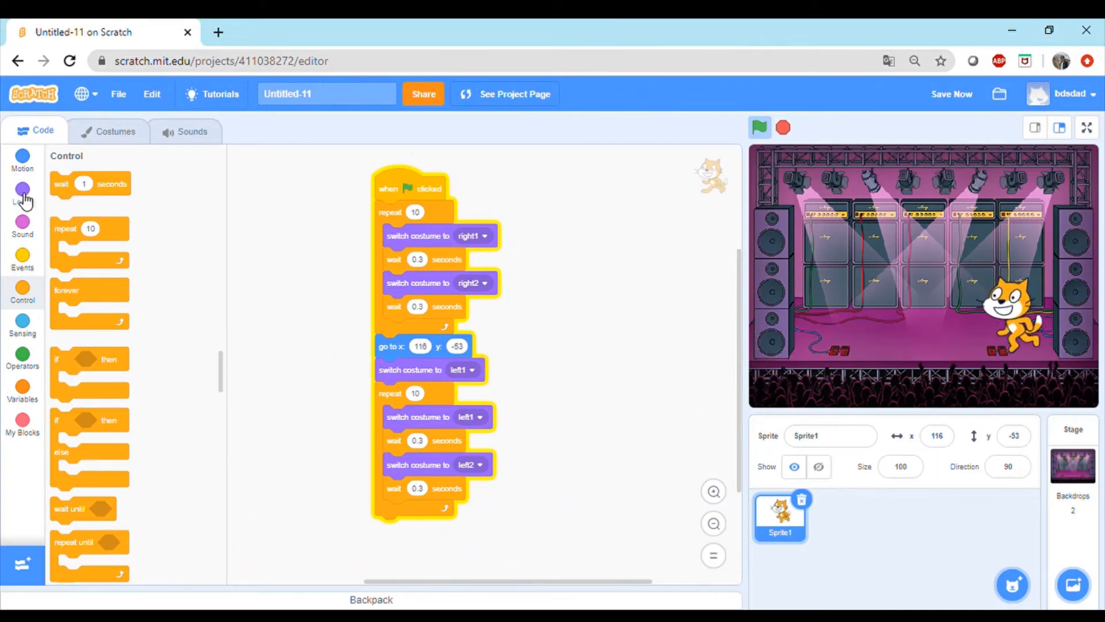
pyautogui.click(22, 163)
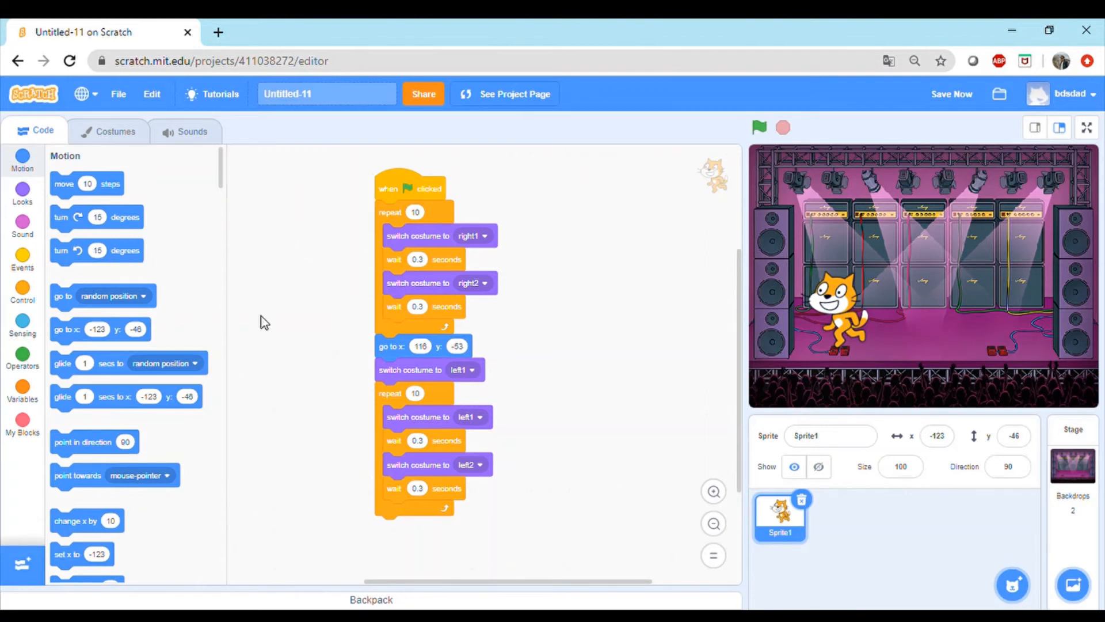
pyautogui.moveTo(1060, 454)
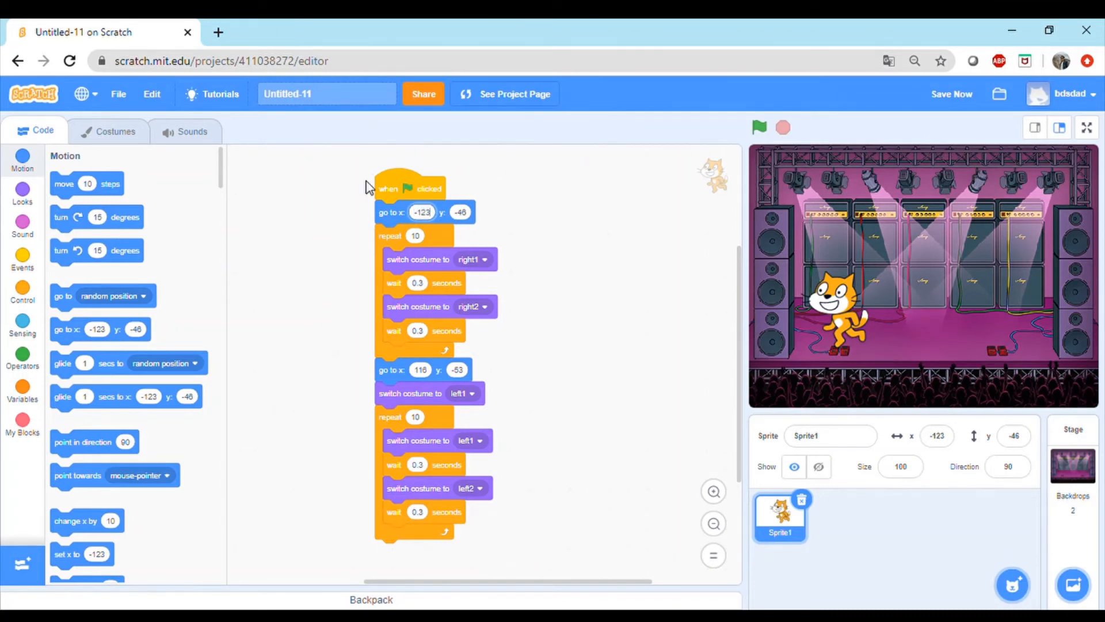
pyautogui.click(759, 127)
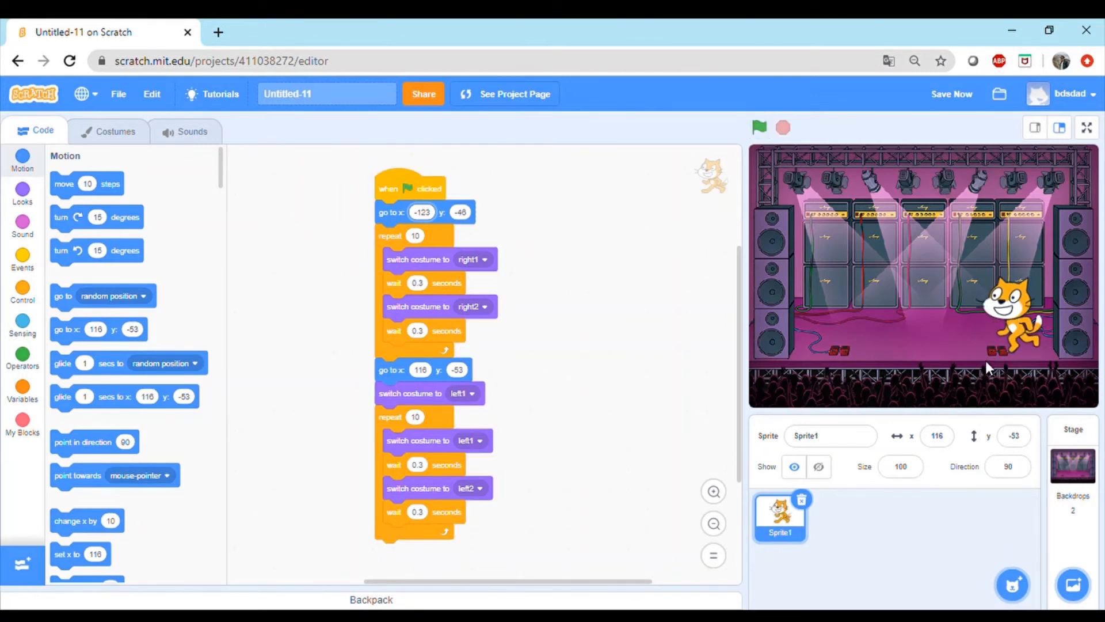
pyautogui.moveTo(1073, 338)
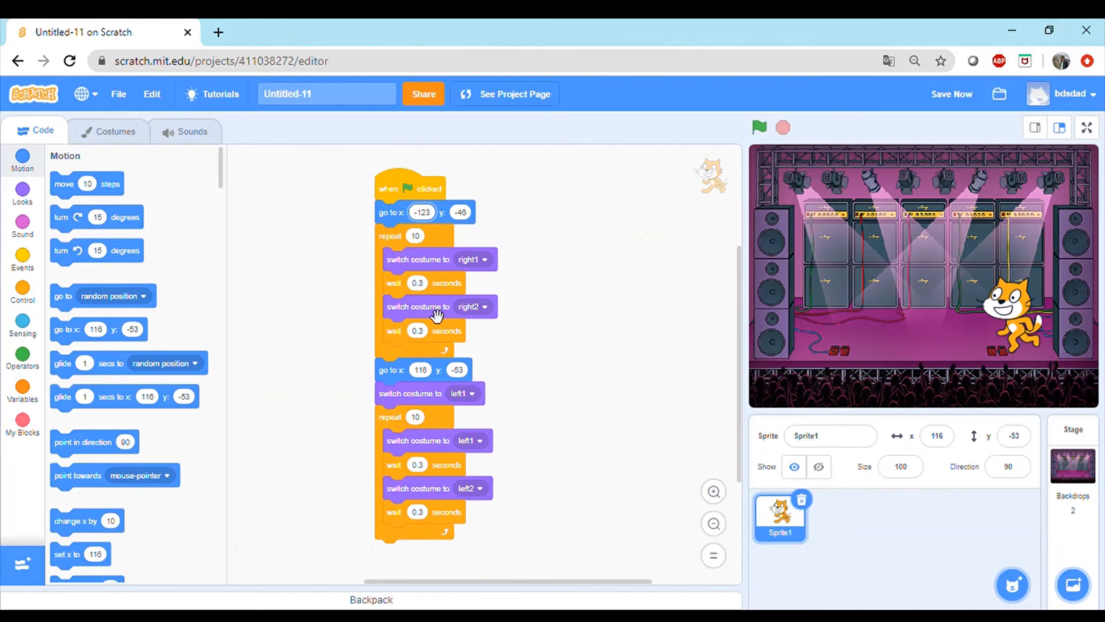
pyautogui.moveTo(22, 290)
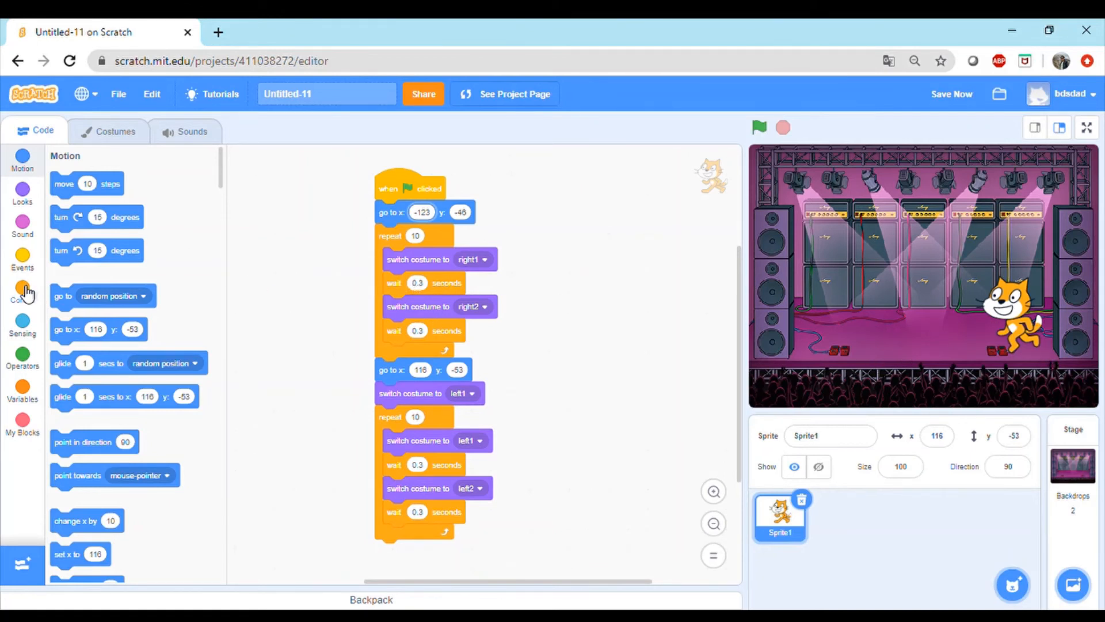
# - Wrap both repeat dance loops in a forever block and run the project
pyautogui.click(23, 292)
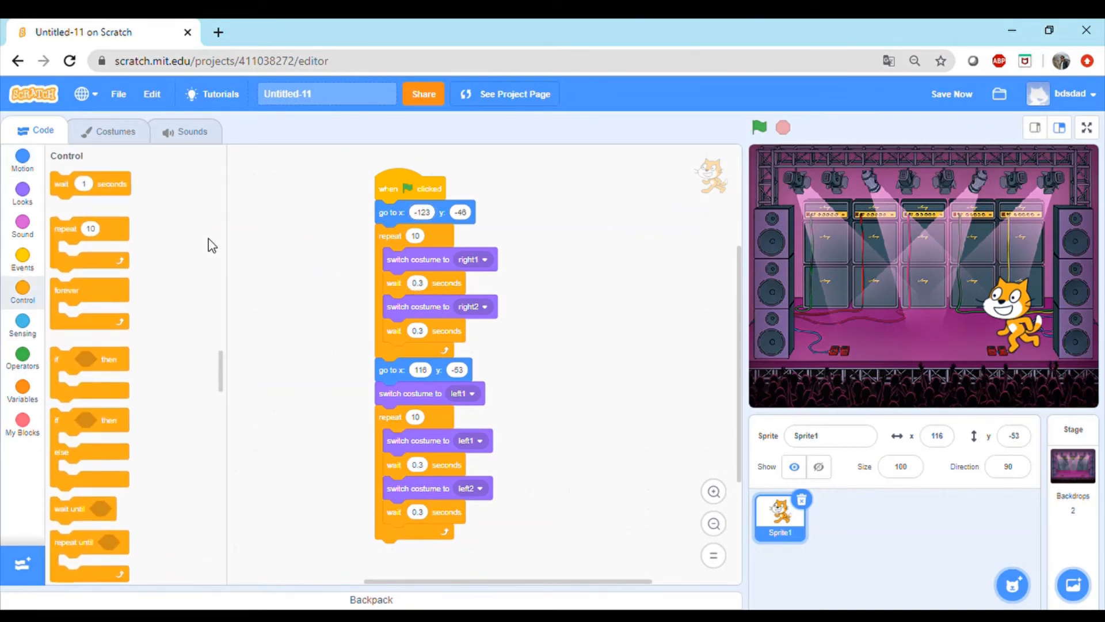
pyautogui.moveTo(131, 303)
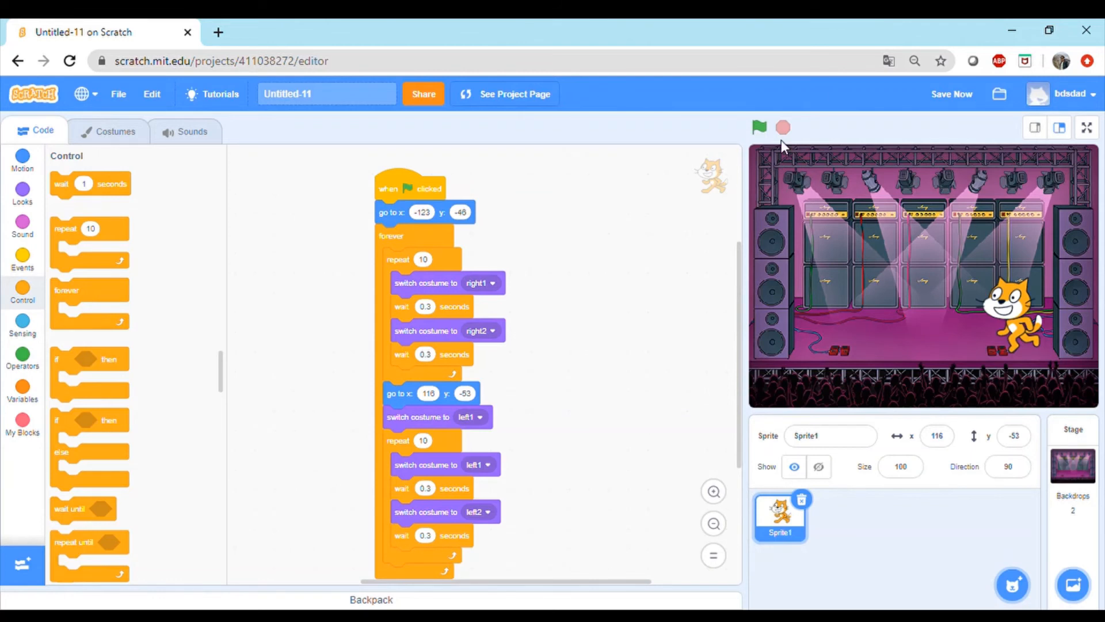
pyautogui.click(759, 127)
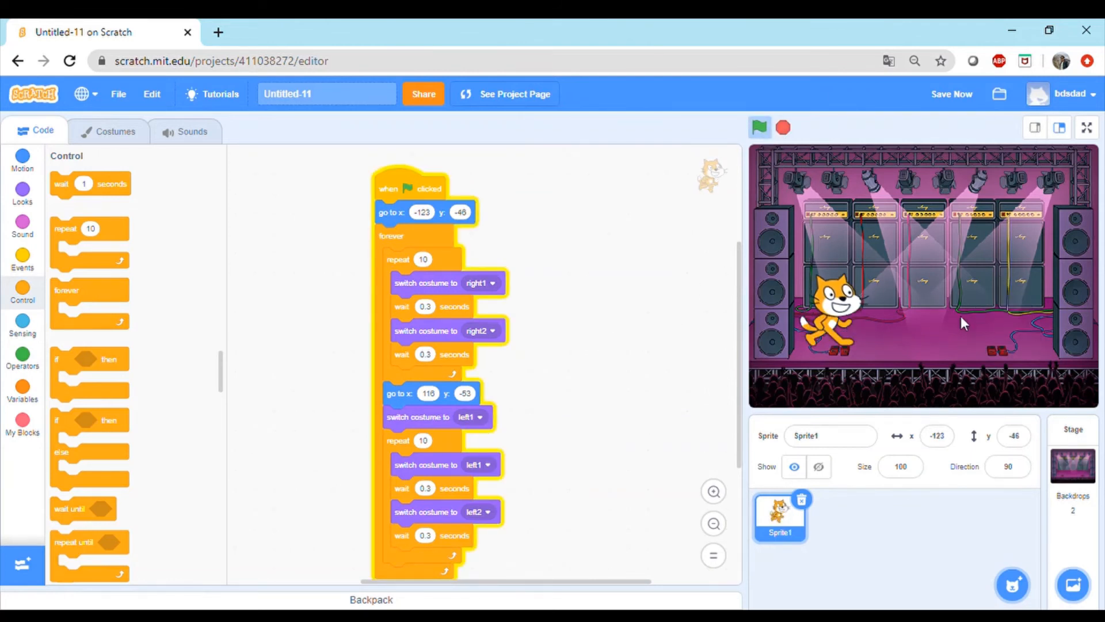
pyautogui.moveTo(680, 324)
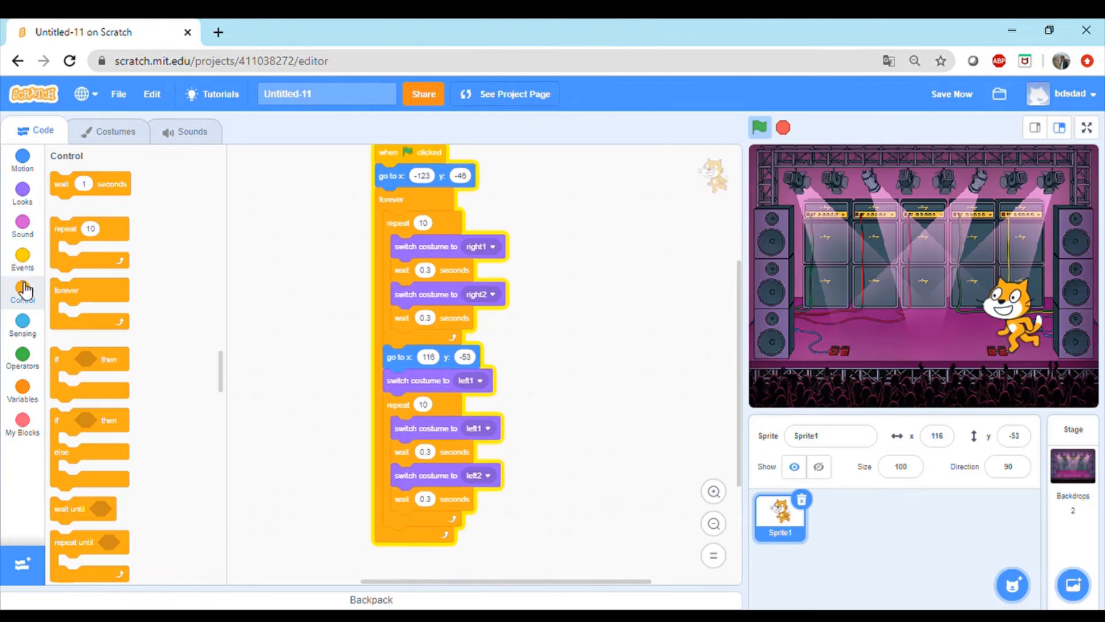
pyautogui.moveTo(18, 286)
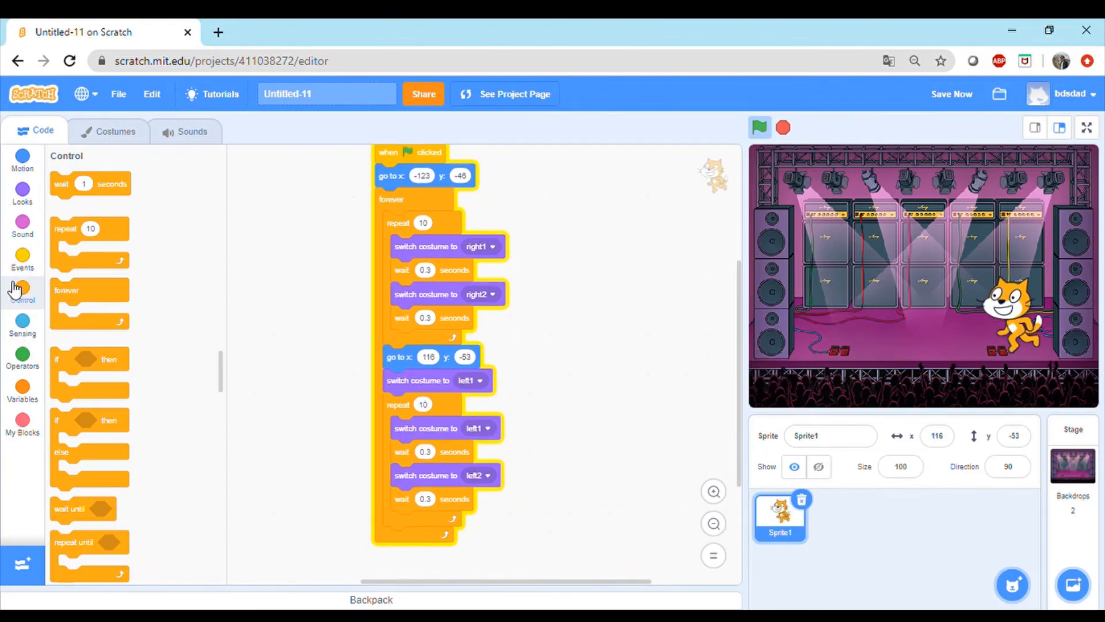
pyautogui.moveTo(36, 231)
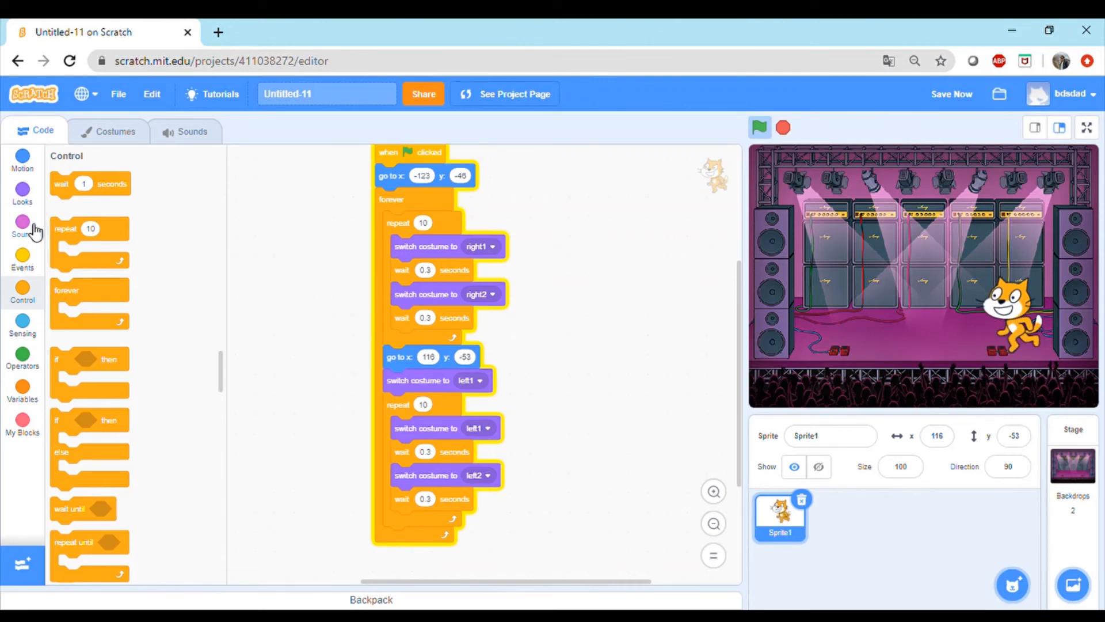
pyautogui.click(23, 222)
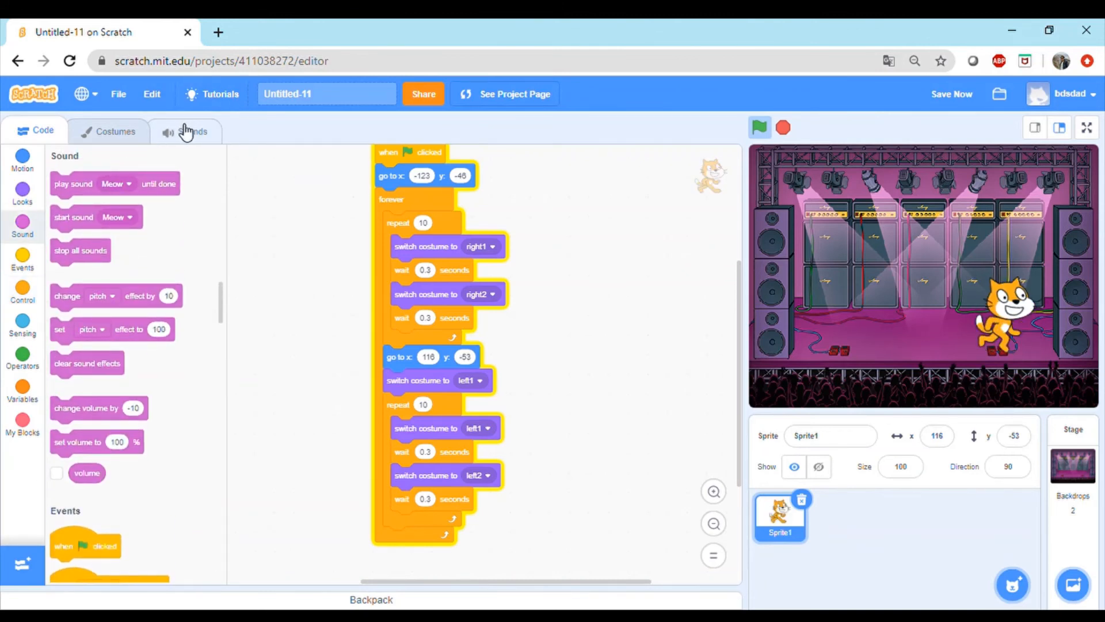
# - Add the A Bass sound from the library to the cat sprite alongside Meow
pyautogui.click(190, 132)
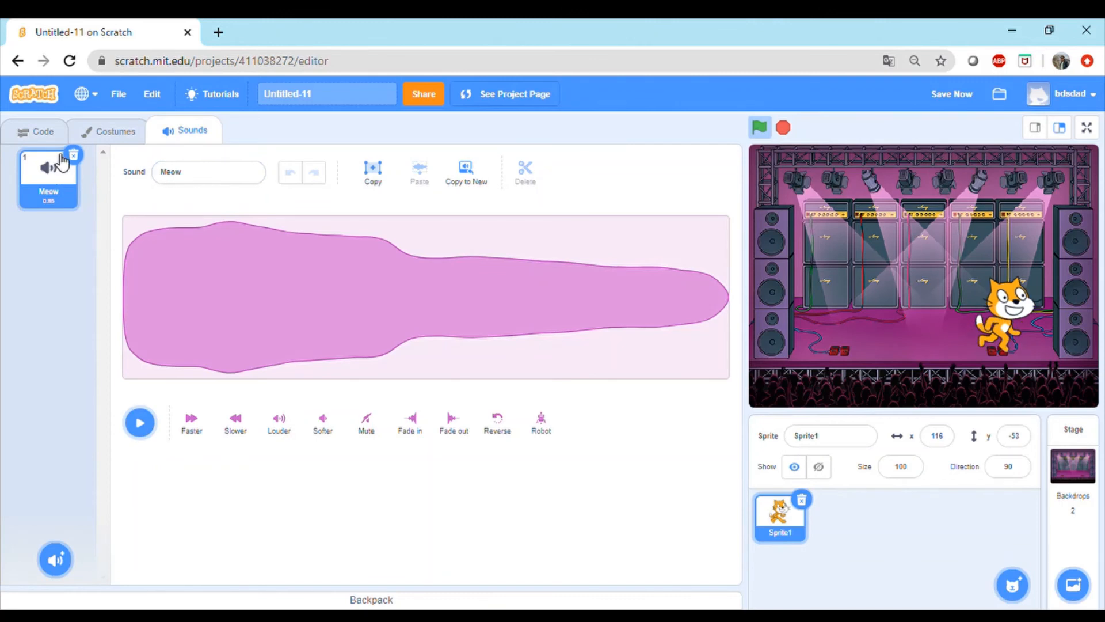
pyautogui.click(140, 422)
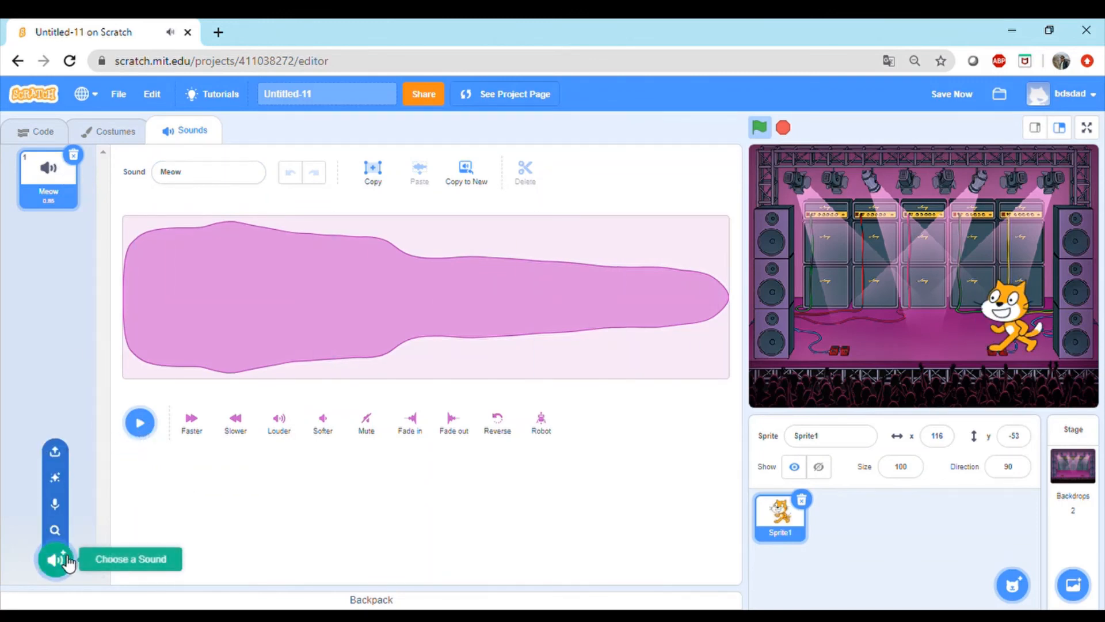
pyautogui.click(56, 560)
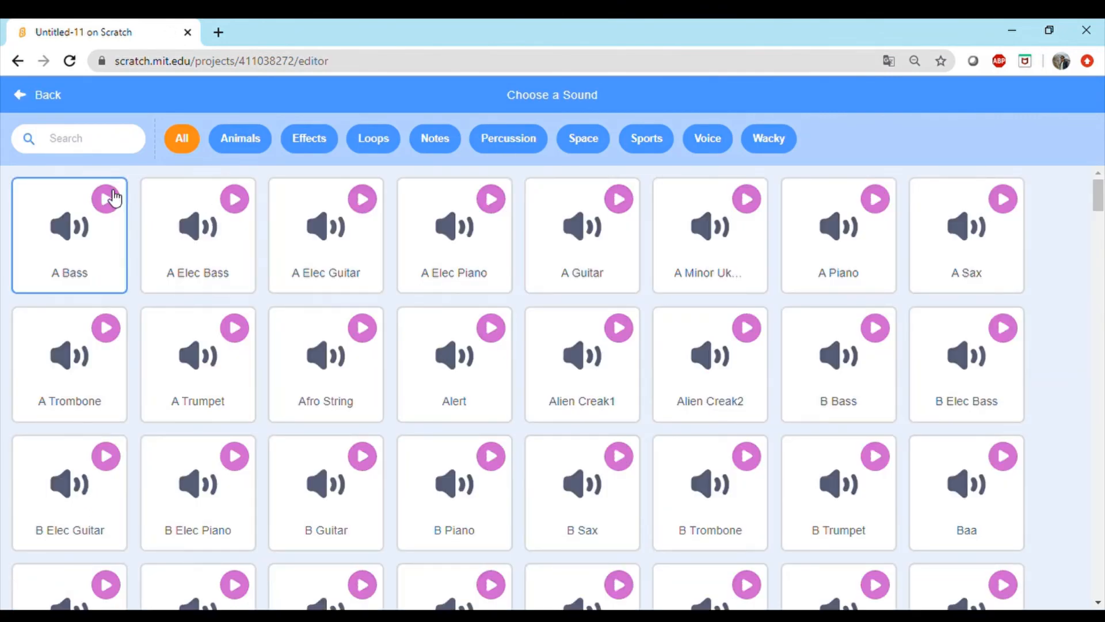
pyautogui.click(106, 198)
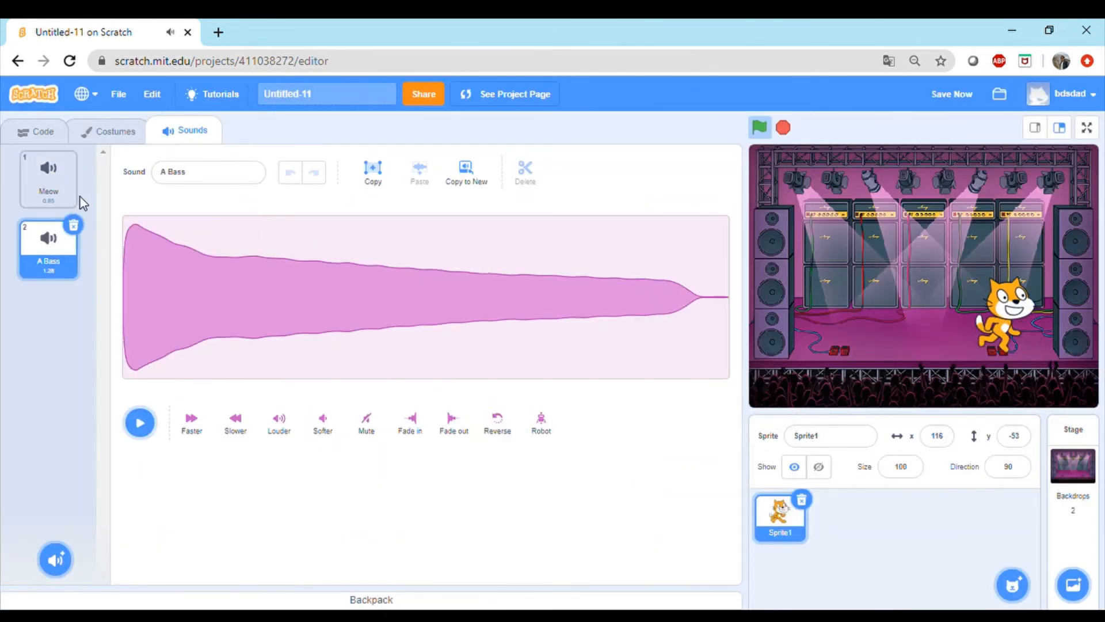
pyautogui.click(48, 179)
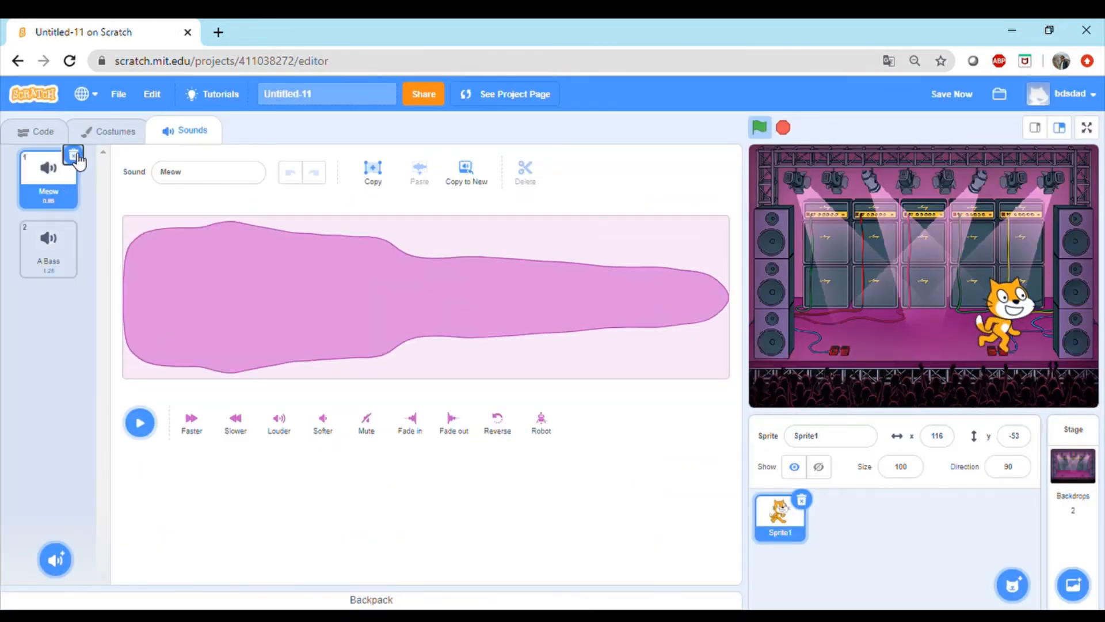
pyautogui.click(34, 131)
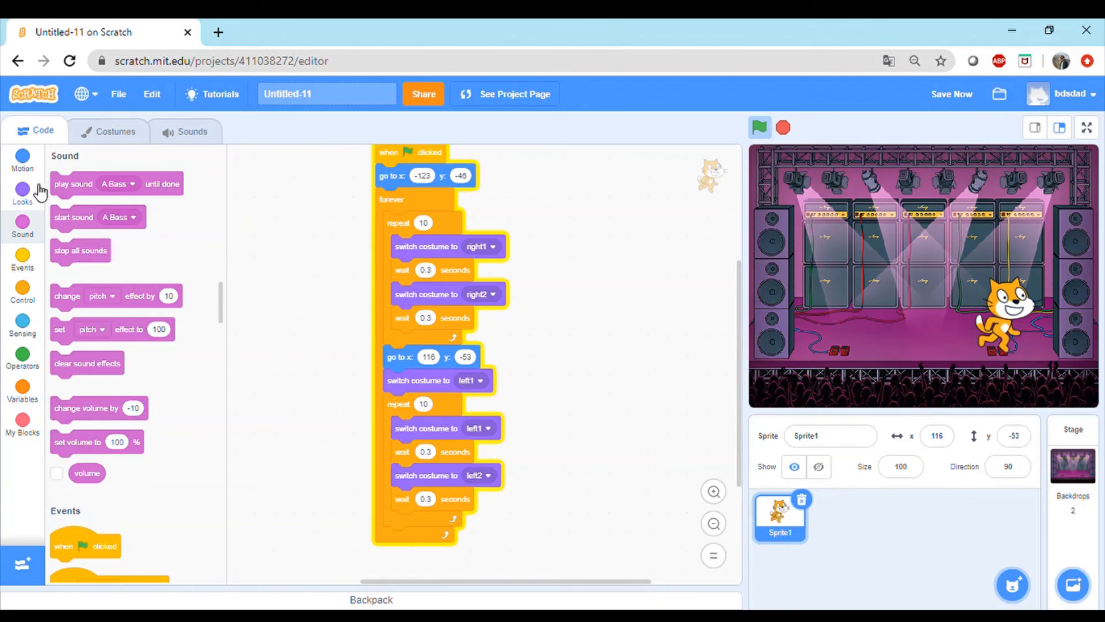
pyautogui.moveTo(63, 268)
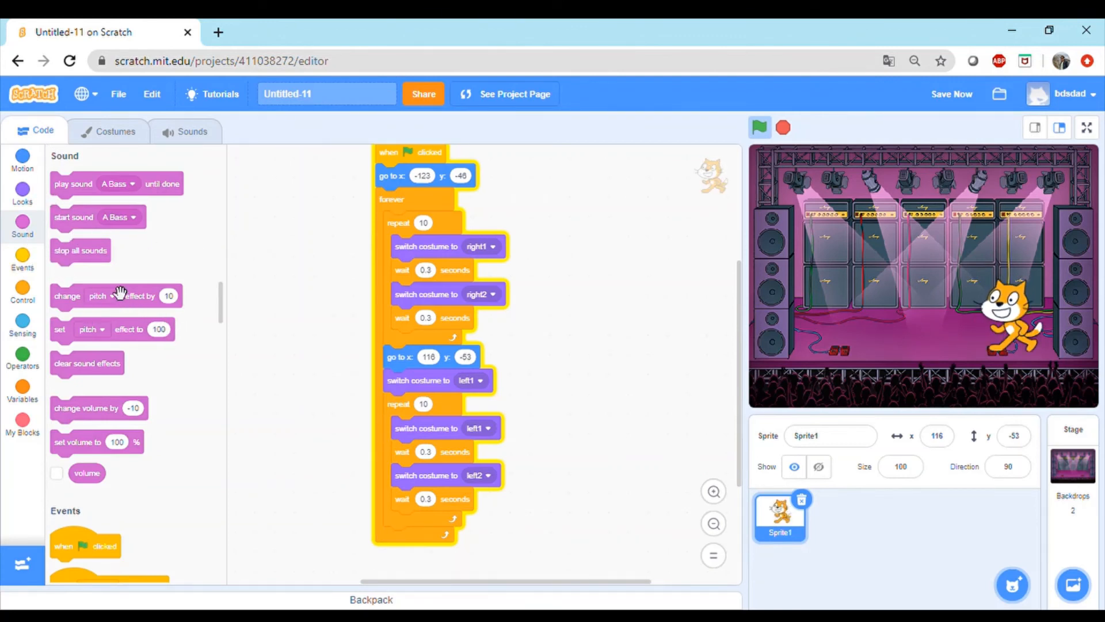
# - Begin each repeat loop with start sound A Bass and end it with stop all sounds, then run
pyautogui.moveTo(73, 217); pyautogui.dragTo(426, 234)
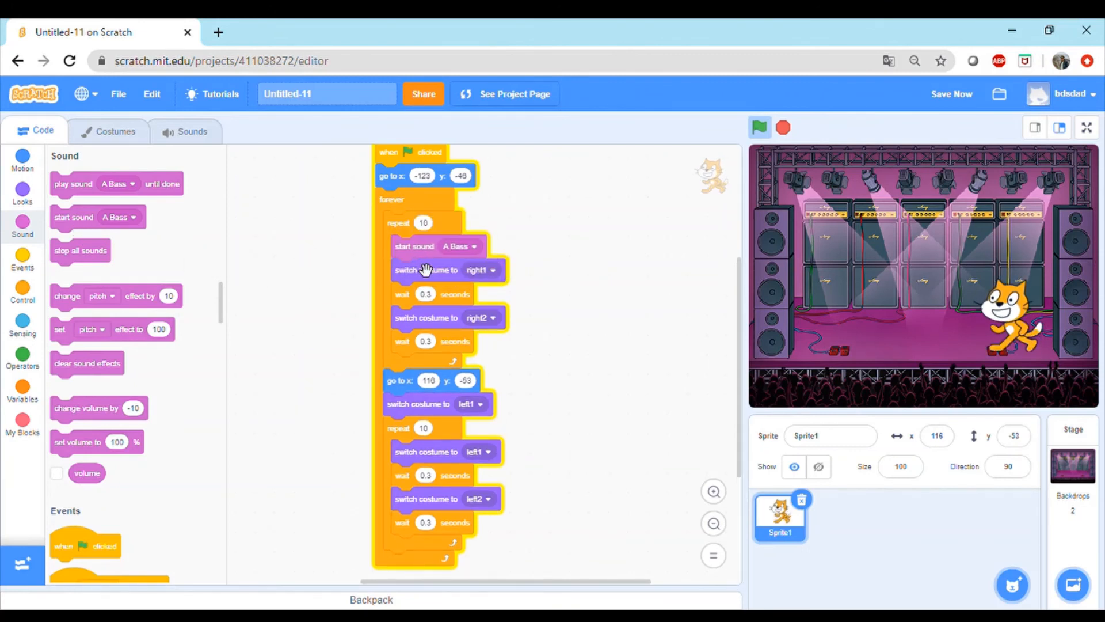
pyautogui.moveTo(80, 251); pyautogui.dragTo(380, 351)
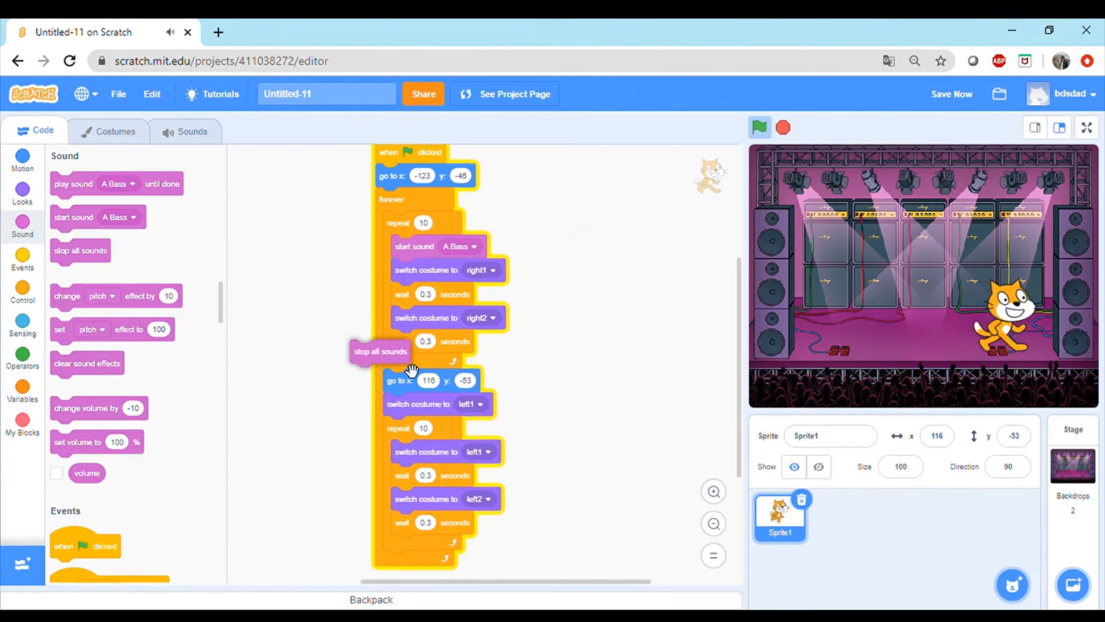
pyautogui.moveTo(379, 352); pyautogui.dragTo(421, 364)
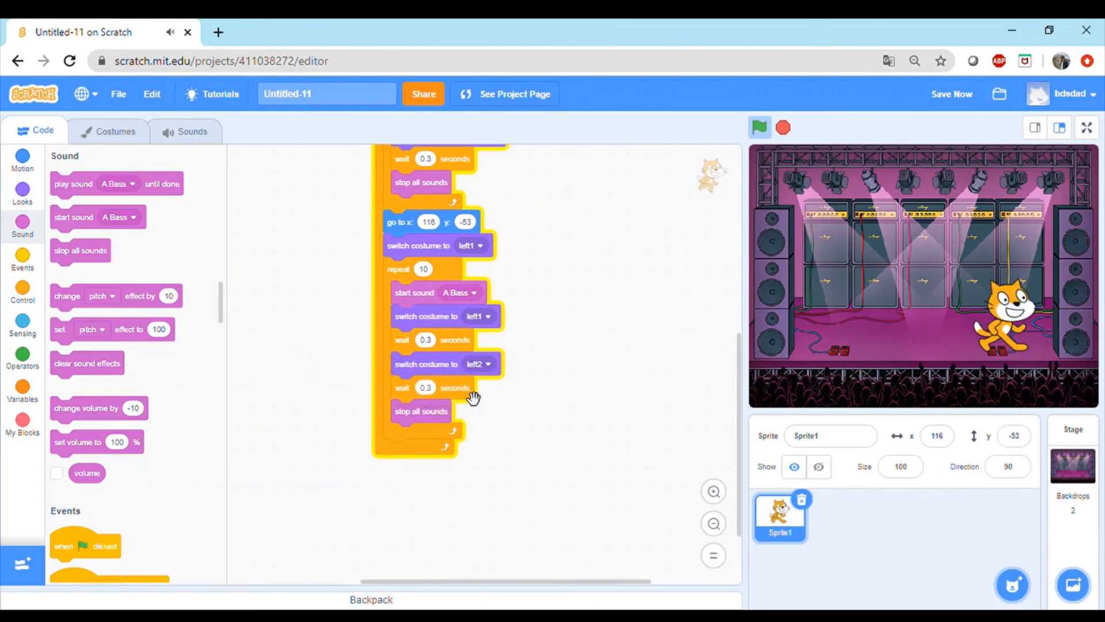
pyautogui.click(760, 126)
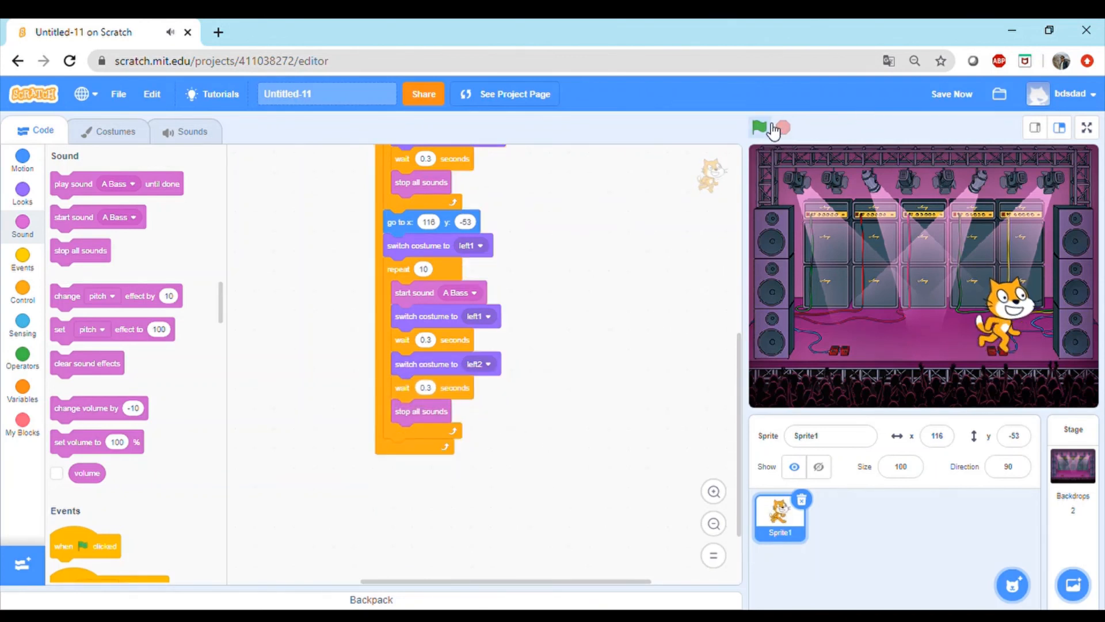
pyautogui.click(759, 127)
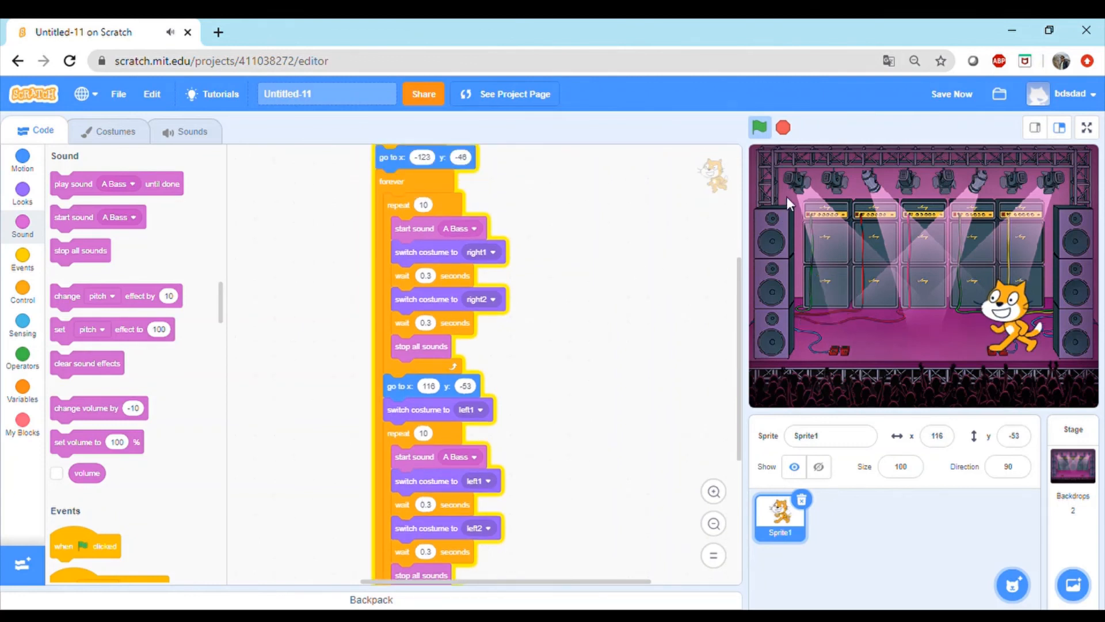
pyautogui.moveTo(793, 132)
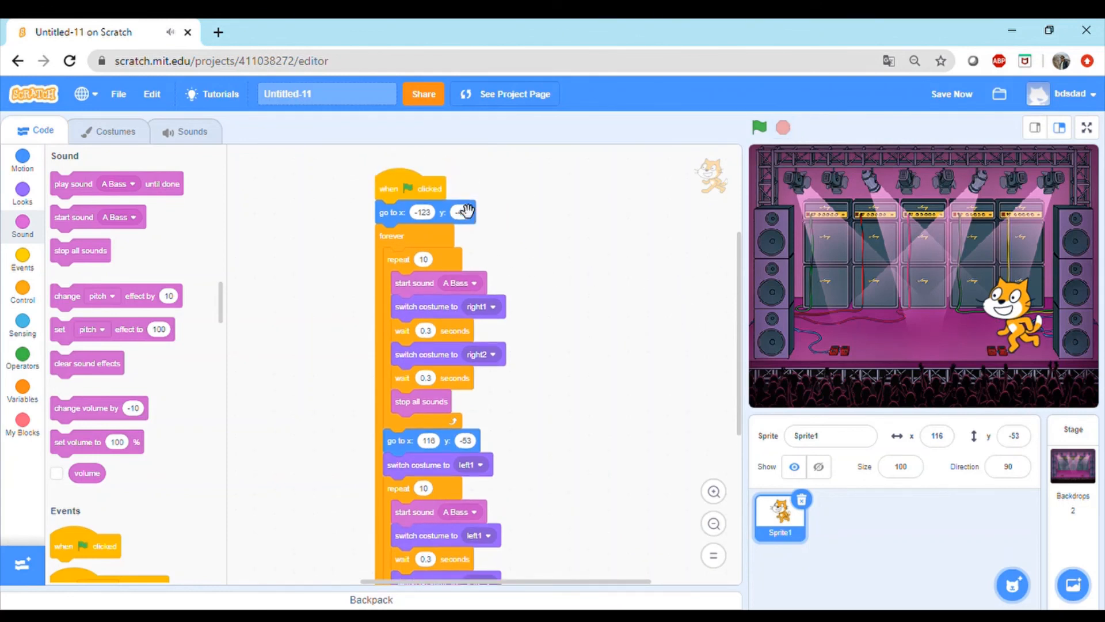
pyautogui.scroll(-3)
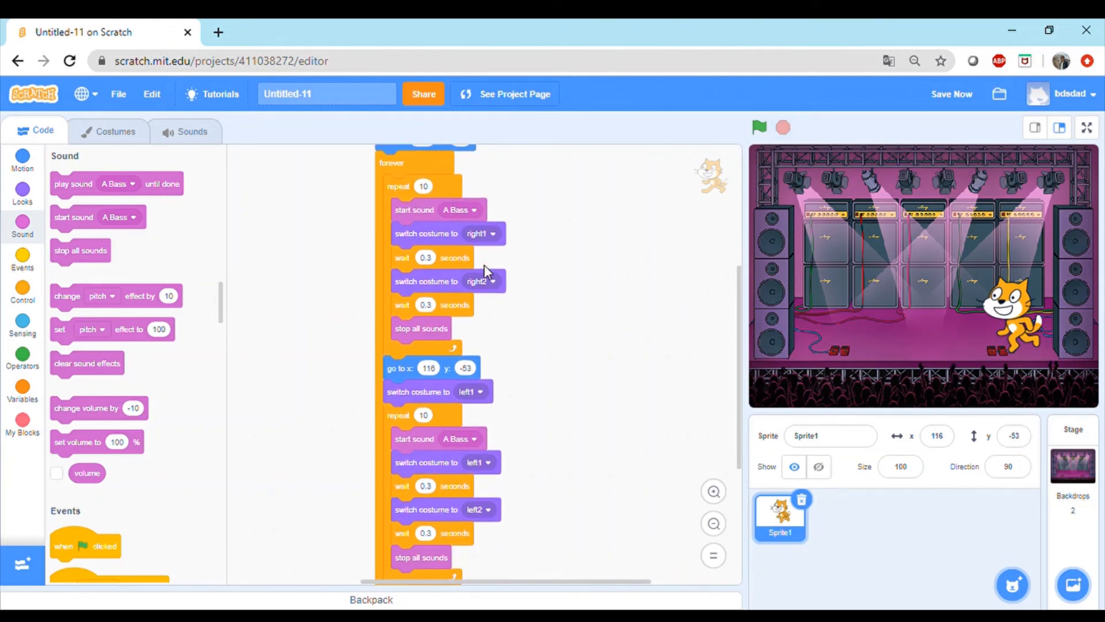
pyautogui.scroll(-3)
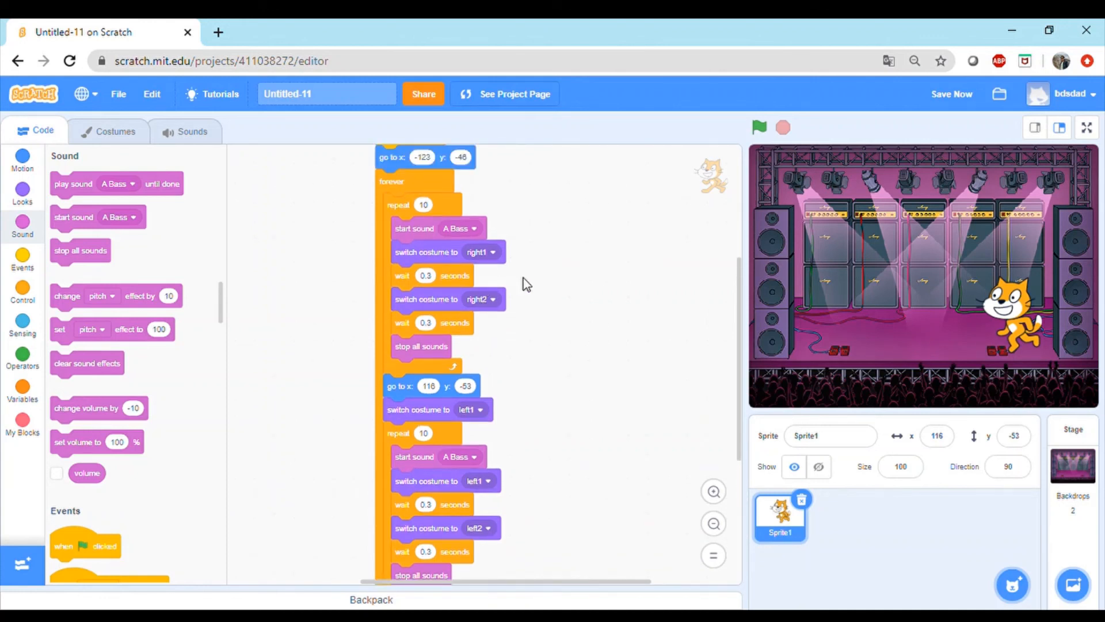
pyautogui.scroll(-3)
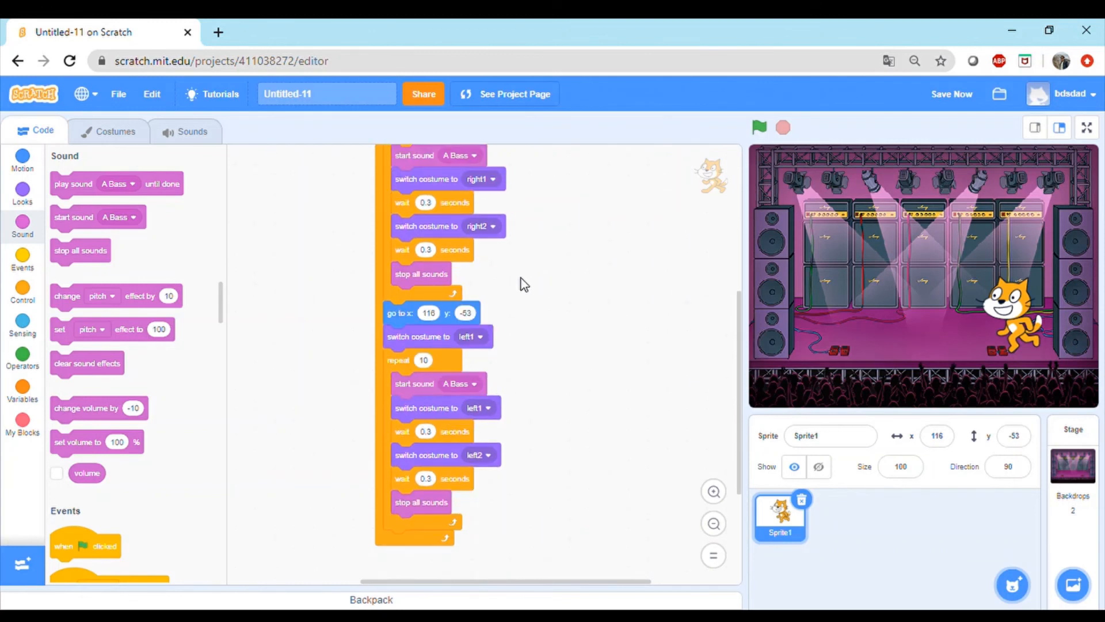
pyautogui.moveTo(539, 285)
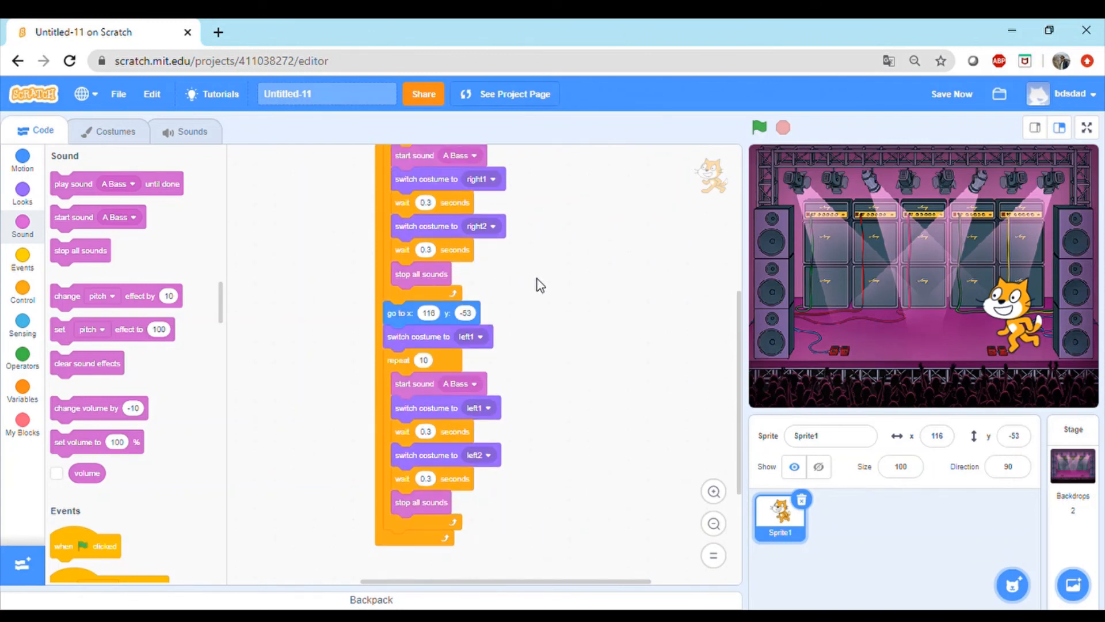
pyautogui.scroll(3)
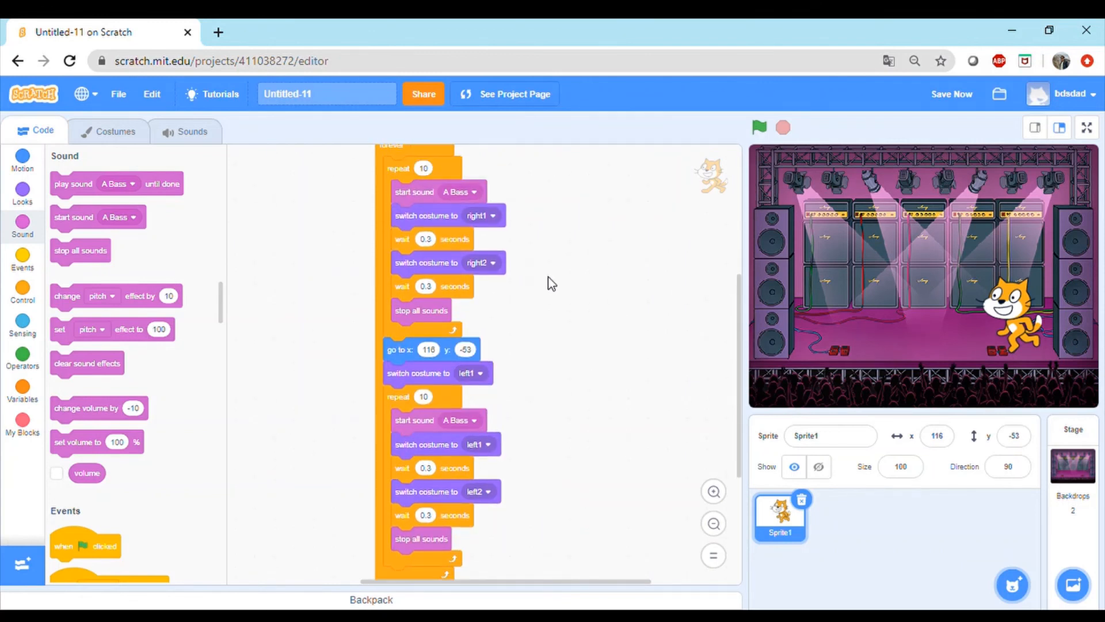